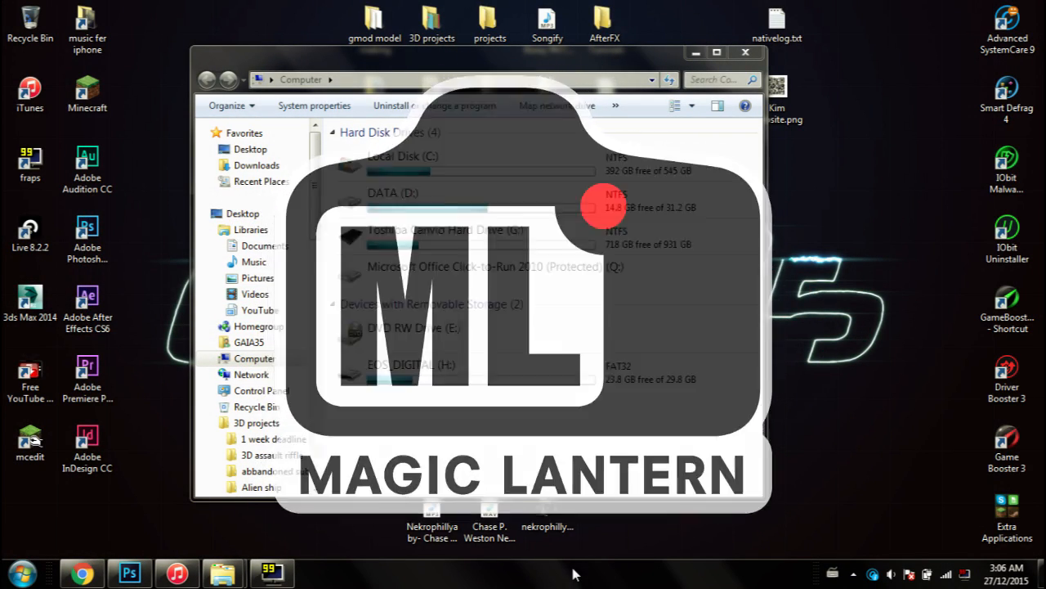
Bring up the Magic Lantern wiki Cropmarks page in Chrome.
left_click(746, 52)
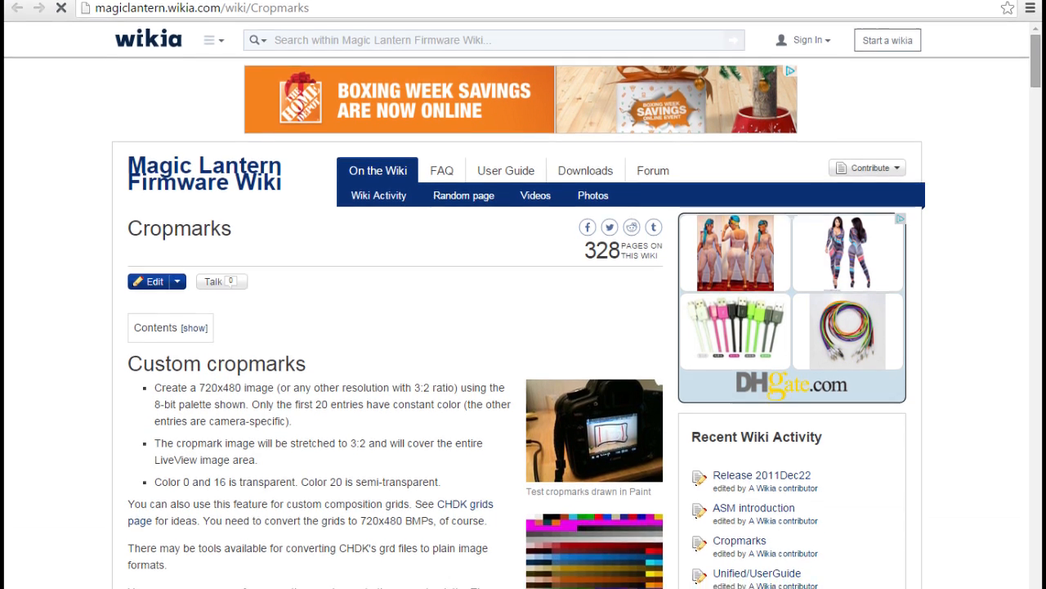
Scroll through the Photoshop cropmark guide to the indexed colour and BMP options, then back up.
scroll("down", 3)
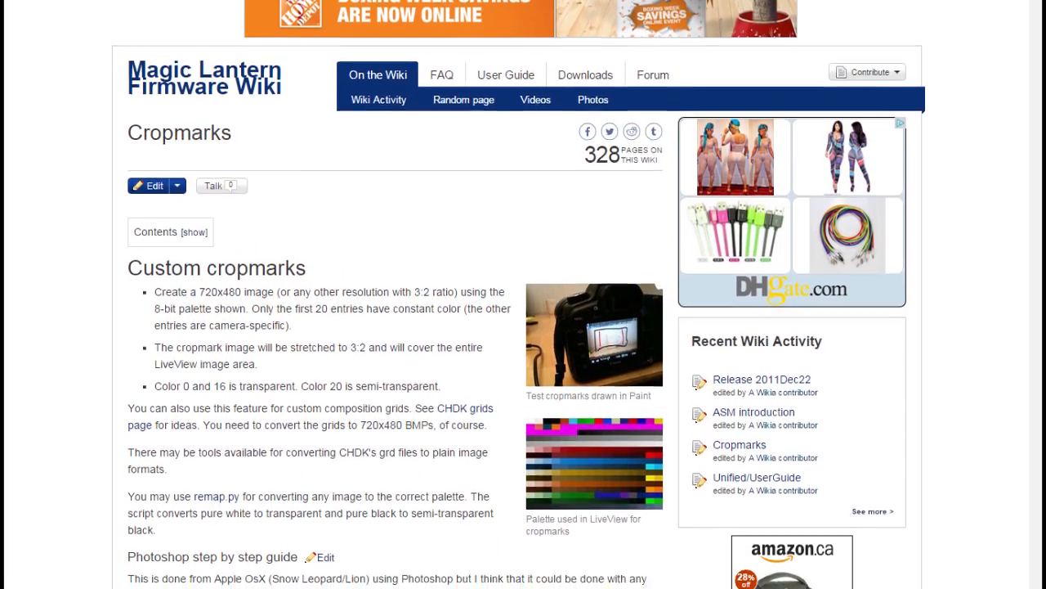
scroll("down", 3)
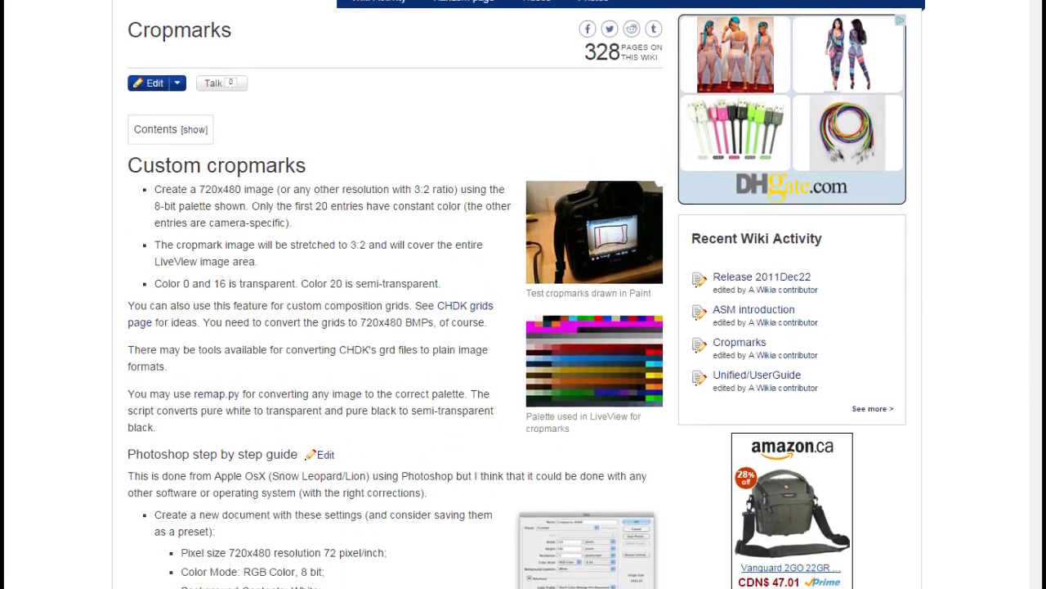
scroll("down", 3)
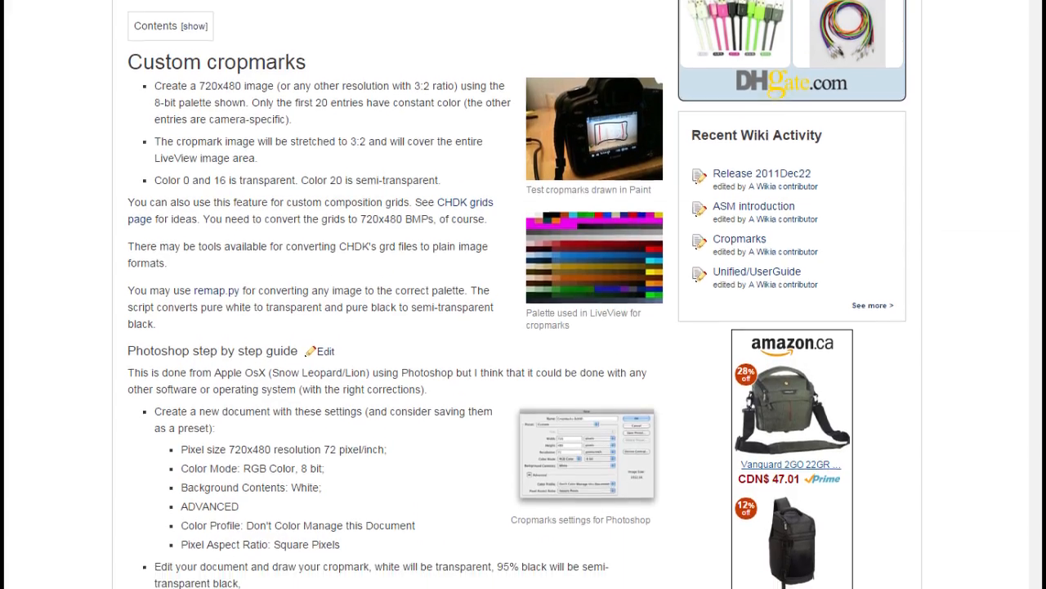
scroll("down", 3)
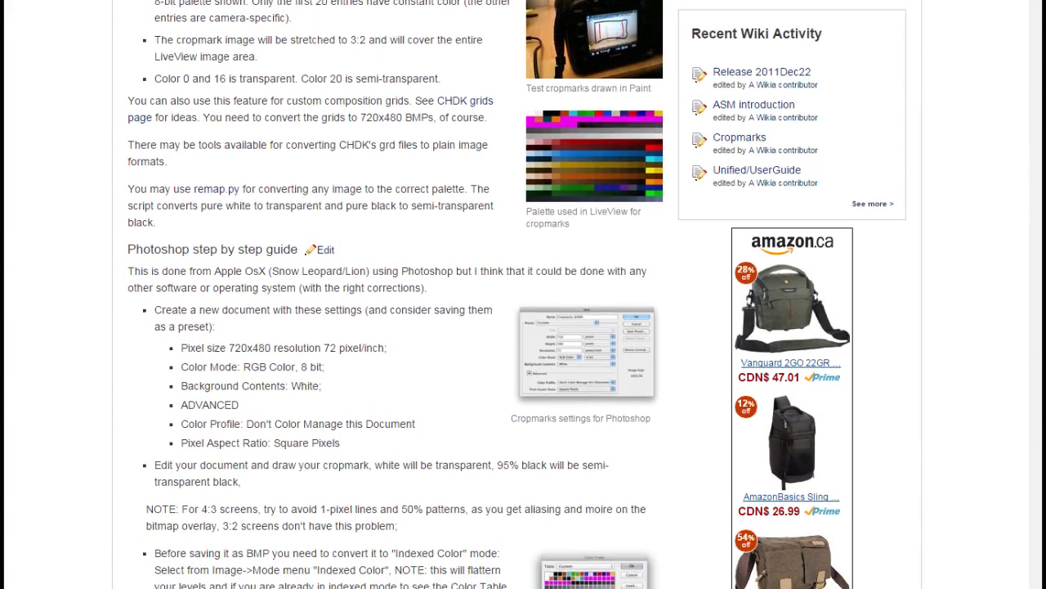
scroll("down", 3)
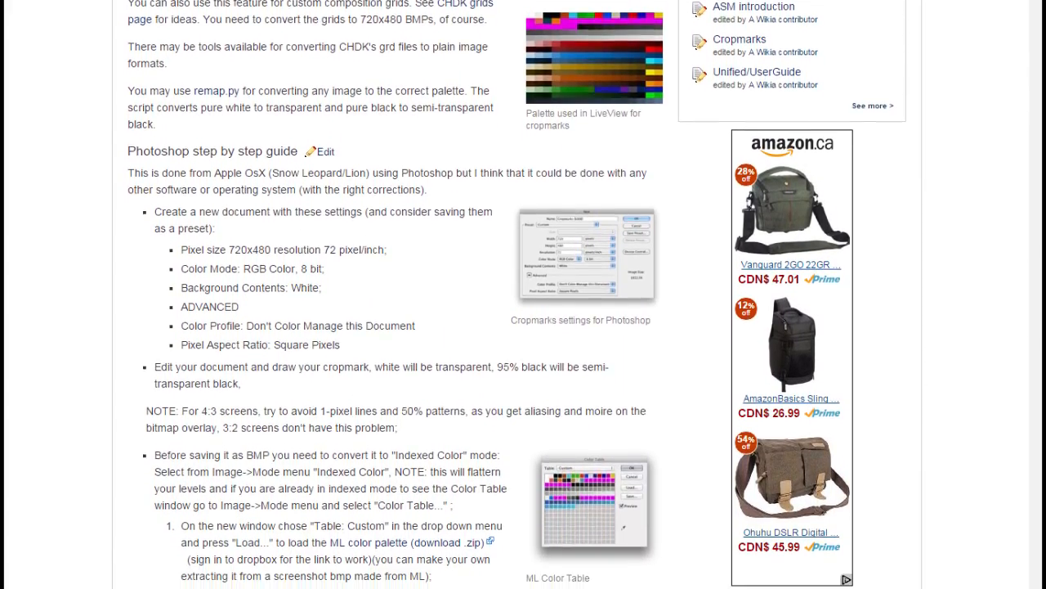
scroll("down", 3)
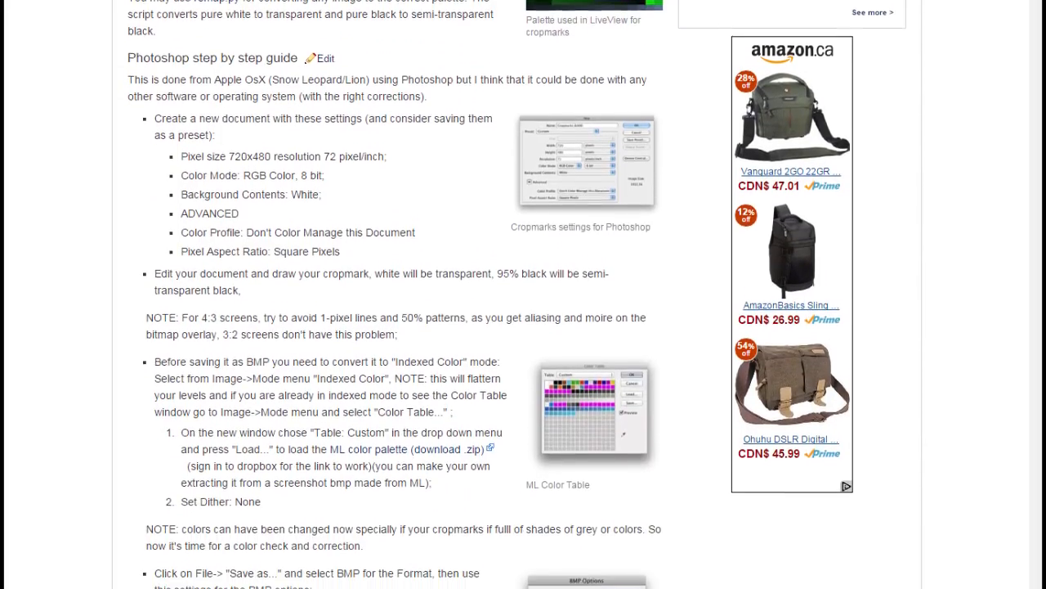
scroll("down", 3)
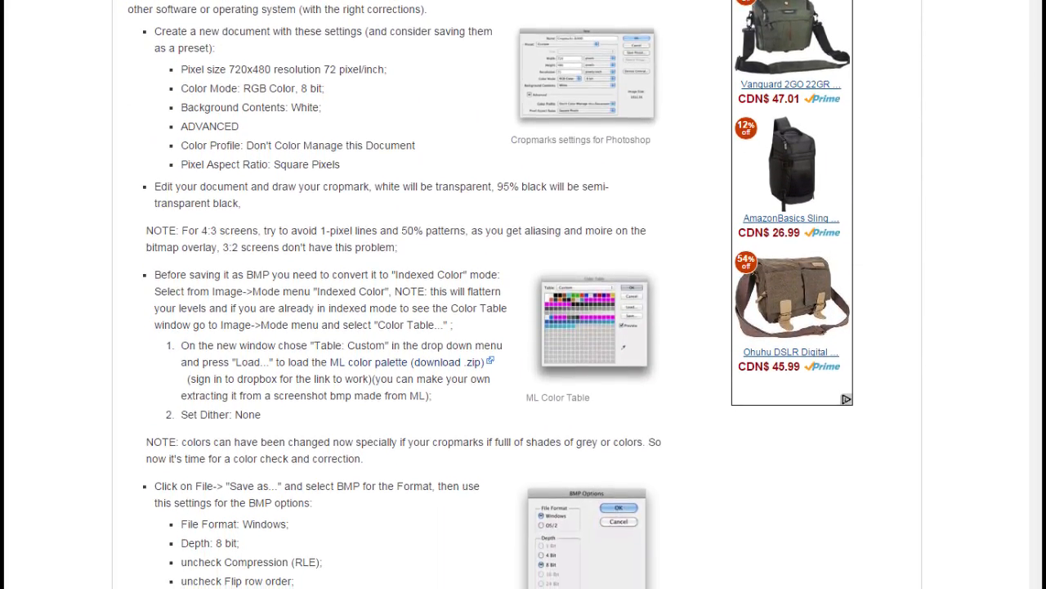
scroll("down", 3)
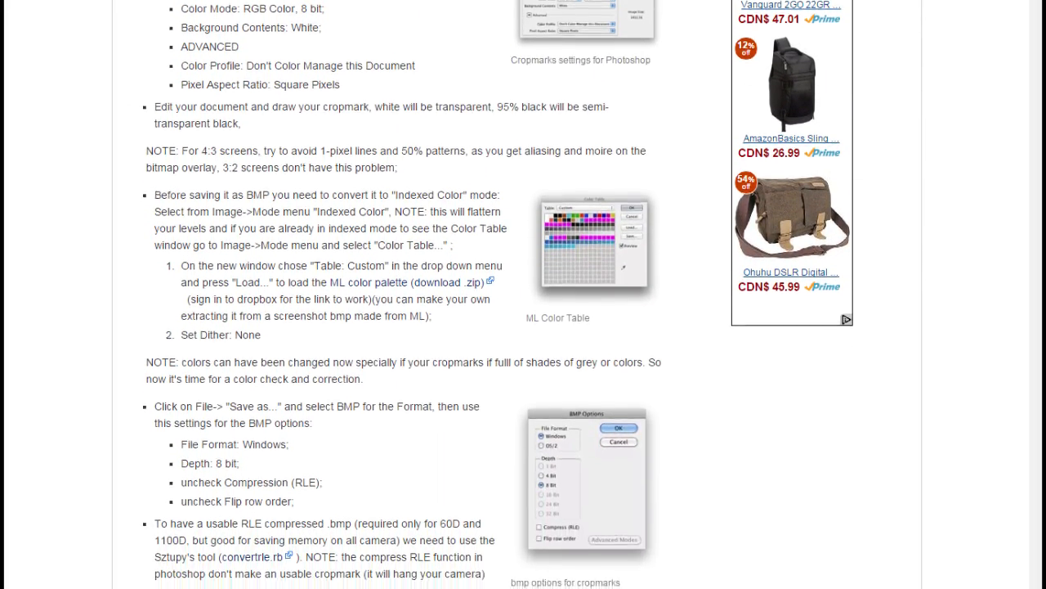
scroll("down", 3)
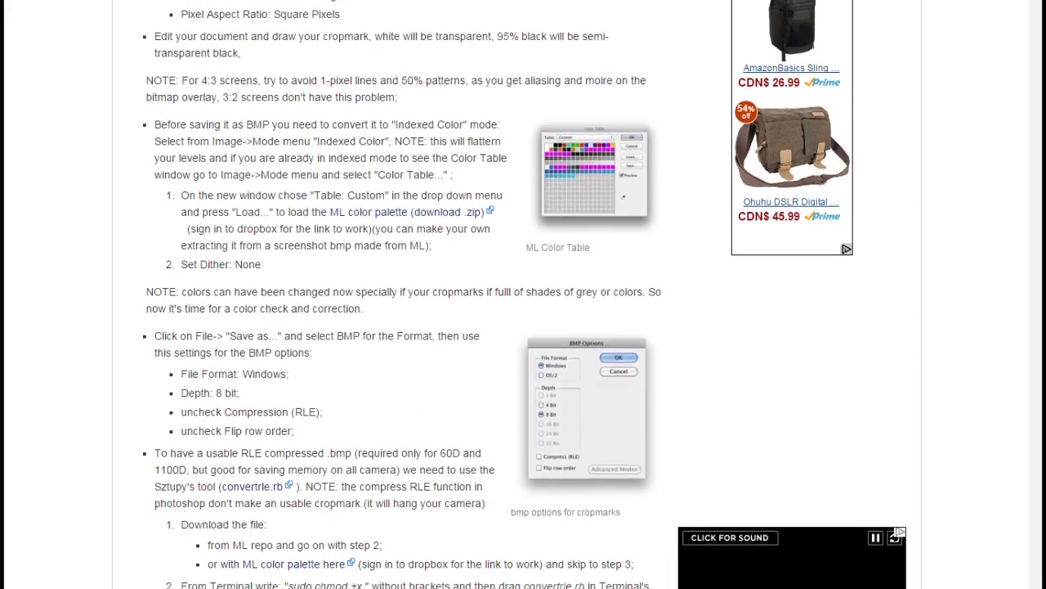
scroll("down", 3)
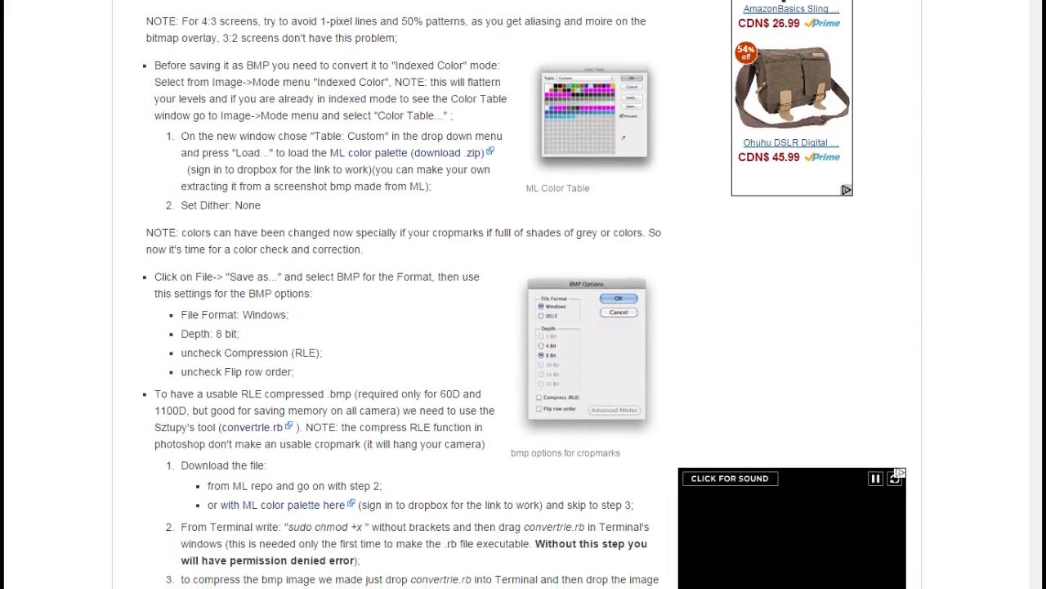
scroll("down", 3)
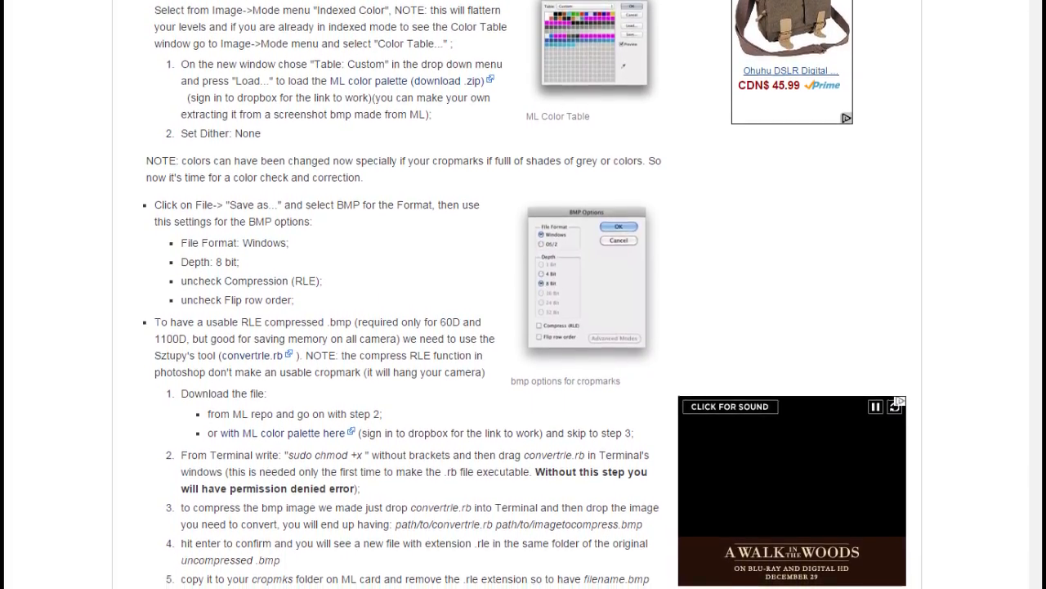
scroll("up", 3)
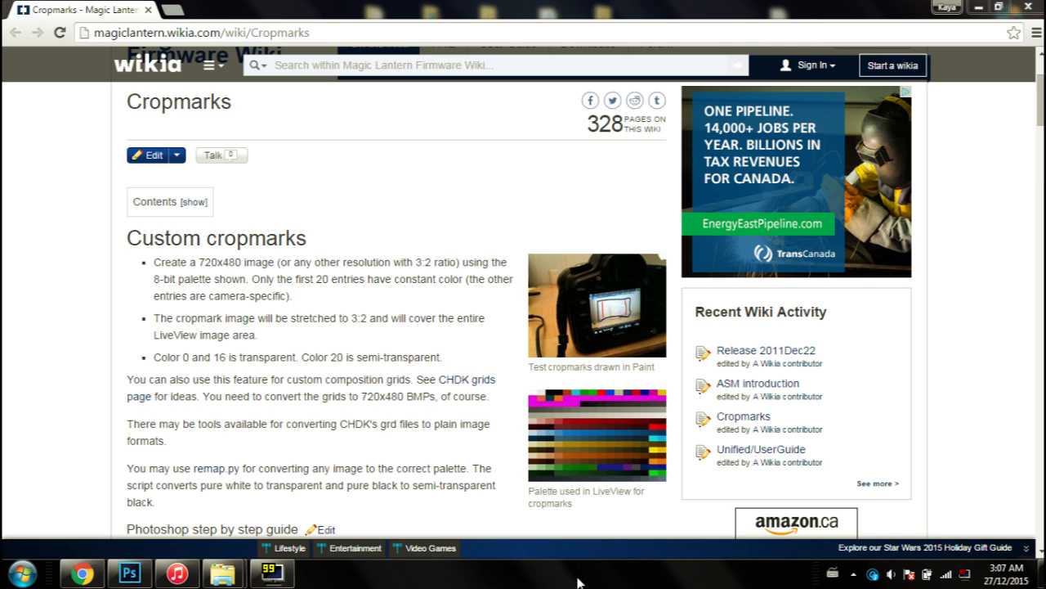
mouse_move(536, 422)
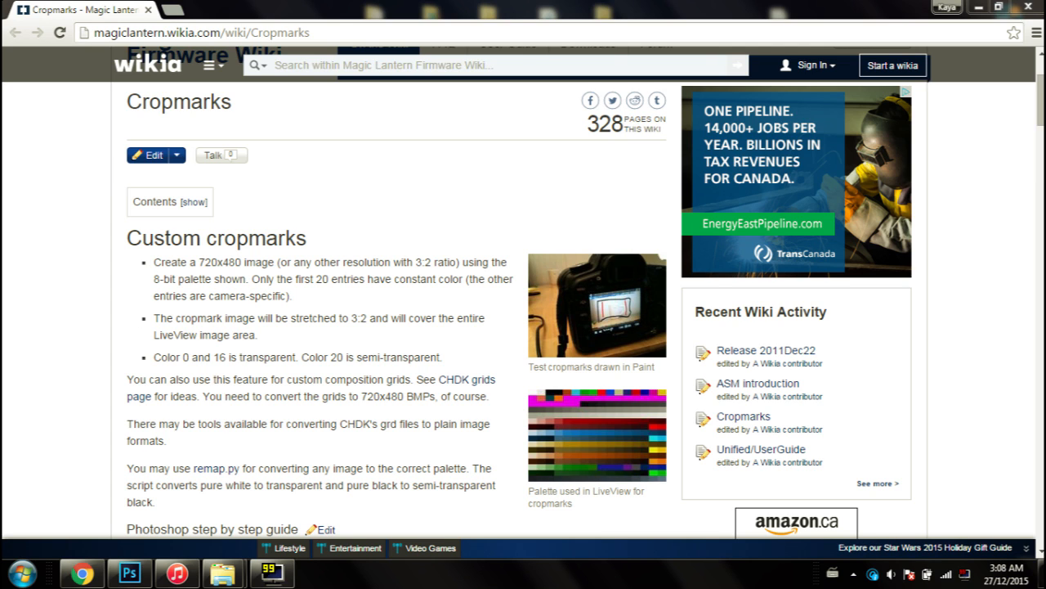
scroll("down", 3)
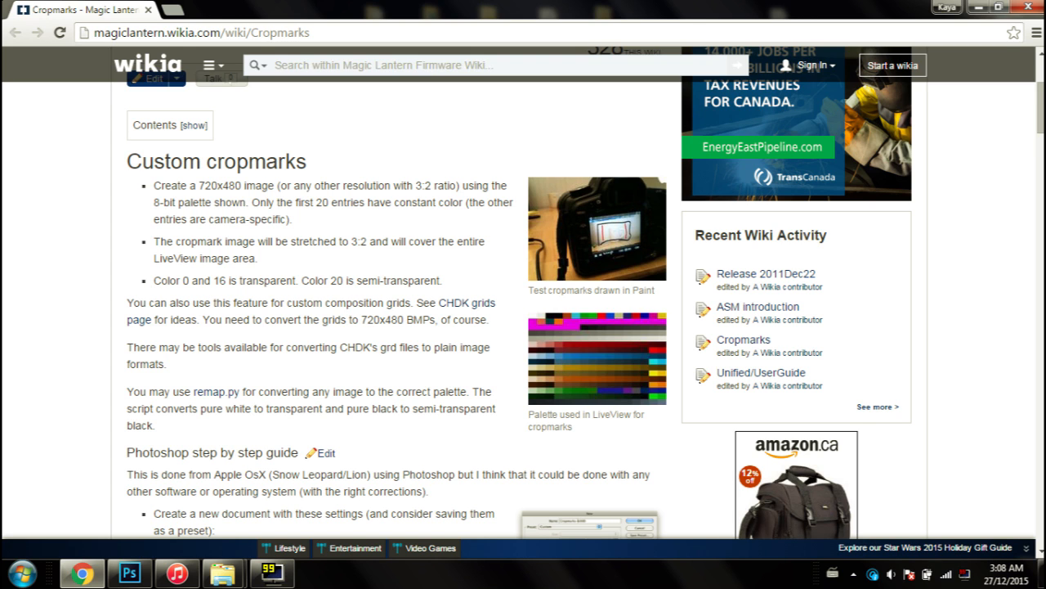
mouse_move(326, 293)
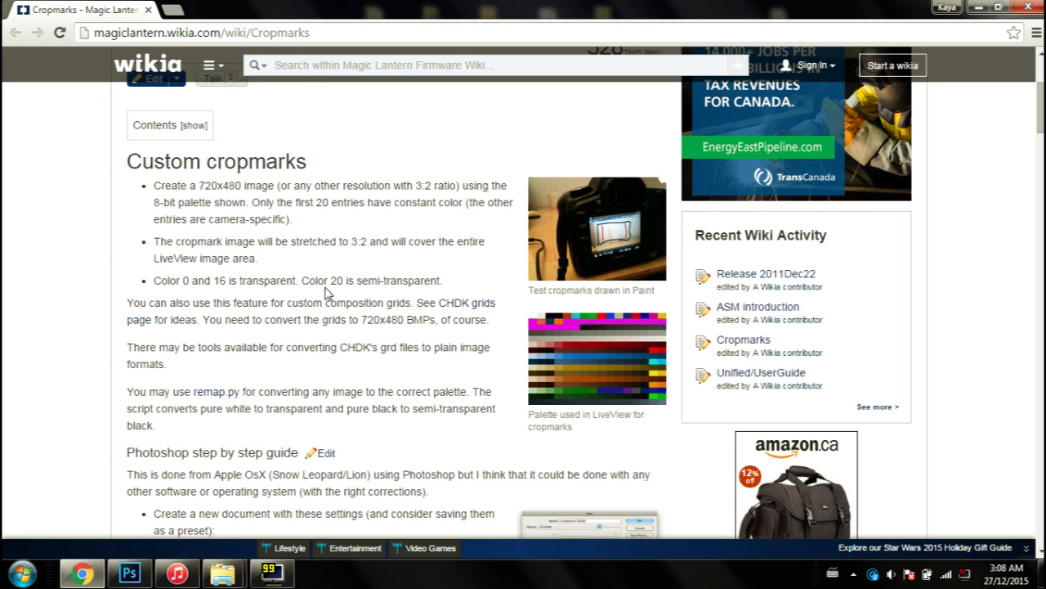
scroll("down", 3)
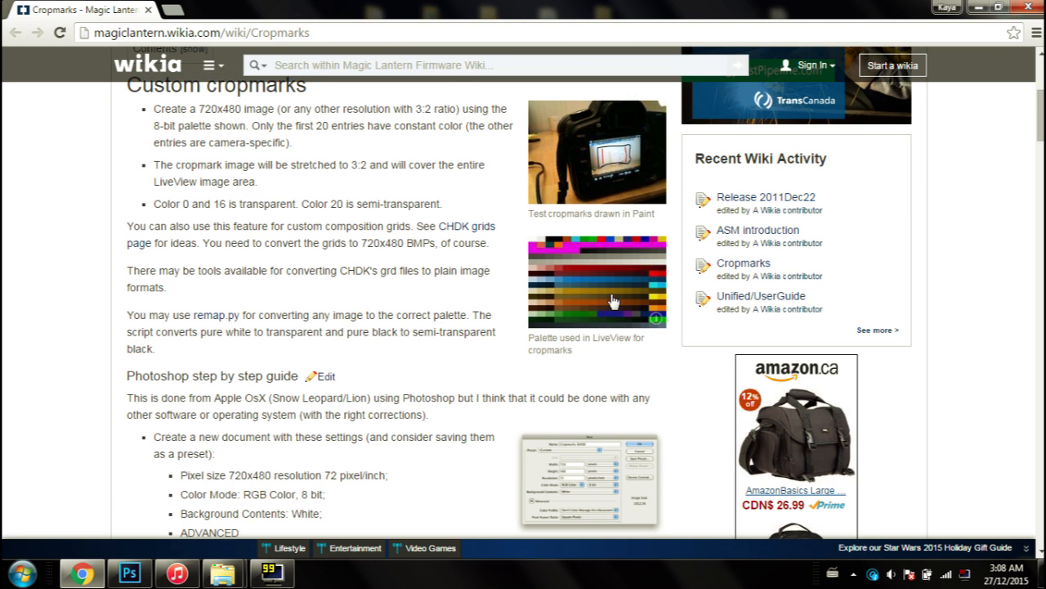
left_click(596, 281)
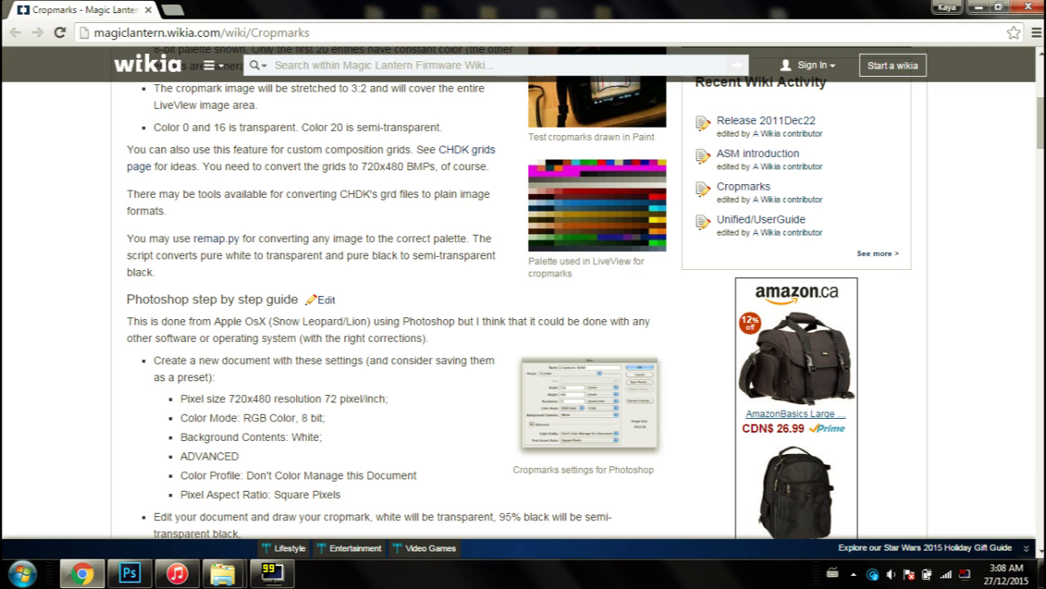
left_click_drag(347, 255, 494, 255)
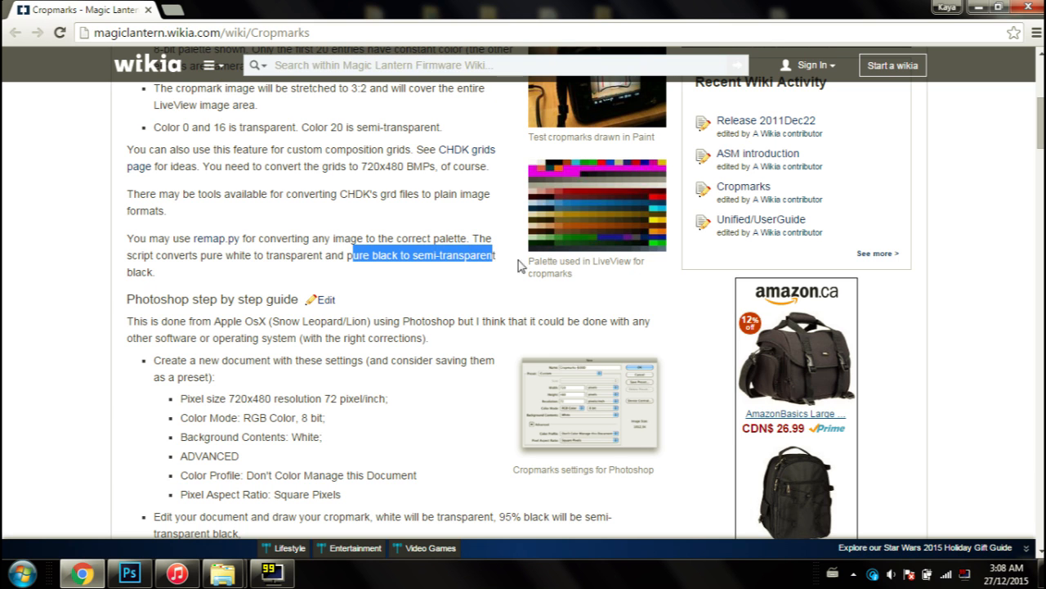
mouse_move(229, 239)
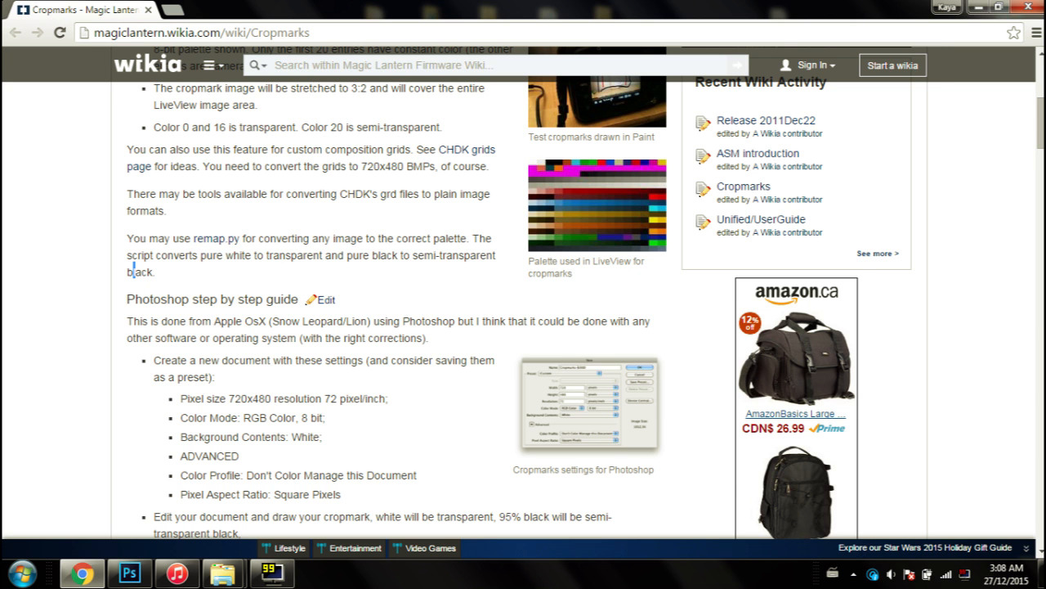
scroll("up", 3)
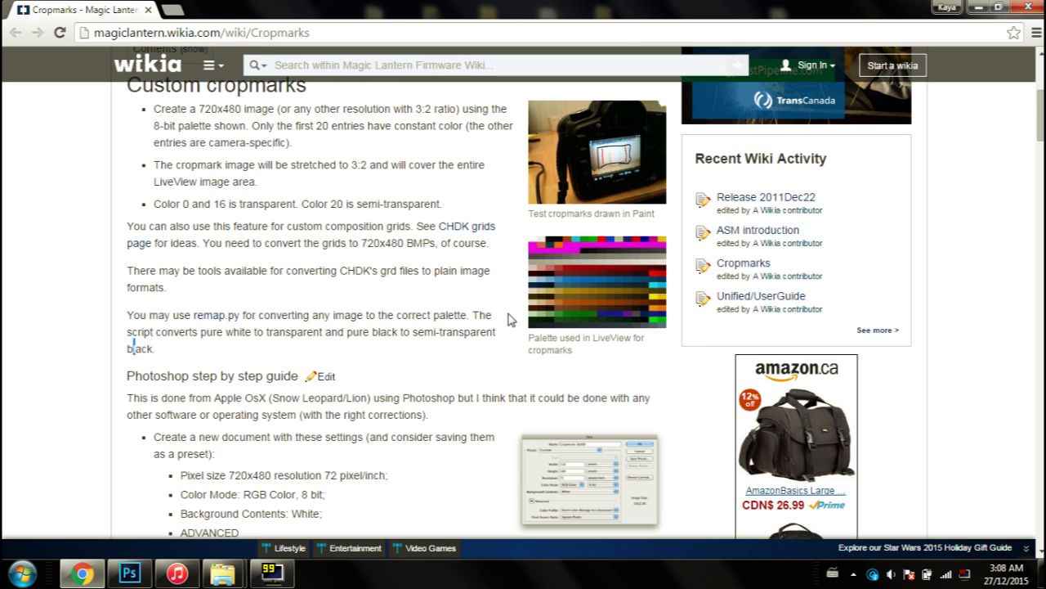
mouse_move(258, 269)
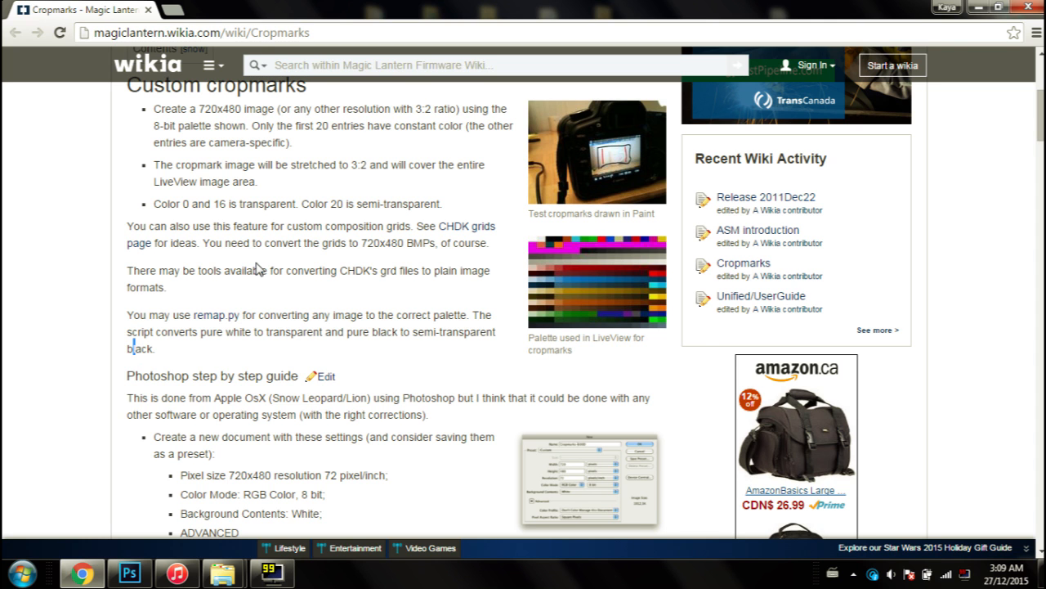
scroll("up", 3)
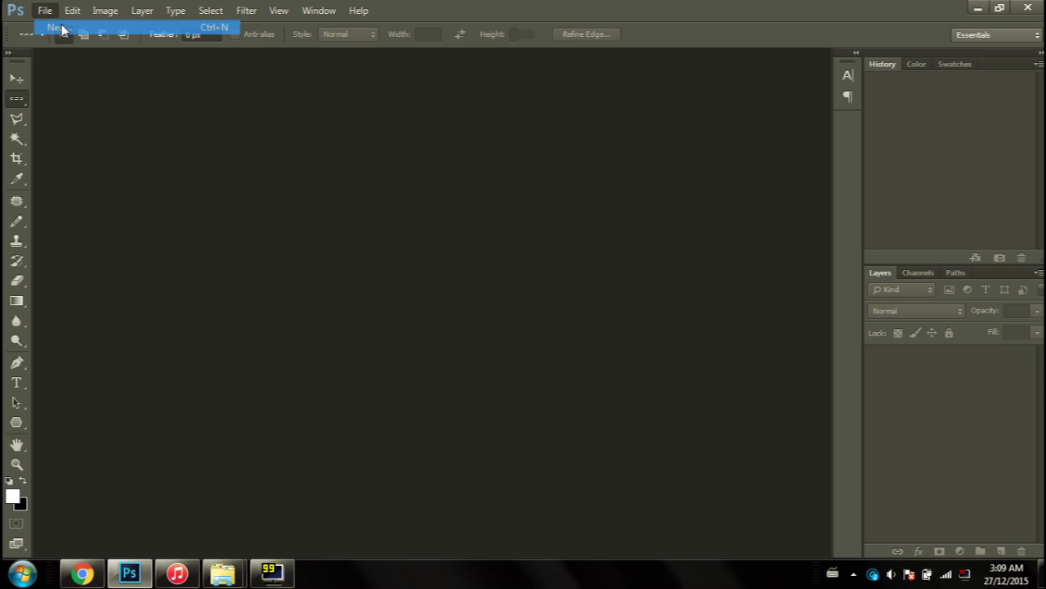
Create a white 720×480, 72 ppi, 8-bit RGB document set to Don't Color Manage.
left_click(55, 27)
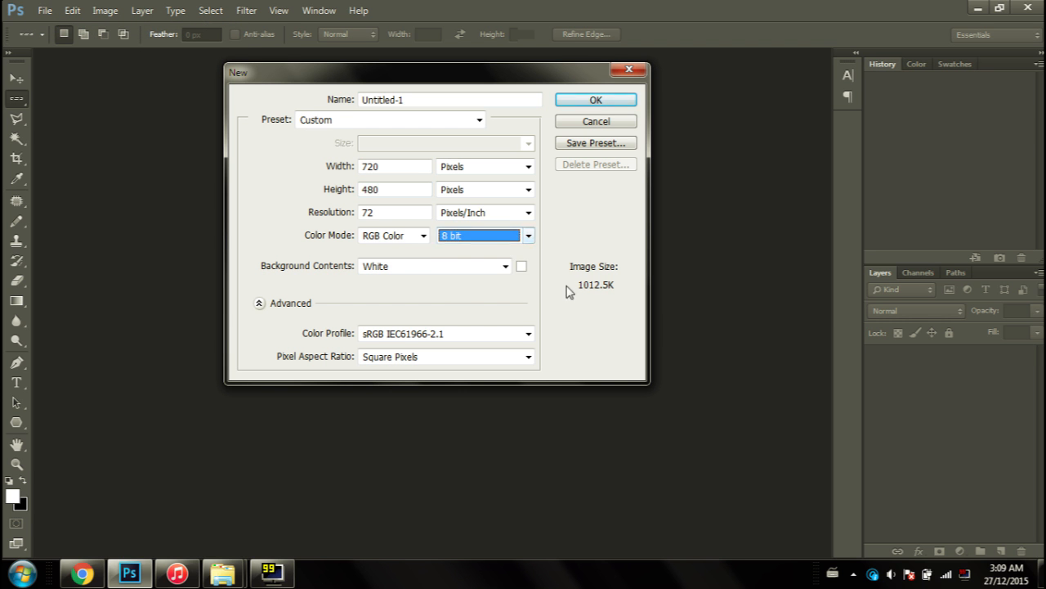
left_click(527, 334)
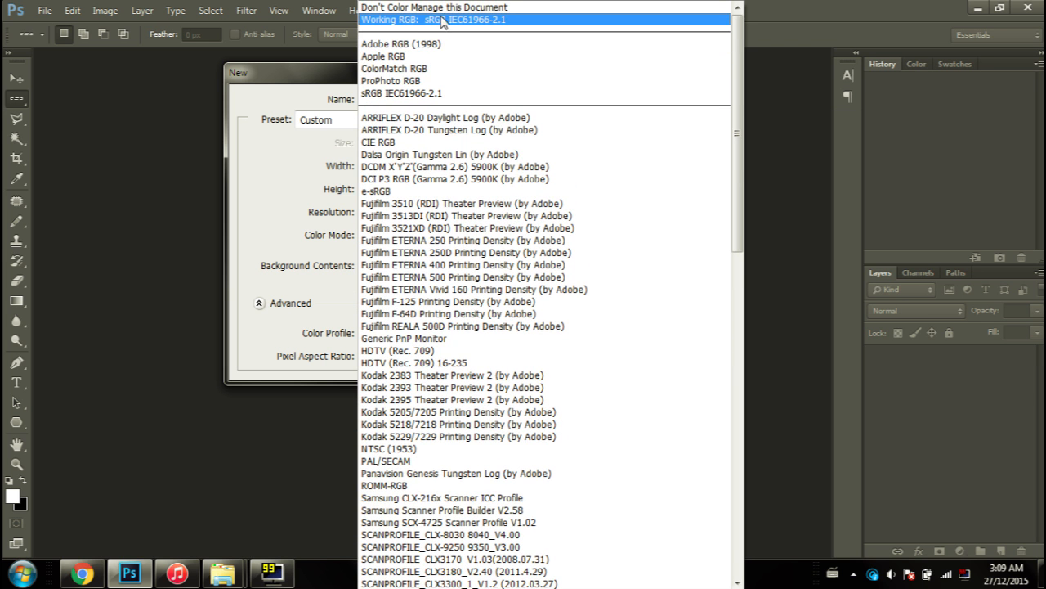
left_click(435, 6)
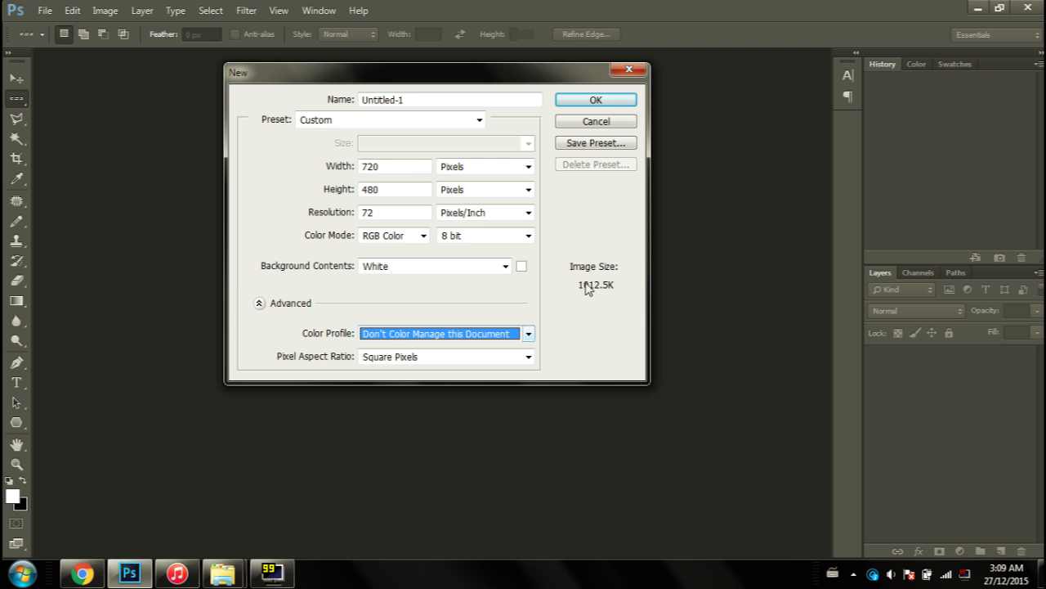
mouse_move(500, 302)
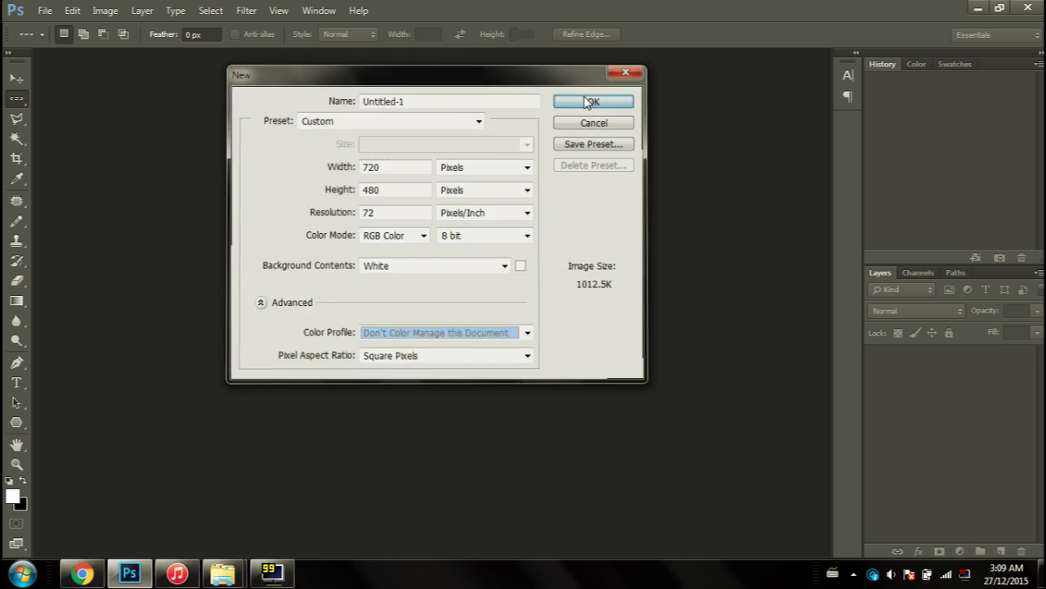
left_click(592, 102)
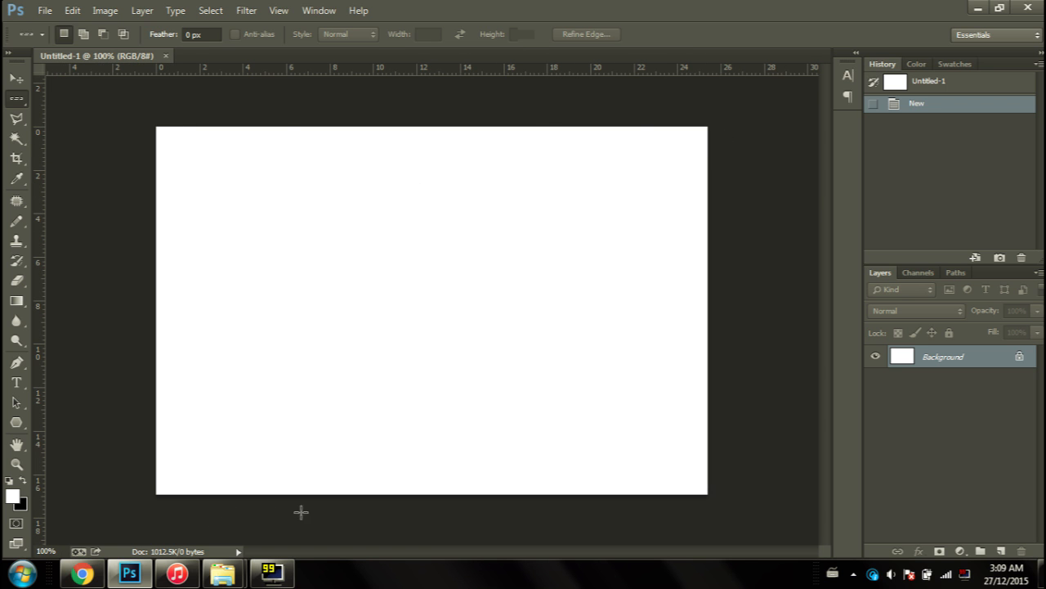
mouse_move(139, 116)
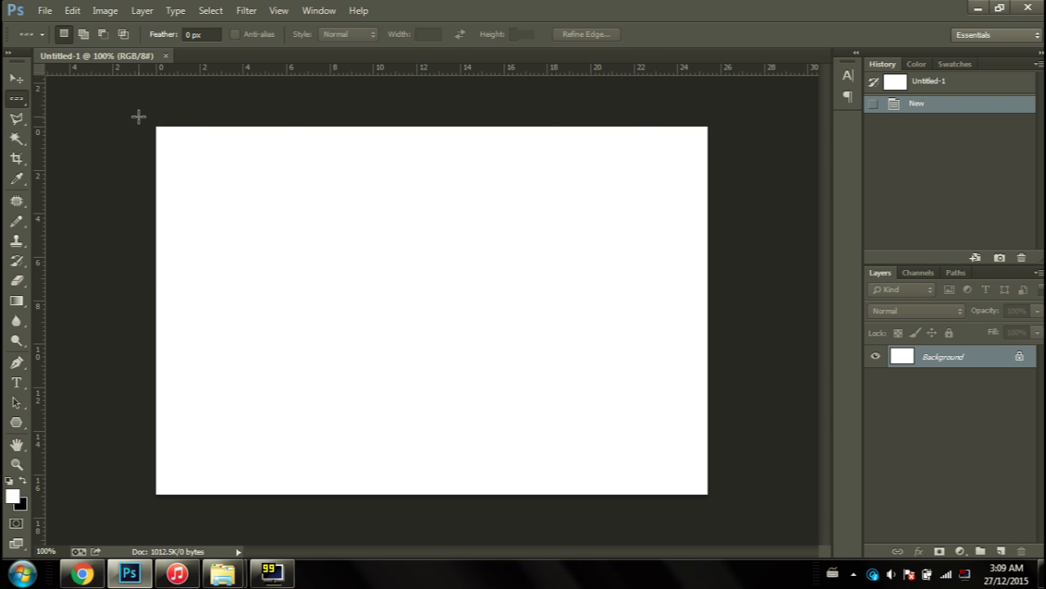
mouse_move(150, 123)
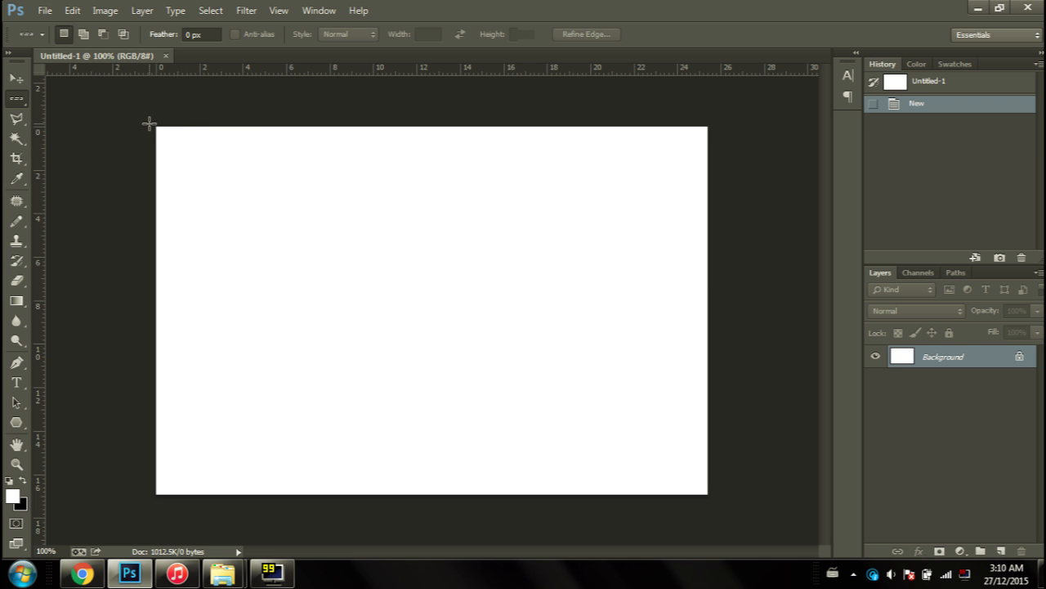
mouse_move(289, 178)
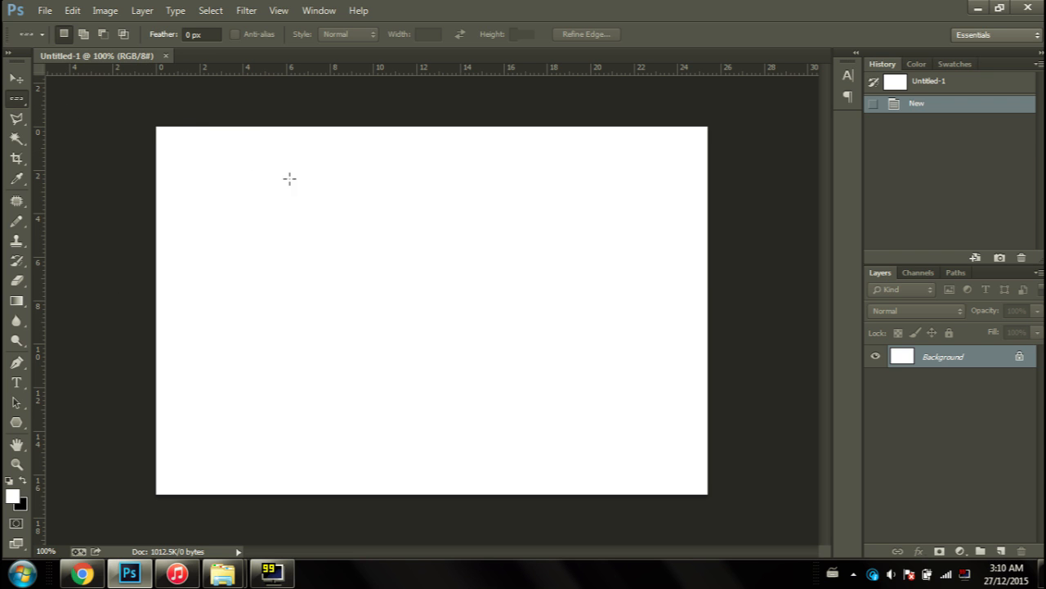
mouse_move(297, 180)
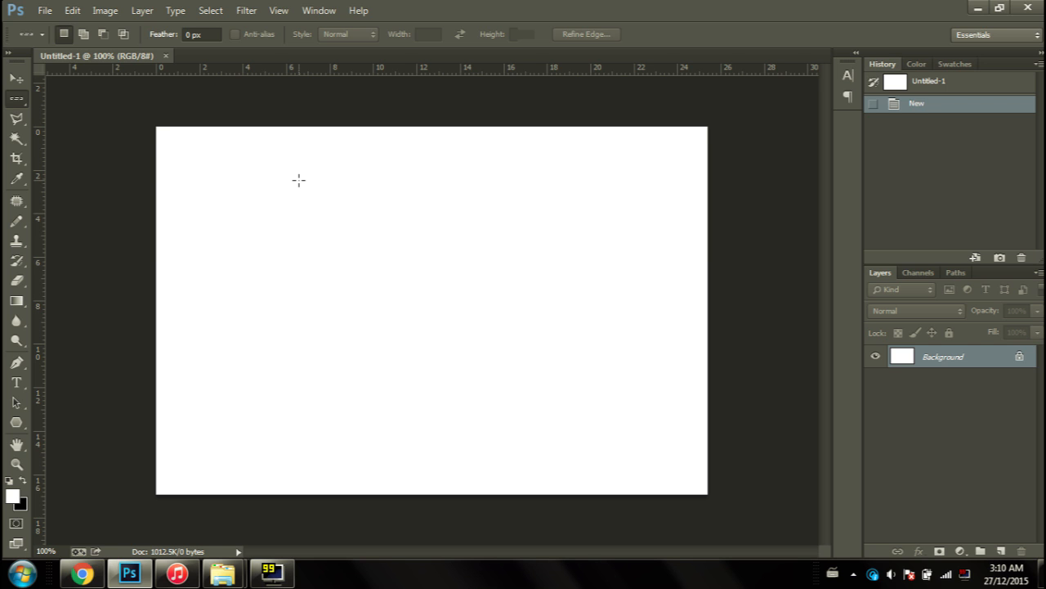
mouse_move(500, 337)
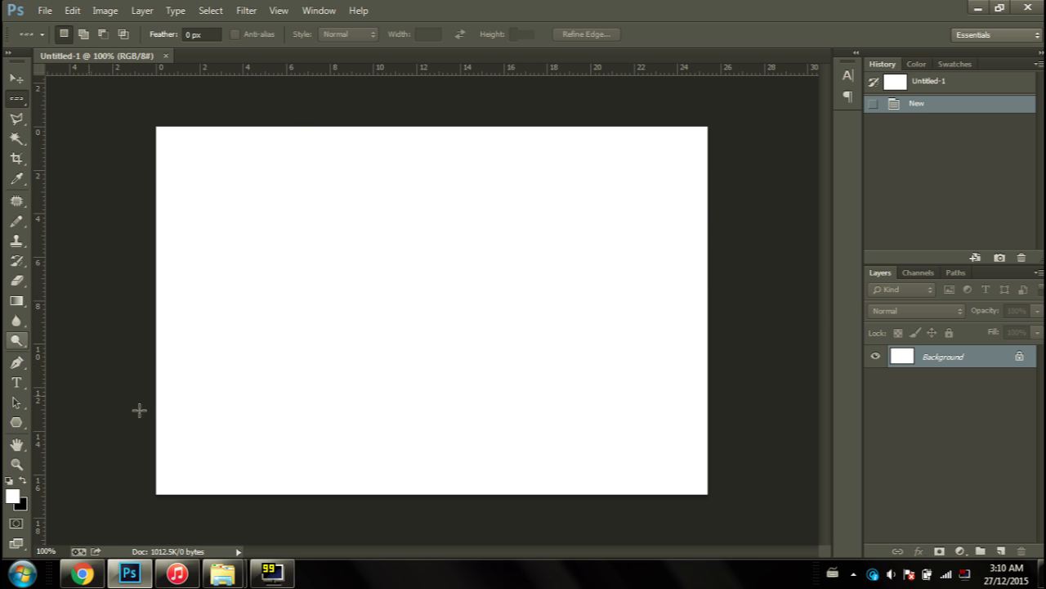
mouse_move(631, 206)
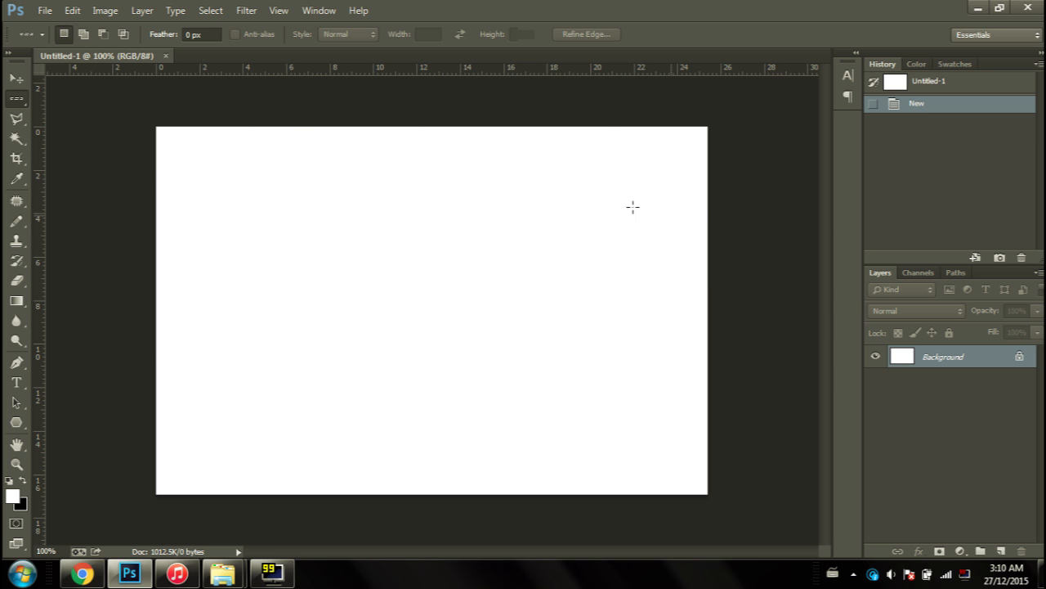
mouse_move(391, 288)
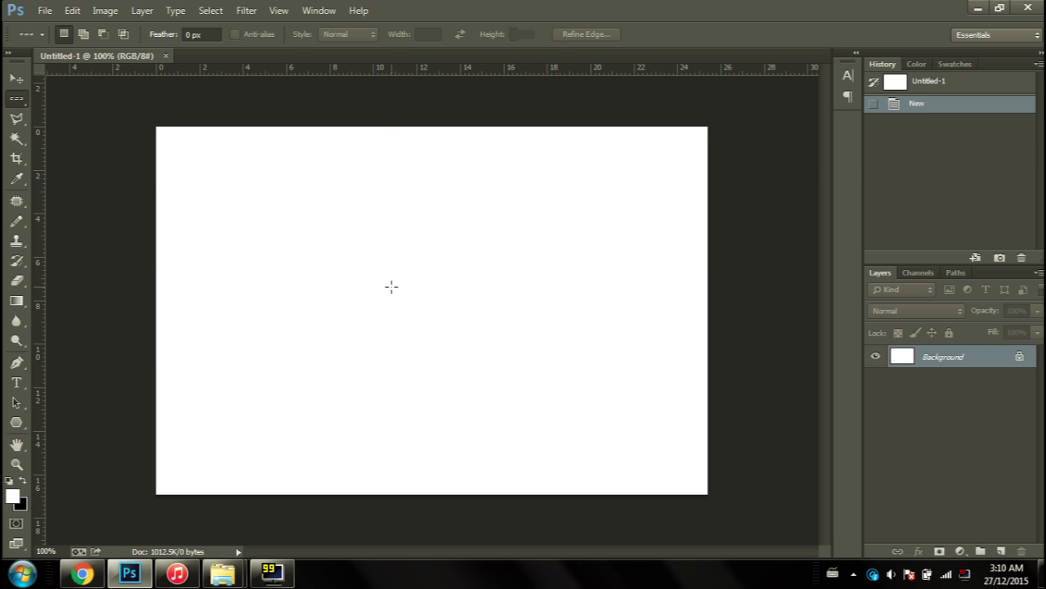
mouse_move(632, 358)
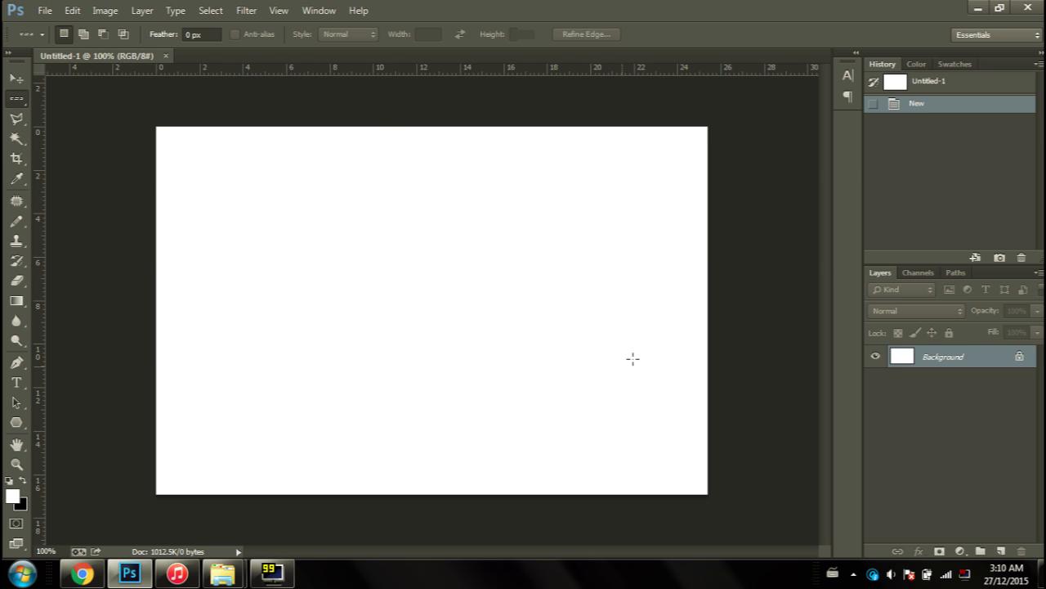
mouse_move(654, 245)
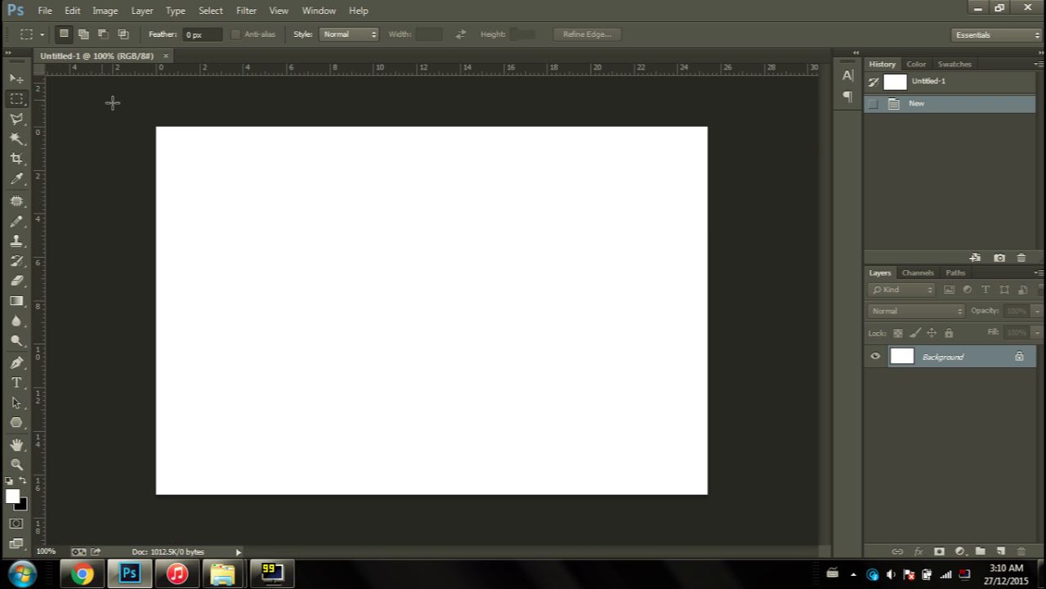
mouse_move(343, 302)
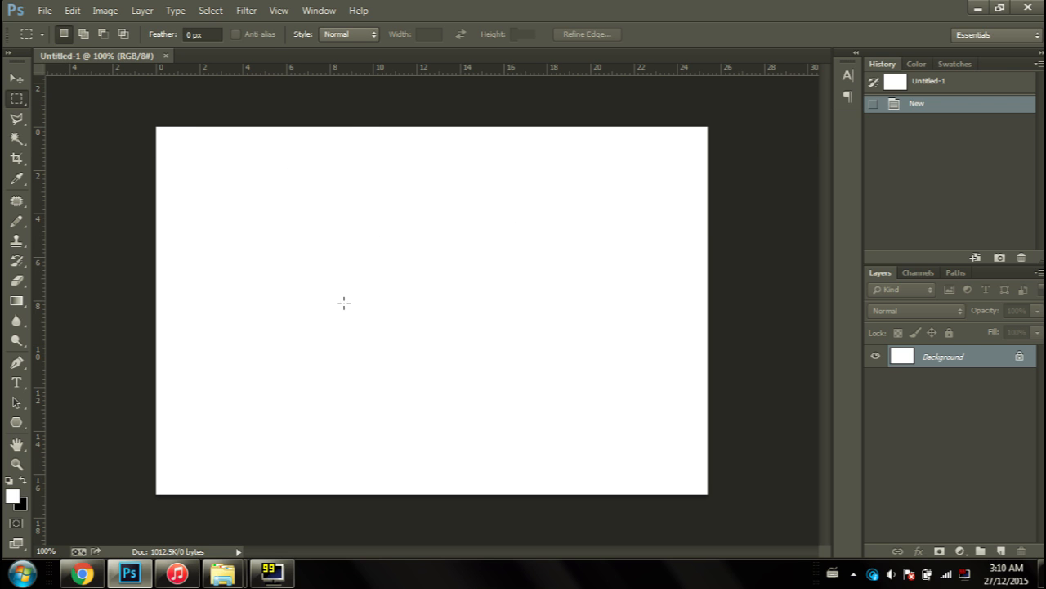
mouse_move(405, 255)
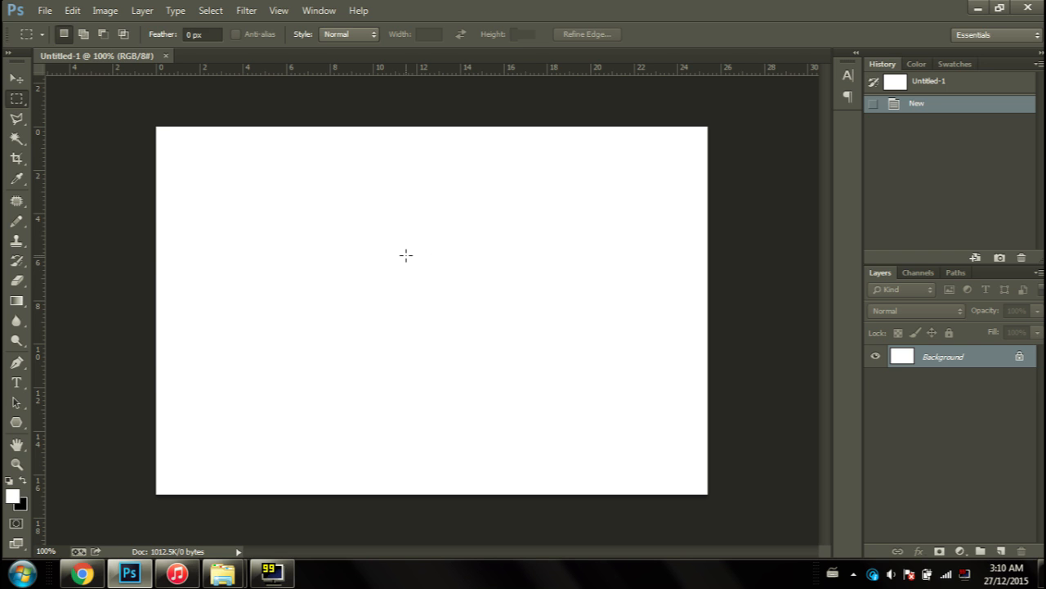
mouse_move(411, 252)
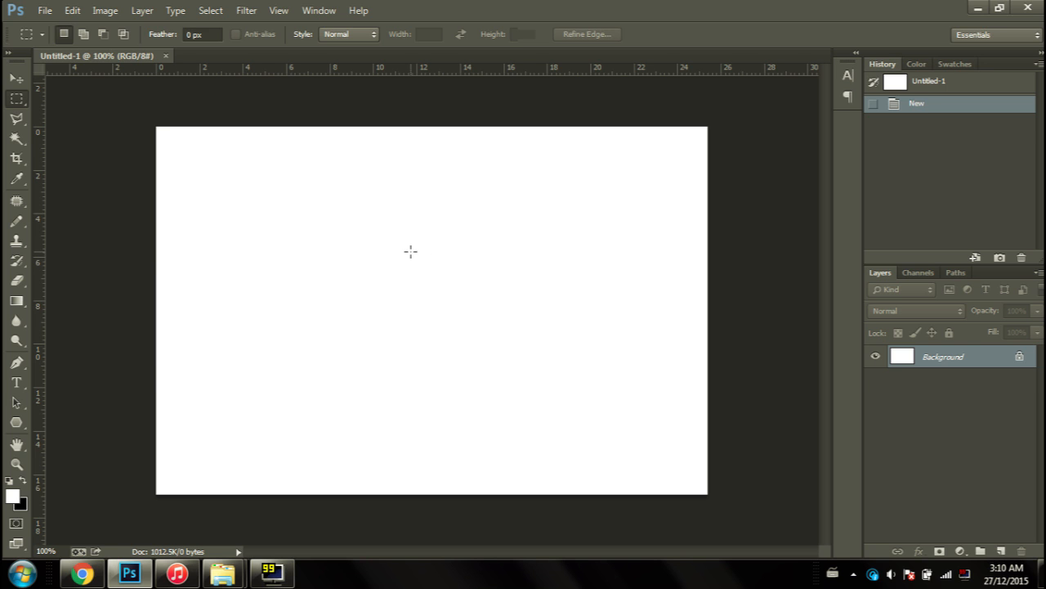
mouse_move(419, 255)
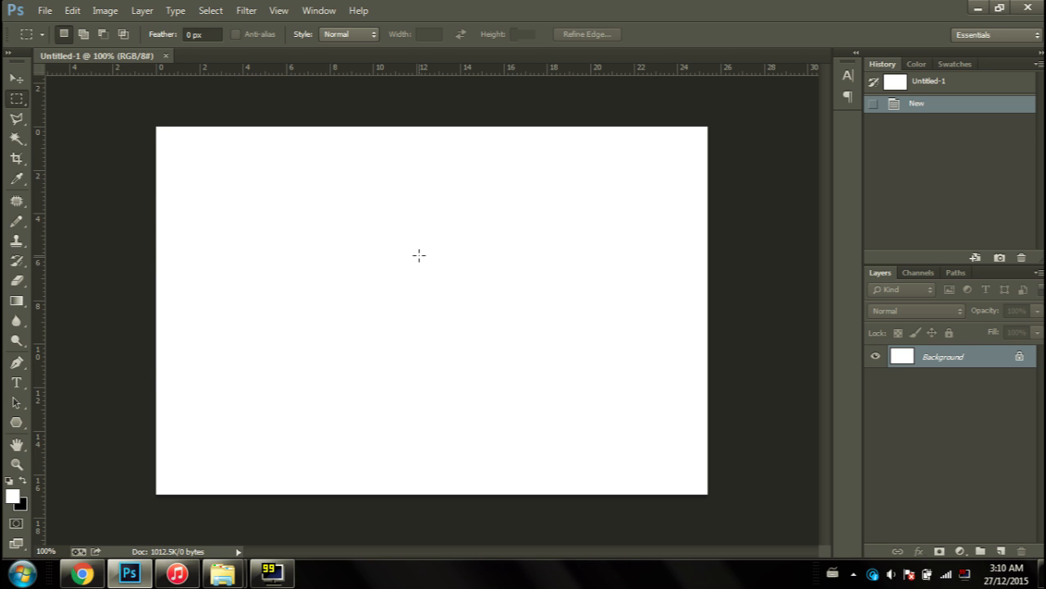
mouse_move(203, 225)
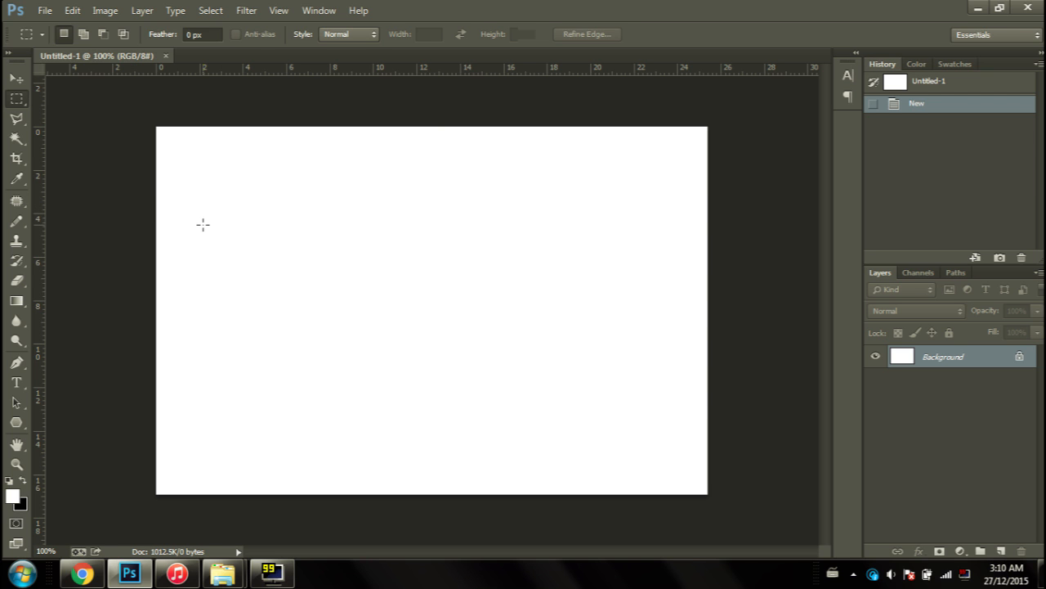
Set the Crop tool to a custom Ratio of 2.35 by 1 across the canvas.
left_click(17, 159)
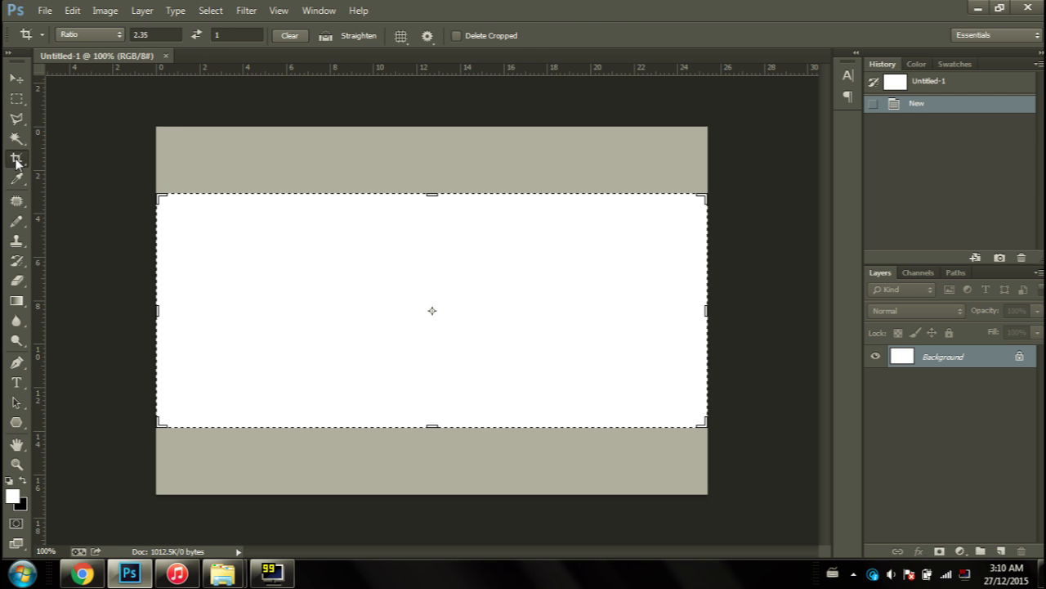
left_click(88, 34)
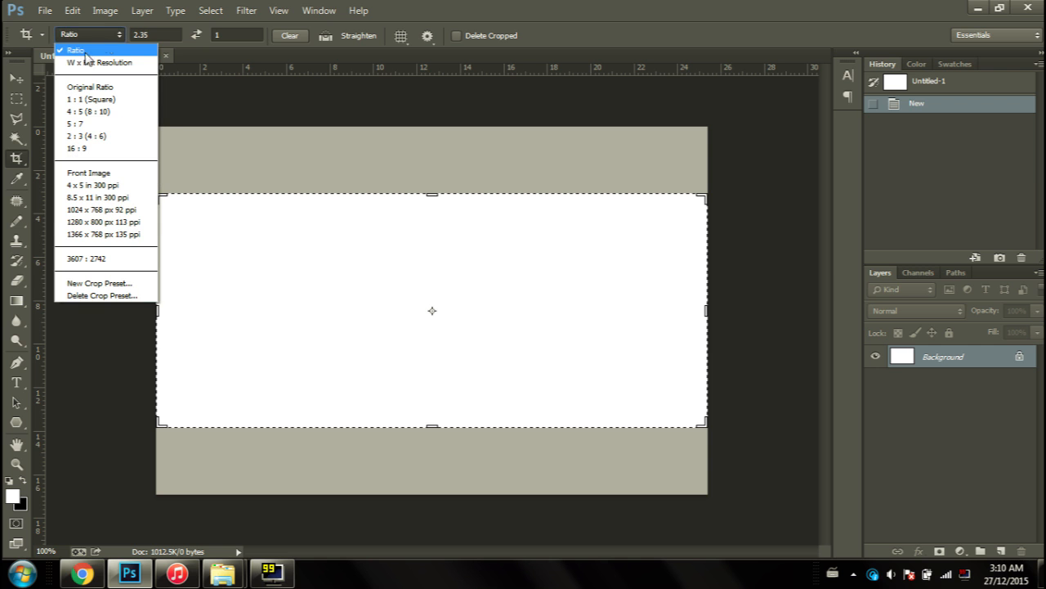
left_click(75, 51)
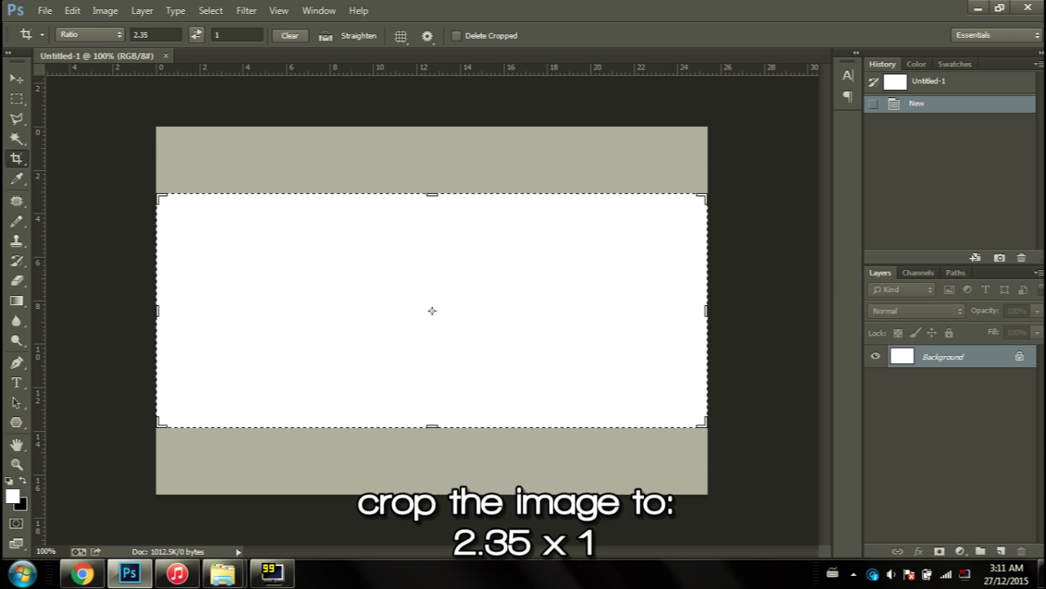
mouse_move(718, 198)
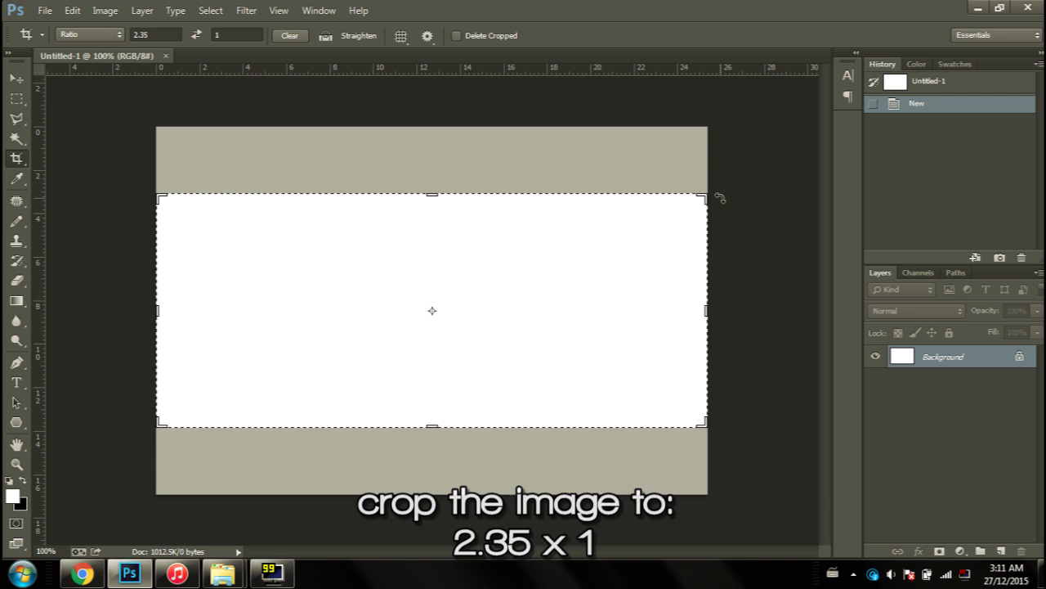
mouse_move(531, 152)
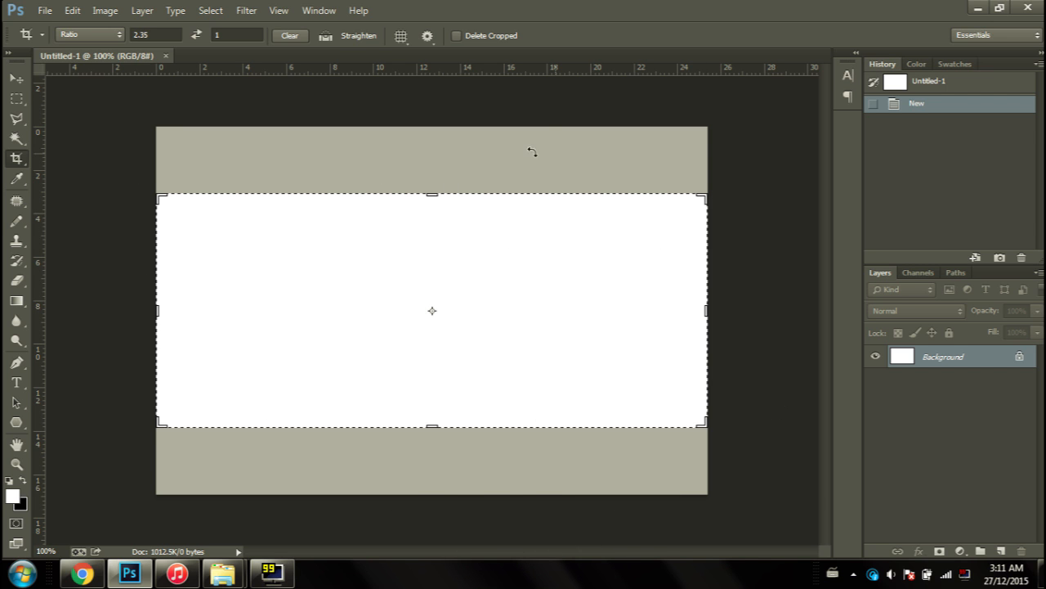
mouse_move(18, 98)
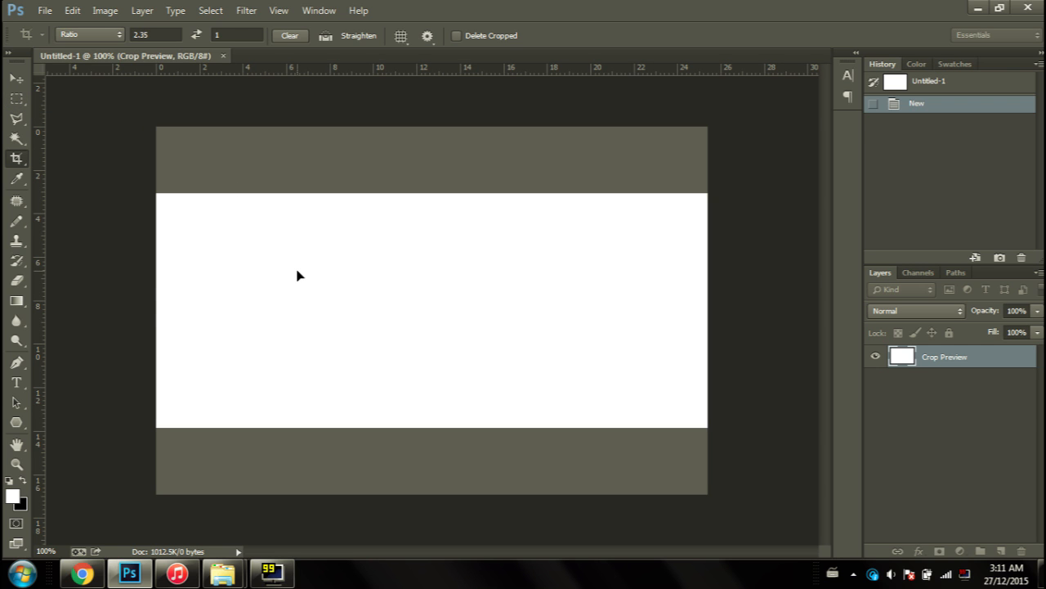
Commit the 2.35:1 crop, revert History to the full canvas and add a layer for black bars.
key("Return")
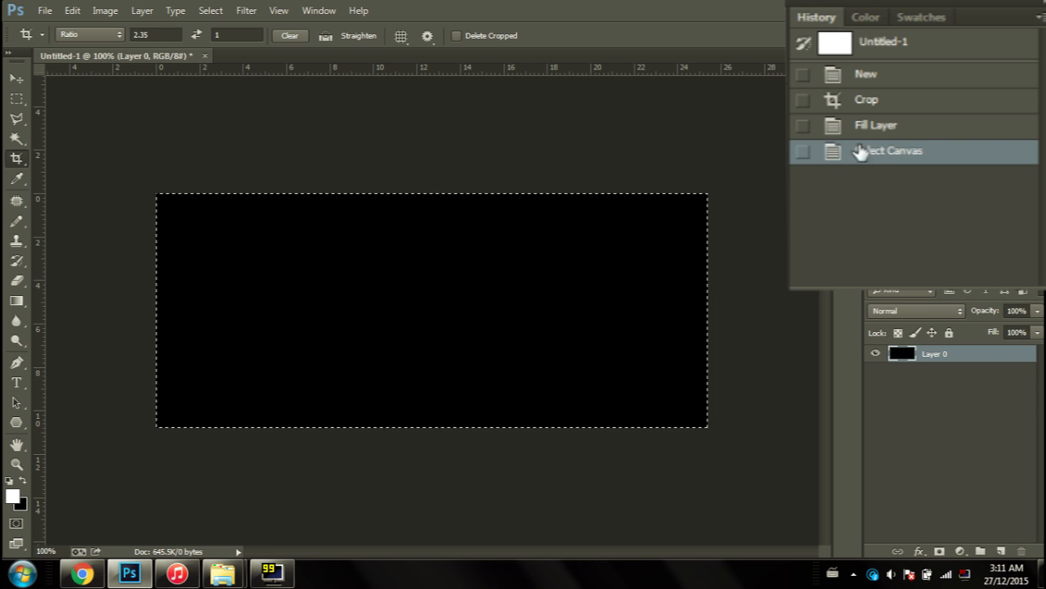
left_click(867, 100)
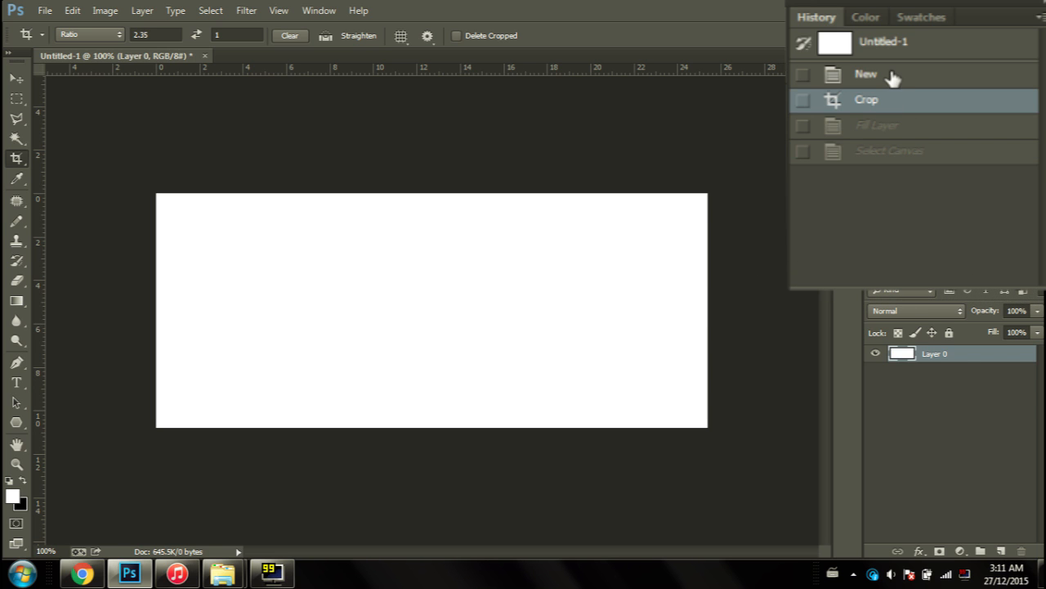
left_click(866, 74)
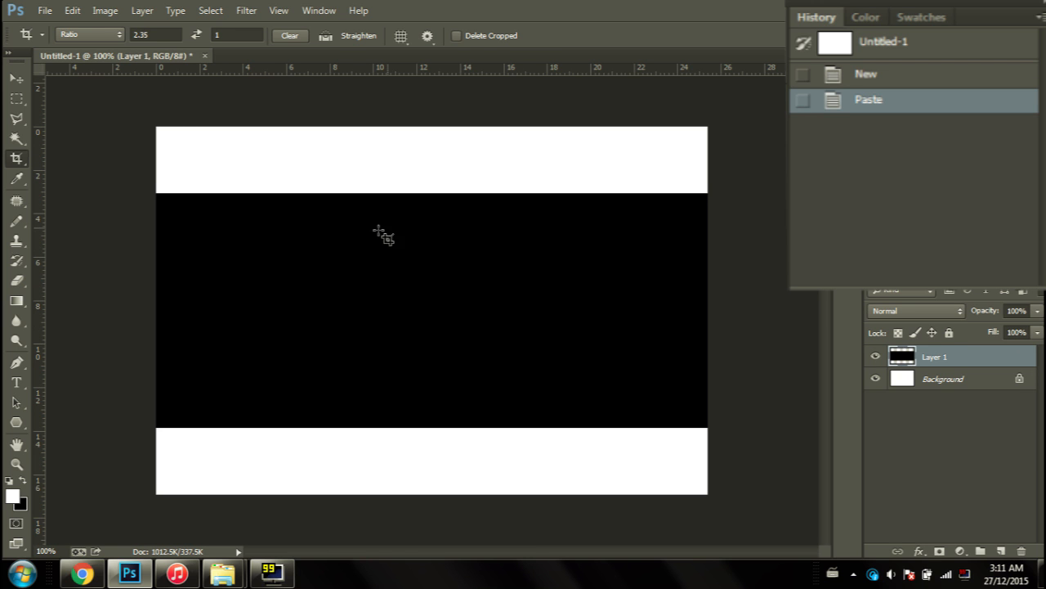
mouse_move(402, 386)
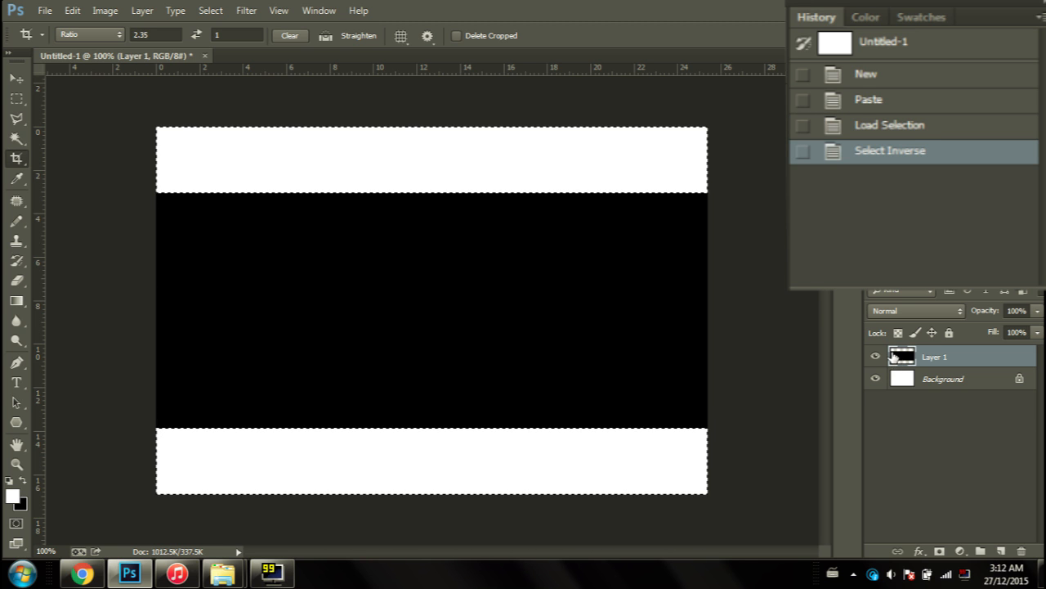
left_click(981, 549)
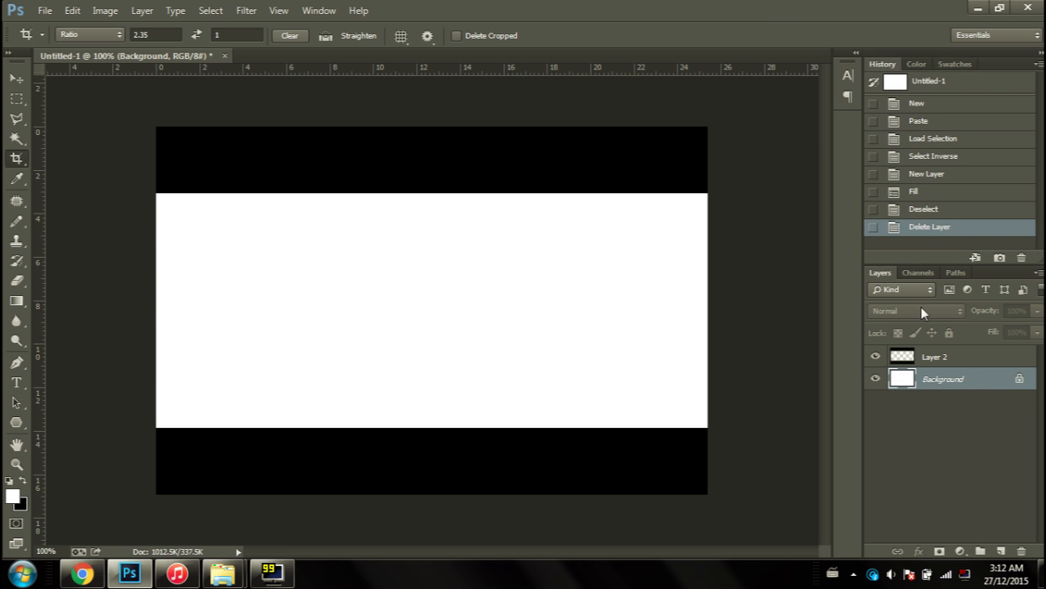
Preview a 16:9 crop frame with rule-of-thirds overlay over the barred canvas.
left_click(17, 98)
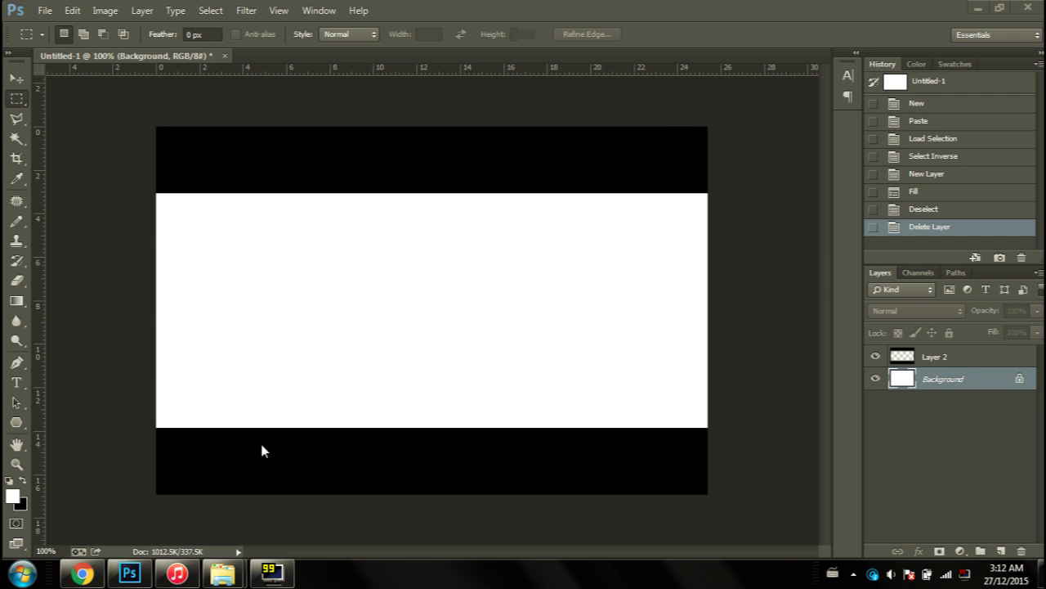
mouse_move(150, 162)
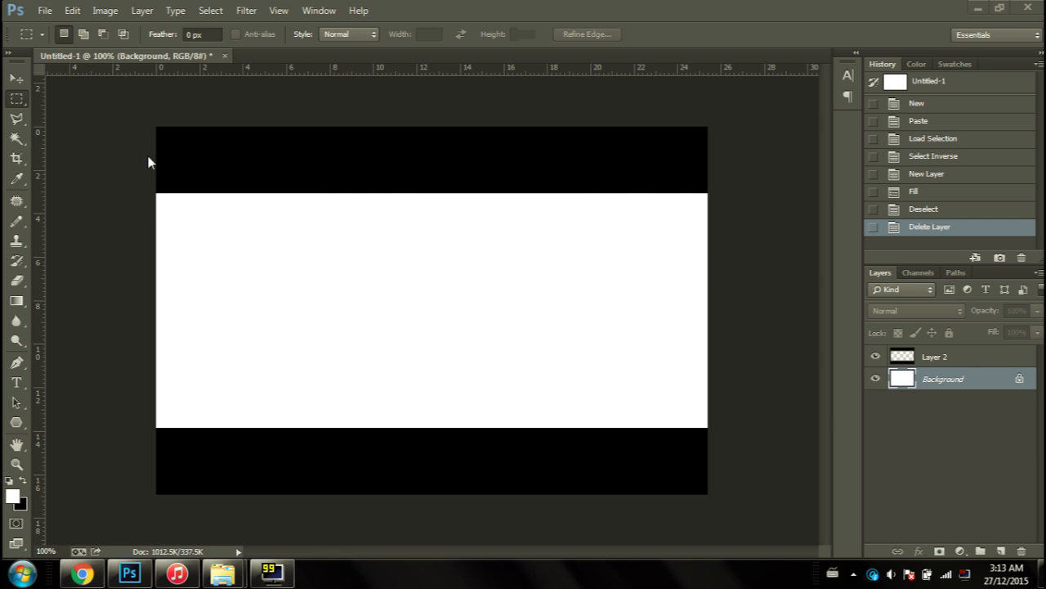
mouse_move(134, 177)
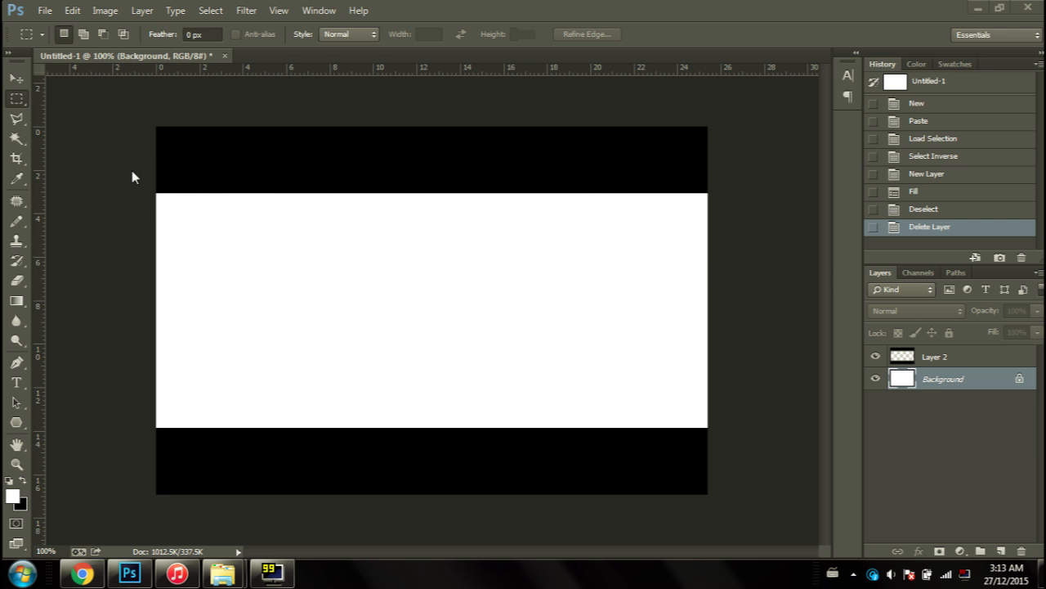
mouse_move(297, 252)
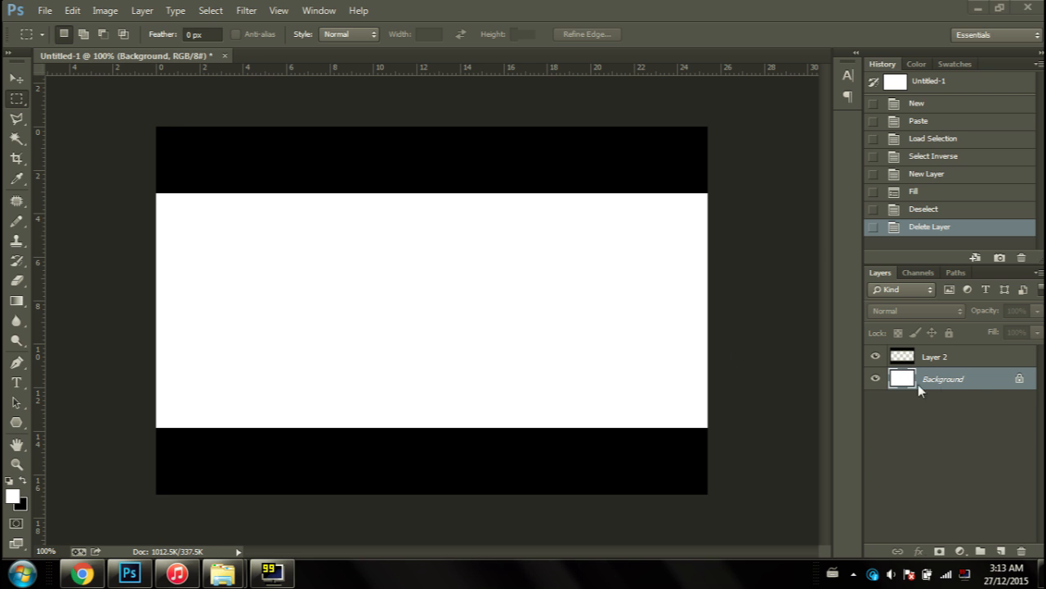
left_click(17, 157)
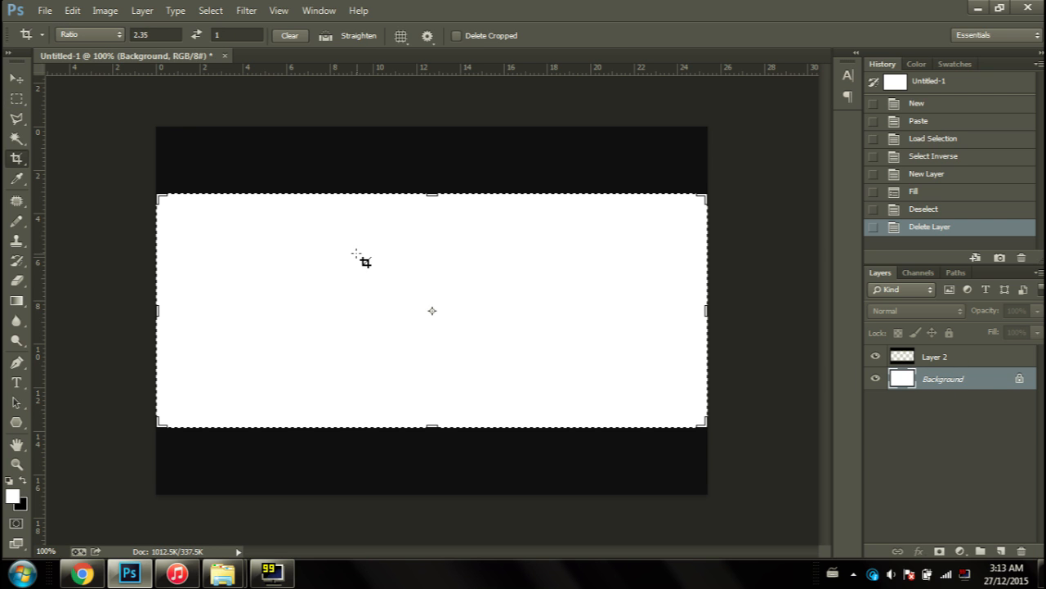
left_click(89, 34)
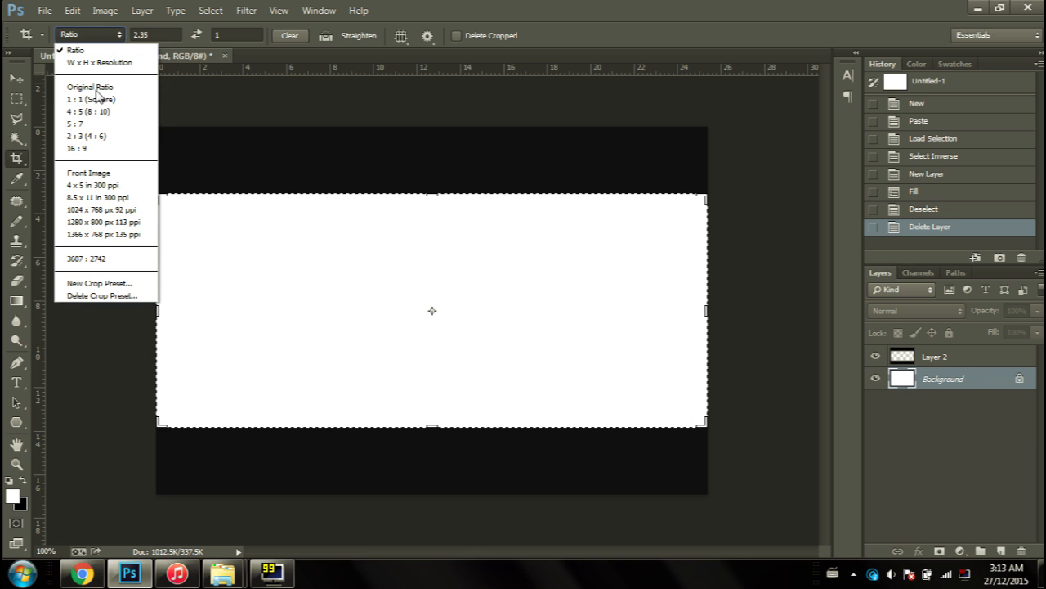
mouse_move(90, 100)
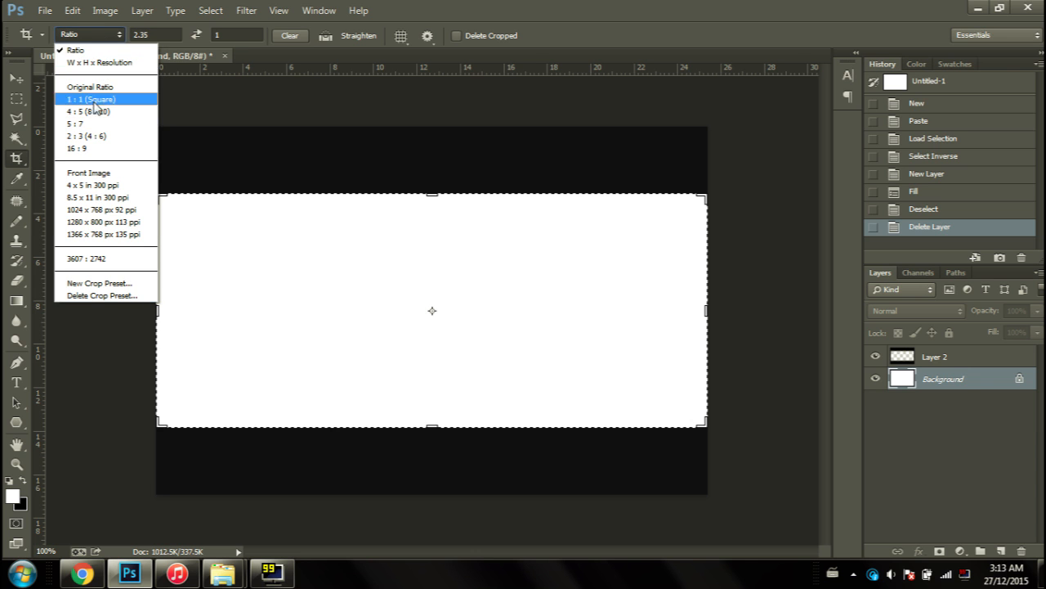
left_click(75, 147)
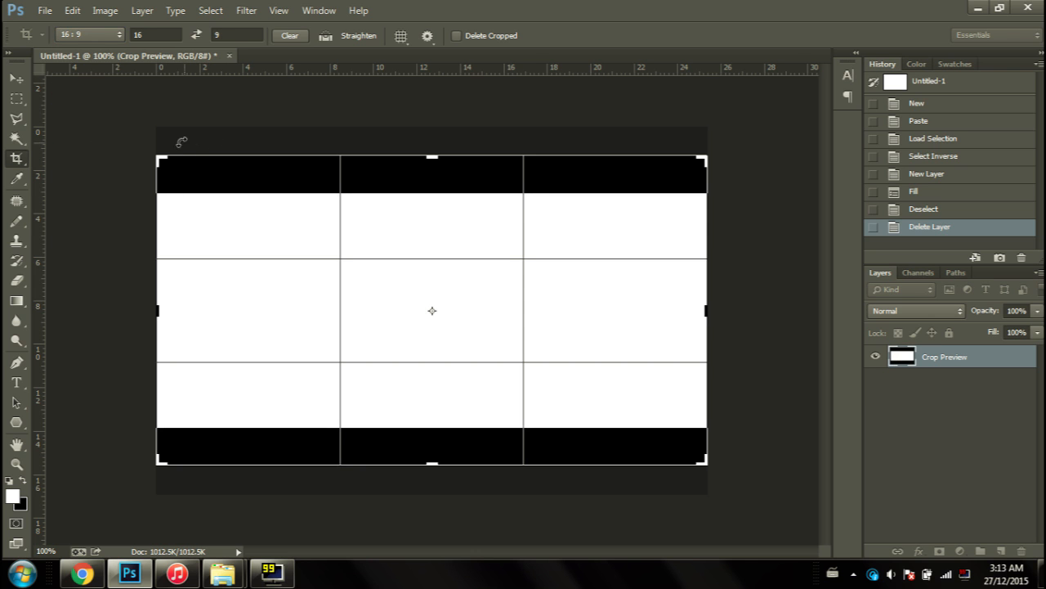
mouse_move(625, 143)
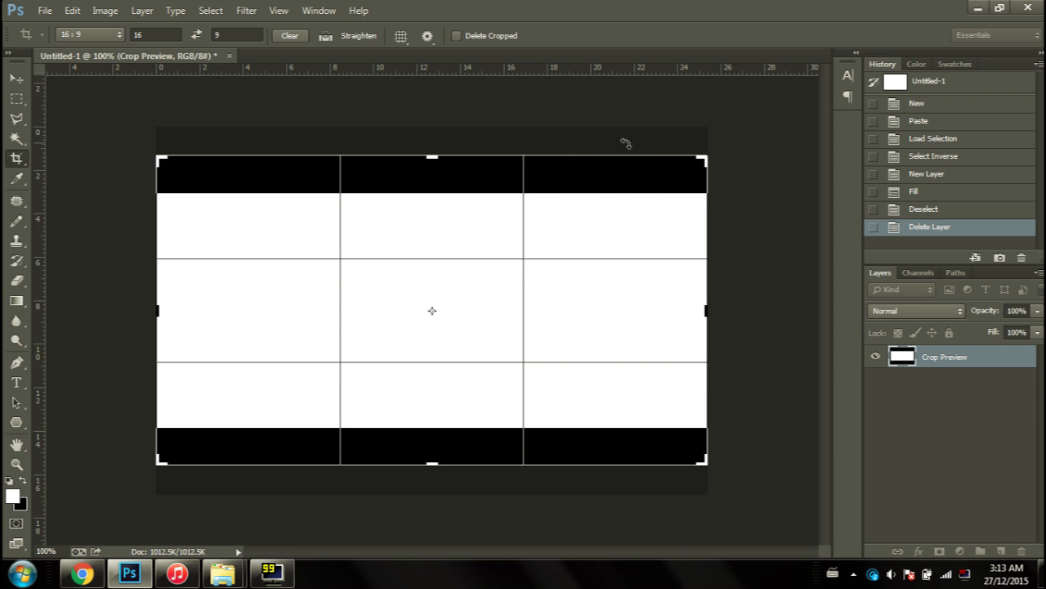
mouse_move(170, 139)
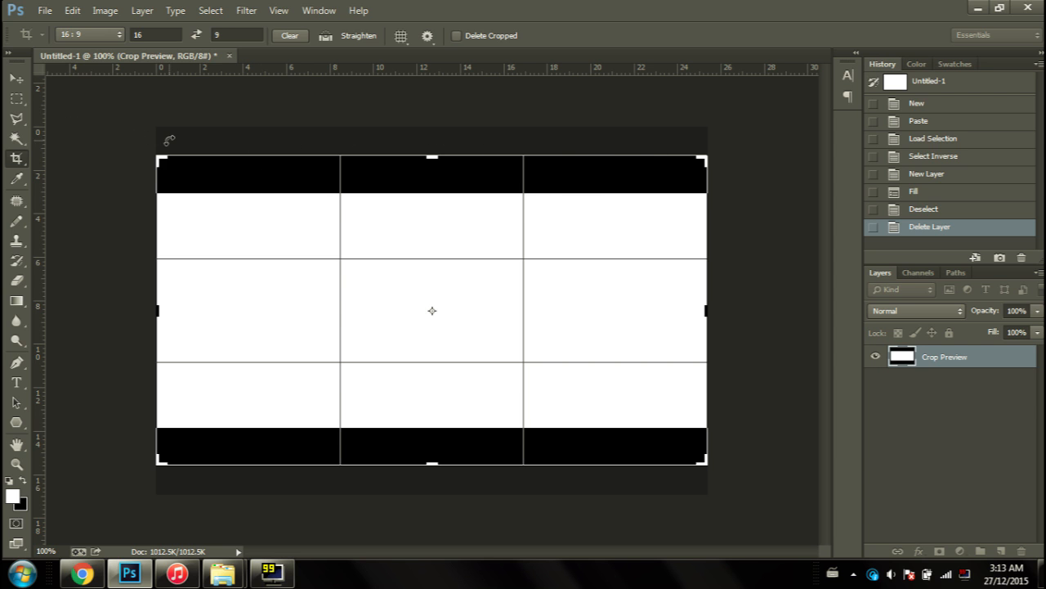
mouse_move(245, 134)
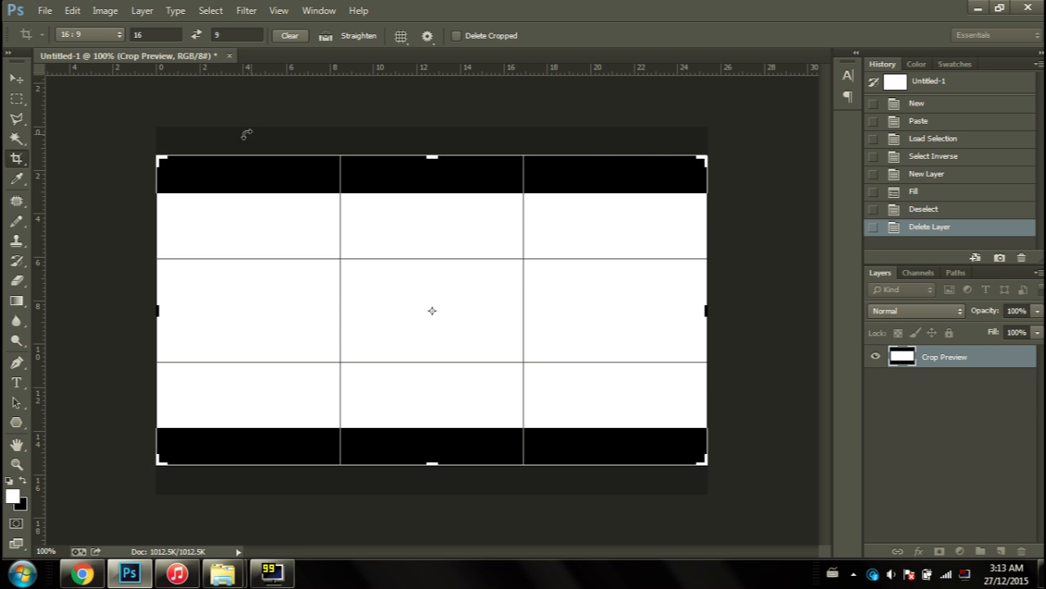
mouse_move(716, 477)
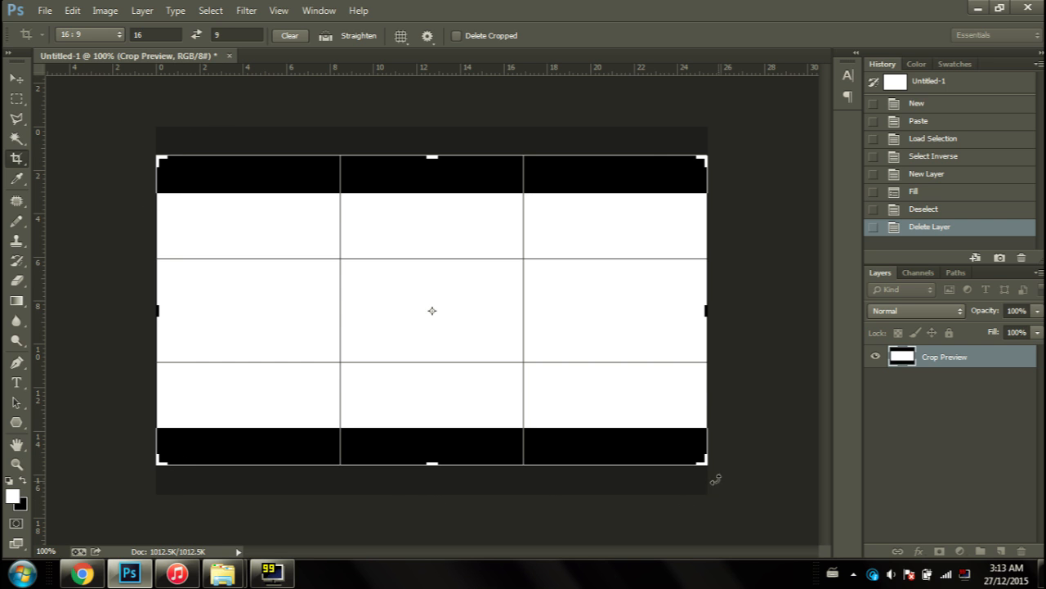
mouse_move(477, 388)
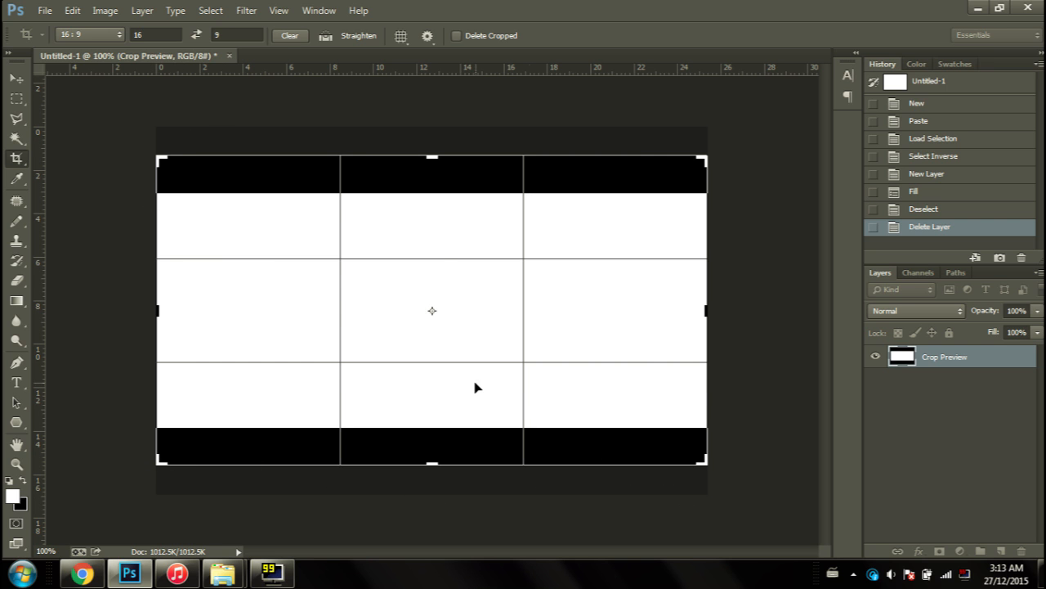
mouse_move(20, 106)
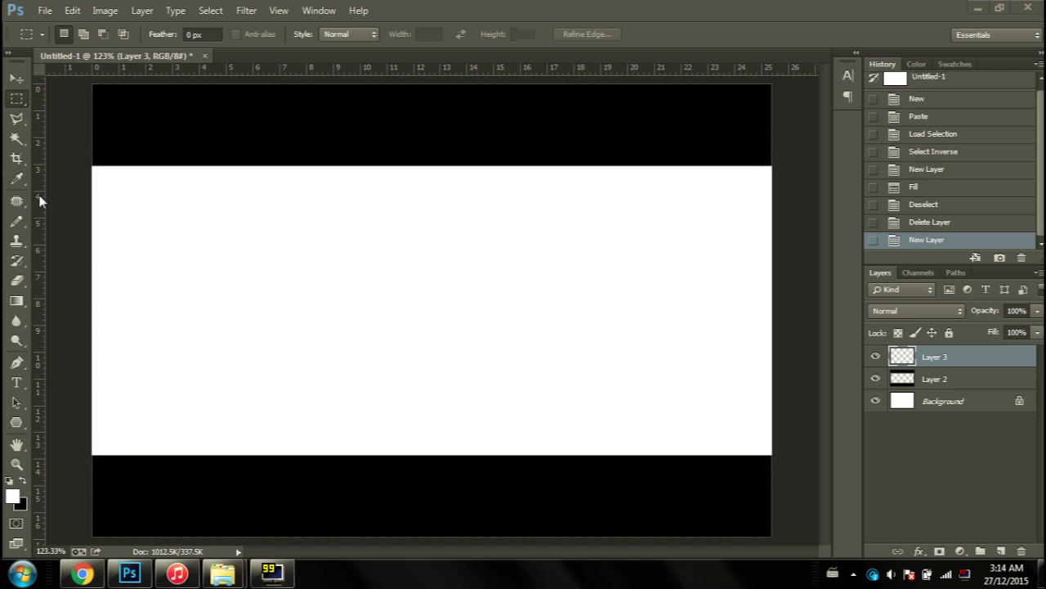
mouse_move(20, 222)
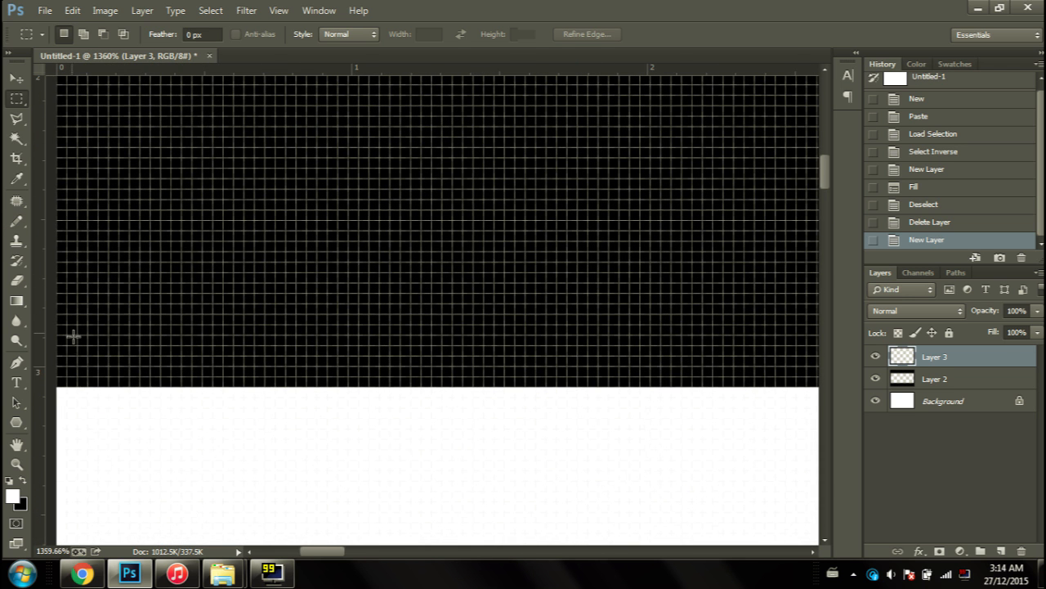
mouse_move(176, 444)
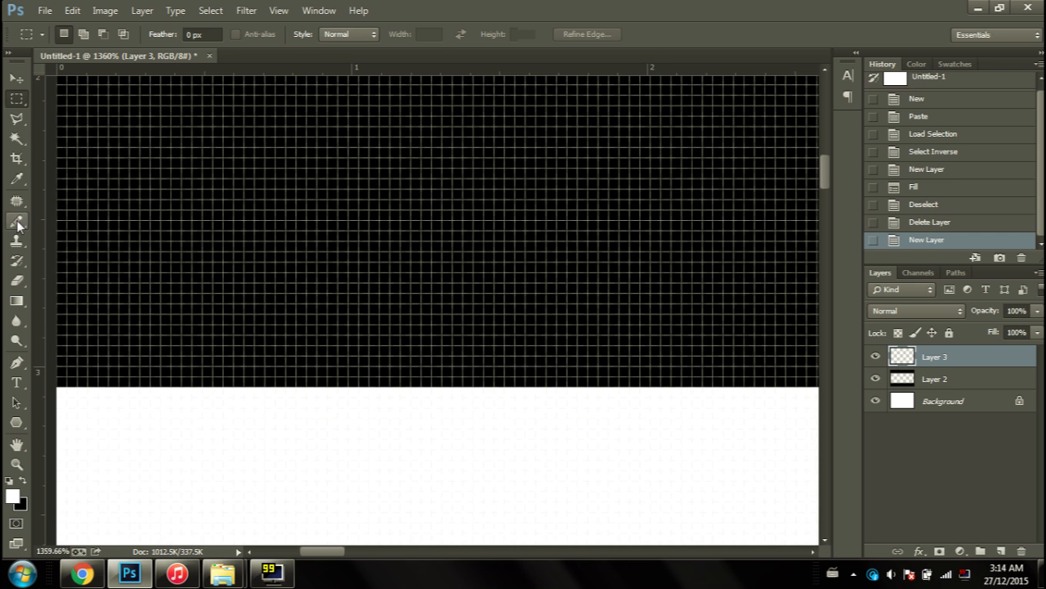
Pencil alternating white single pixels into the top black bar on Layer 3.
left_click(16, 221)
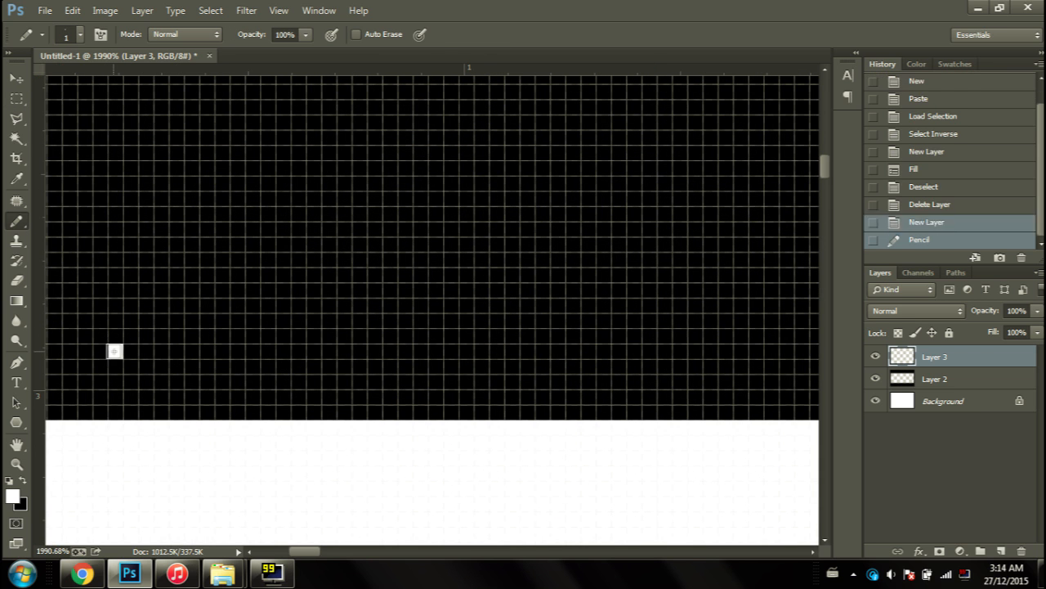
left_click_drag(114, 351, 204, 351)
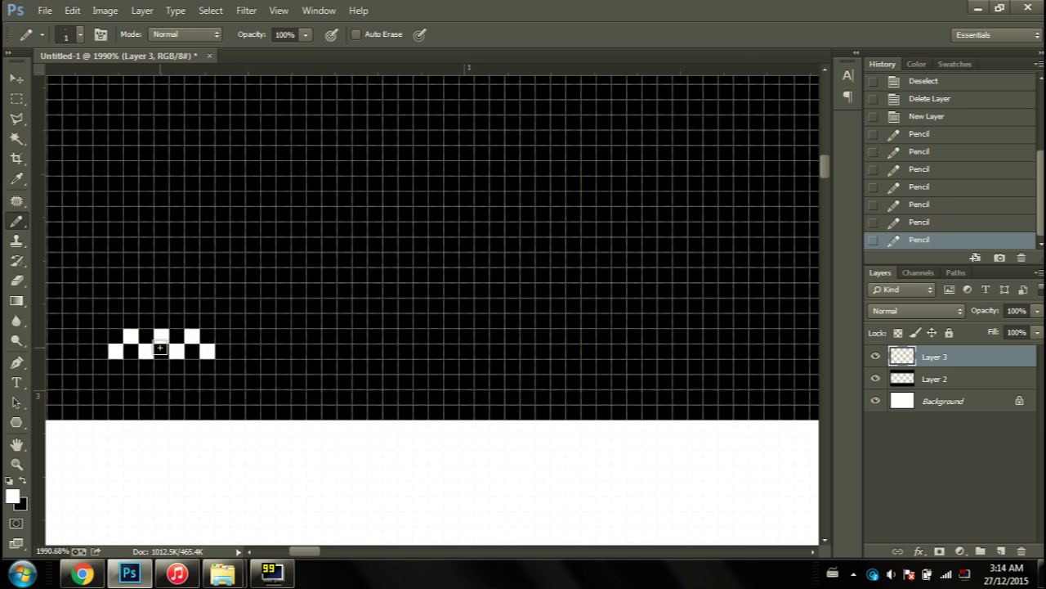
left_click(189, 353)
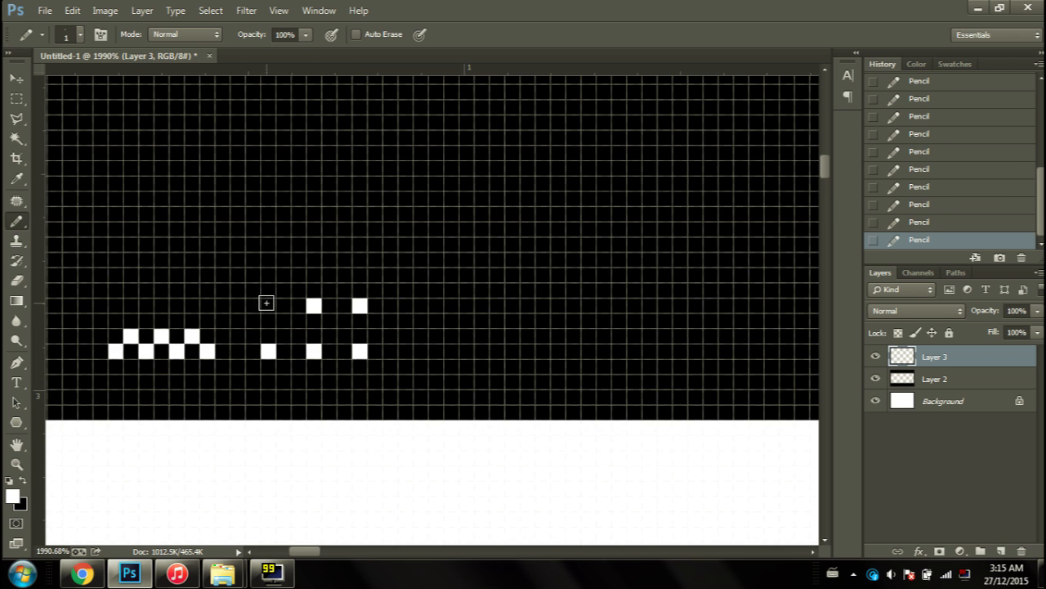
left_click(268, 306)
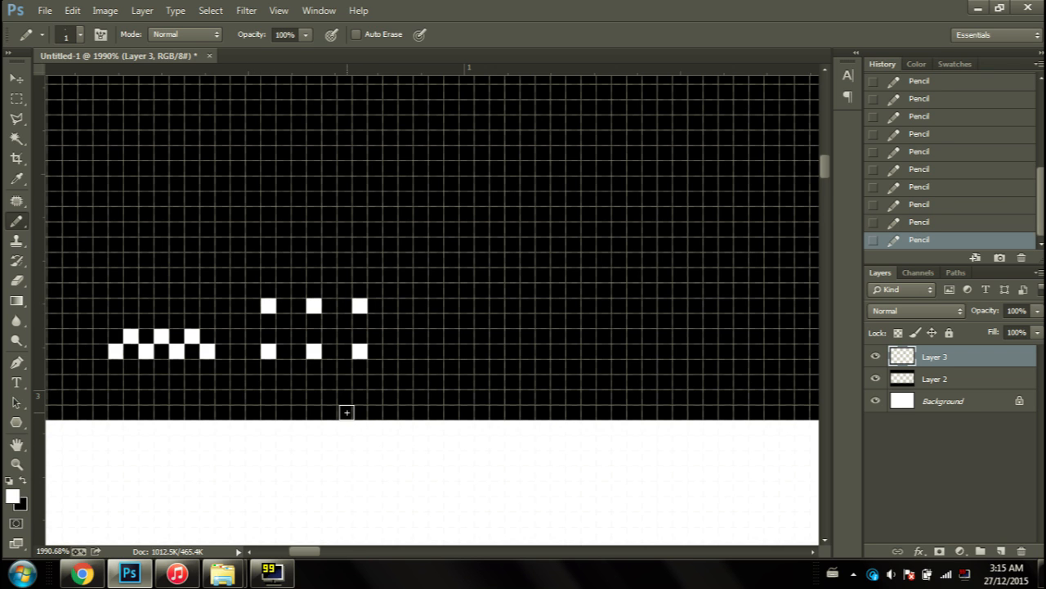
mouse_move(698, 313)
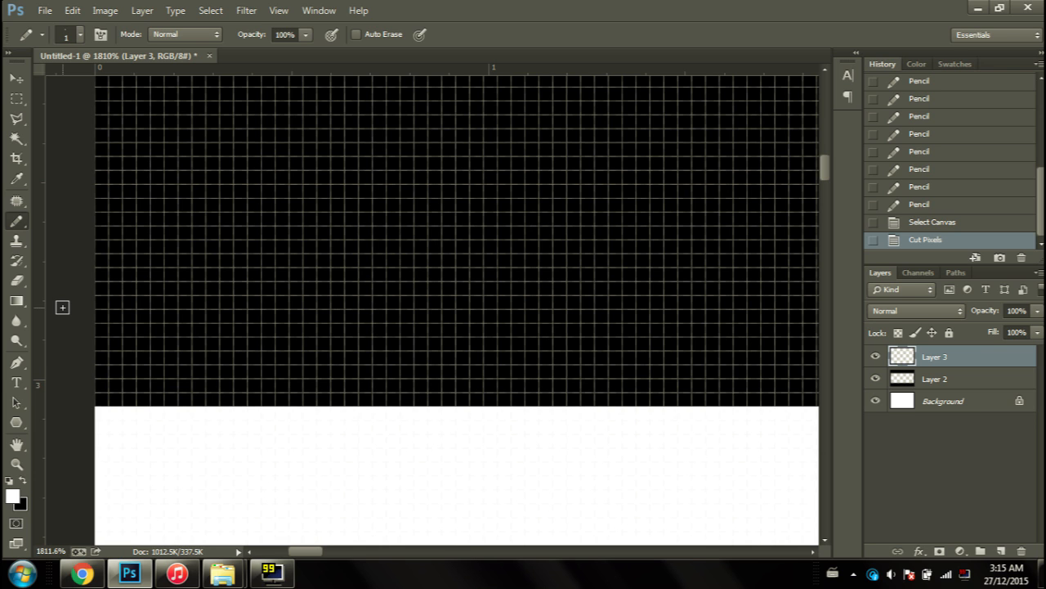
mouse_move(98, 399)
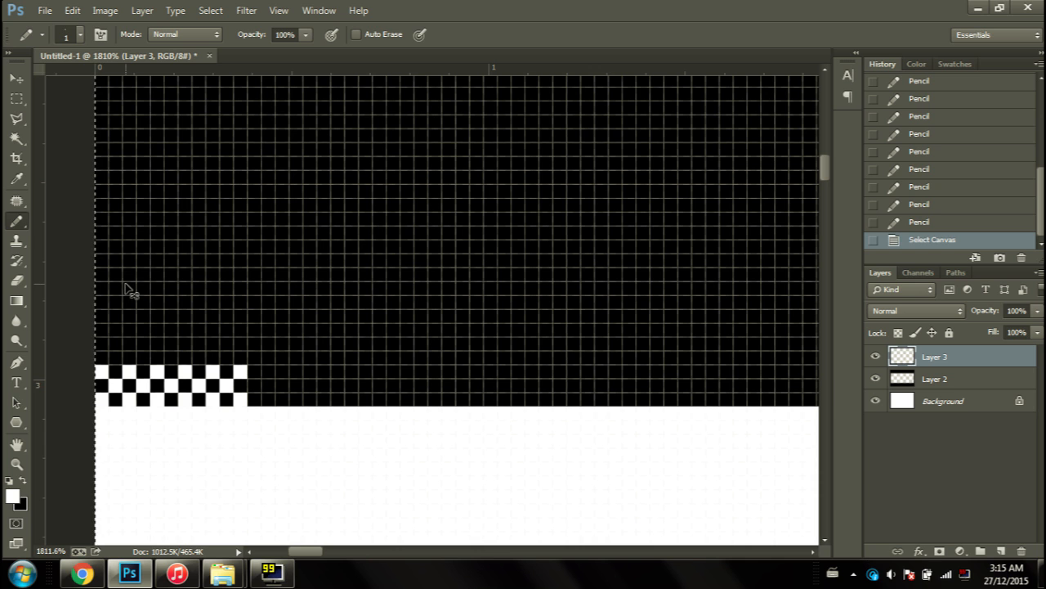
mouse_move(156, 351)
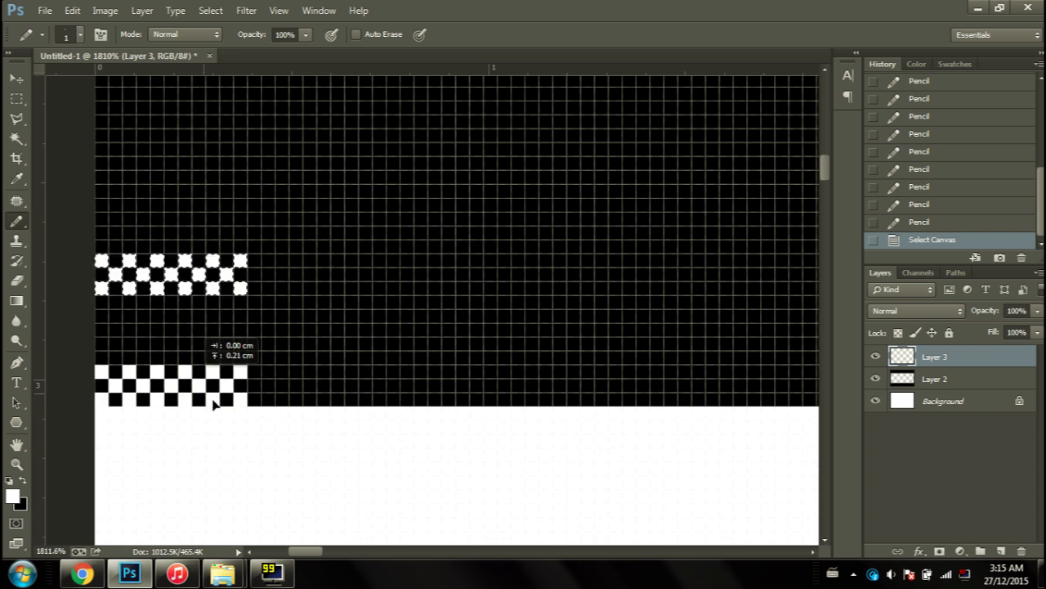
Alt-drag duplicates of the checker block to tile both bars, then fit the whole frame in view.
left_click_drag(171, 275, 281, 274)
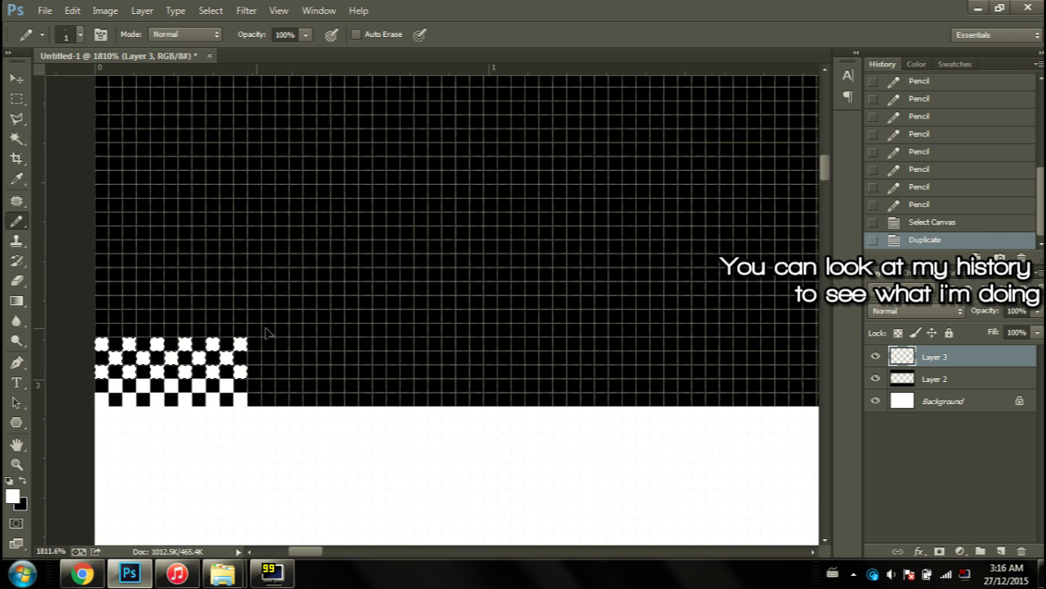
left_click(321, 363)
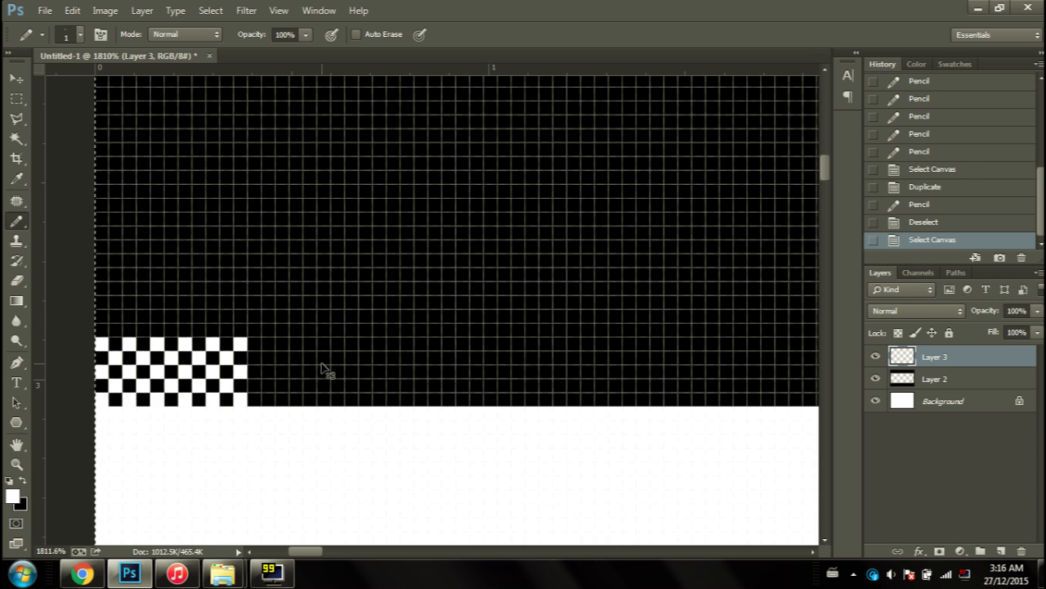
mouse_move(220, 412)
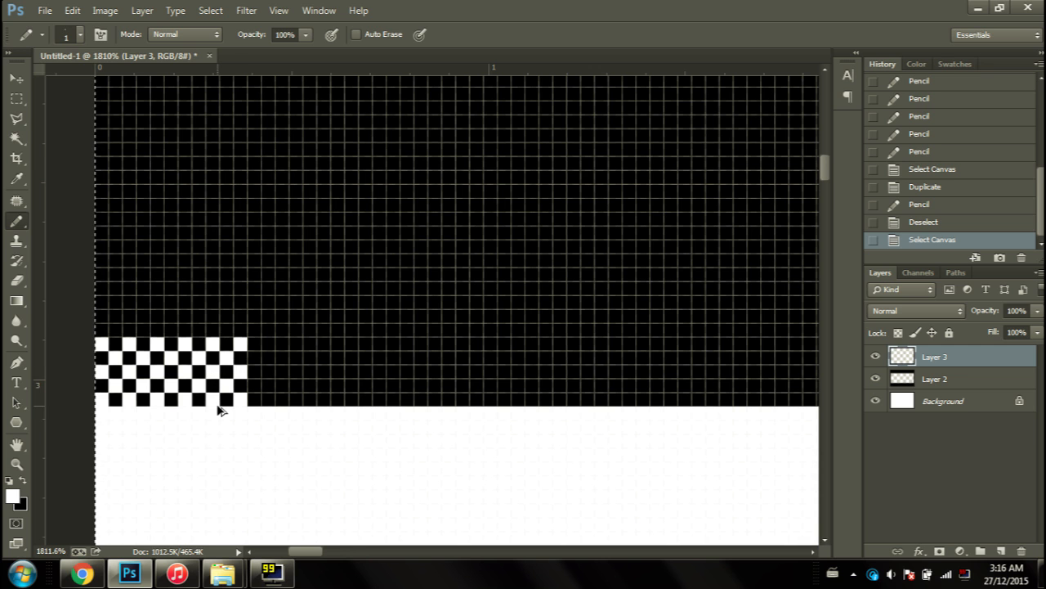
left_click_drag(221, 412, 226, 356)
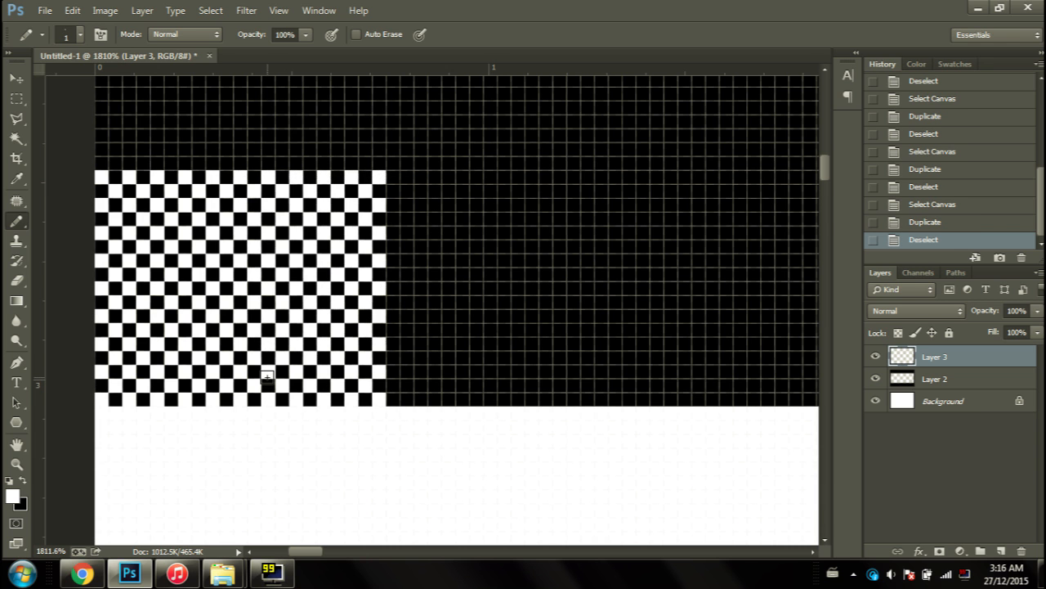
mouse_move(134, 363)
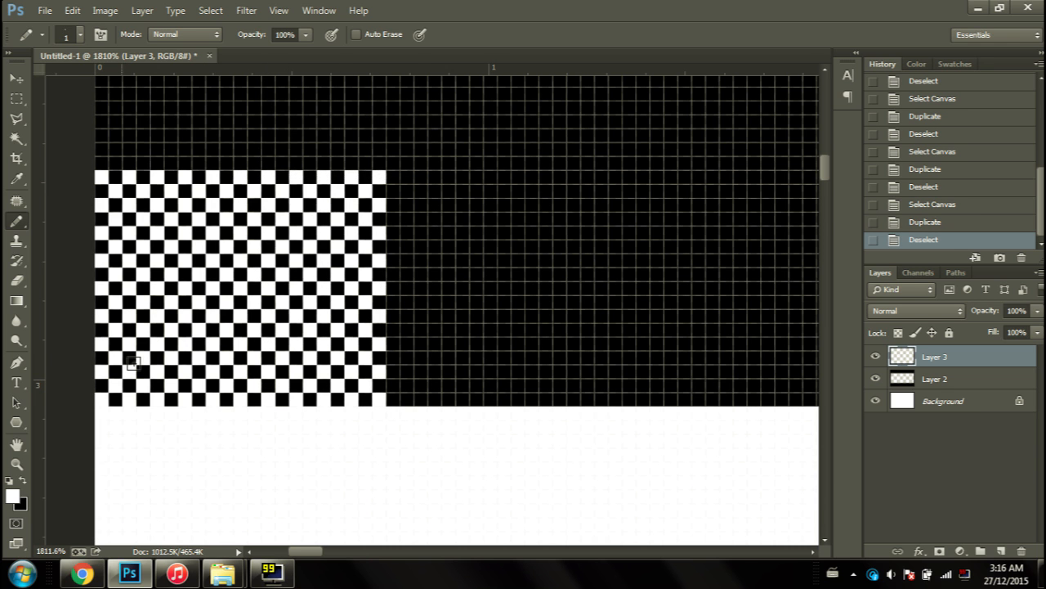
mouse_move(95, 219)
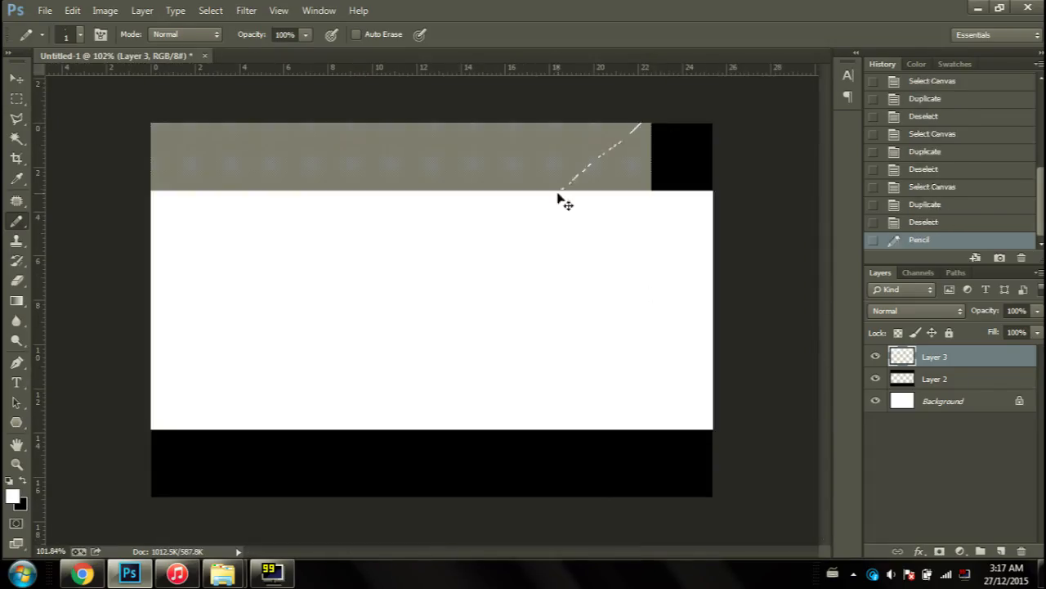
left_click(17, 98)
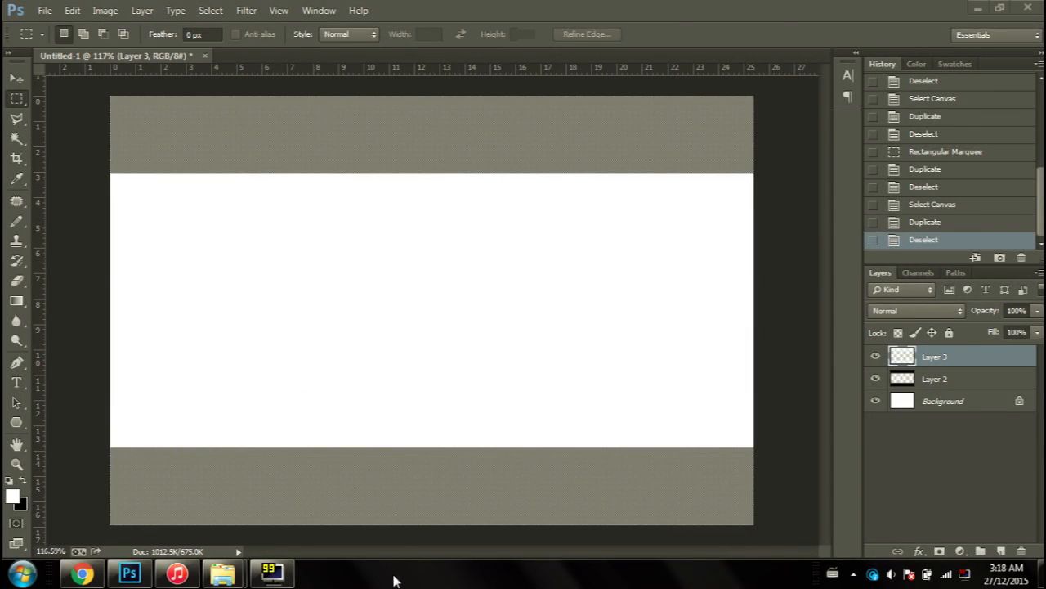
mouse_move(621, 181)
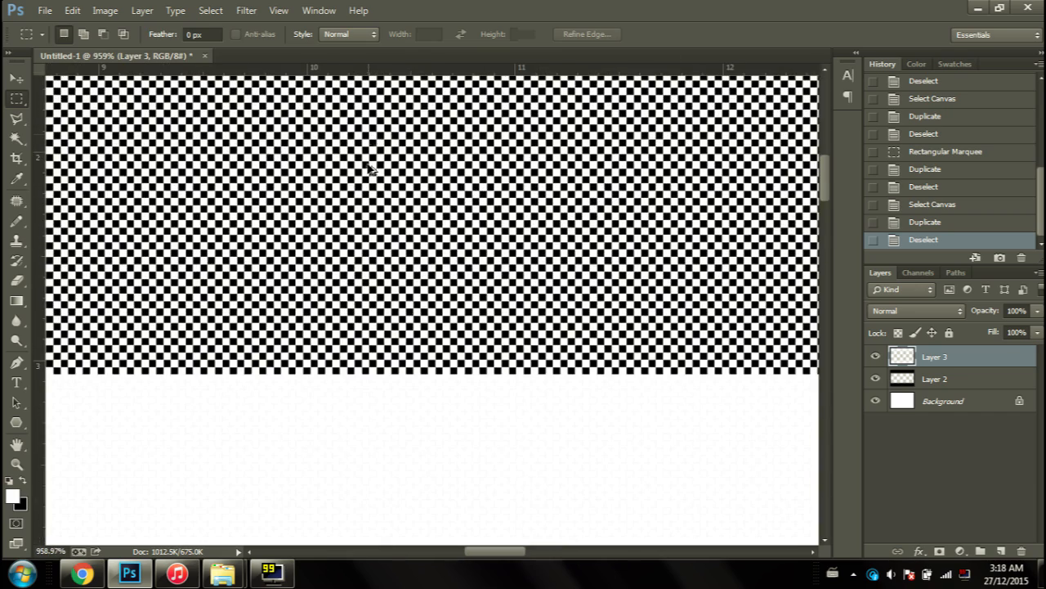
key("ctrl+0")
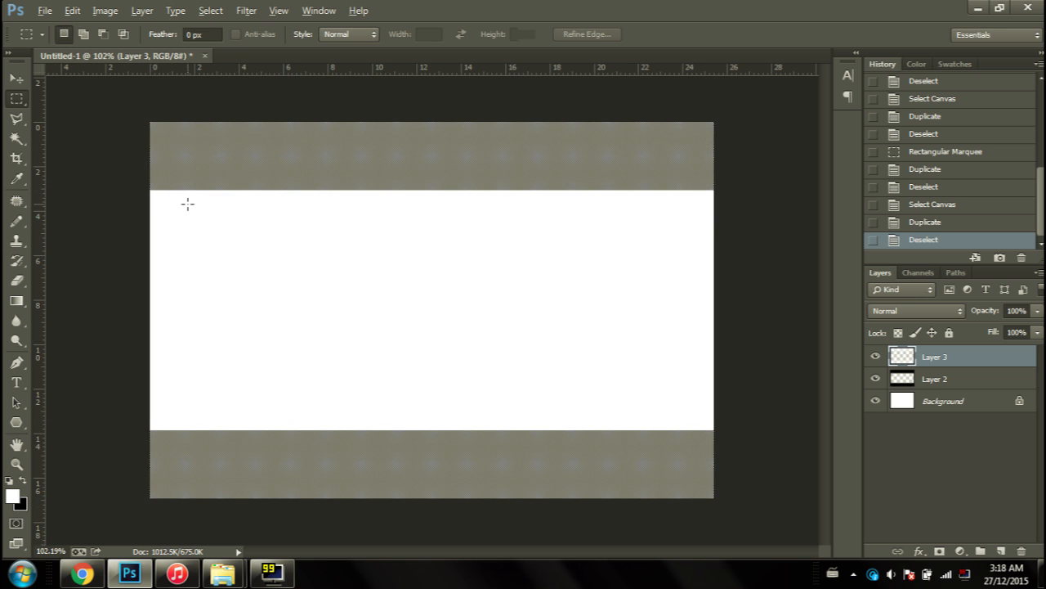
mouse_move(713, 194)
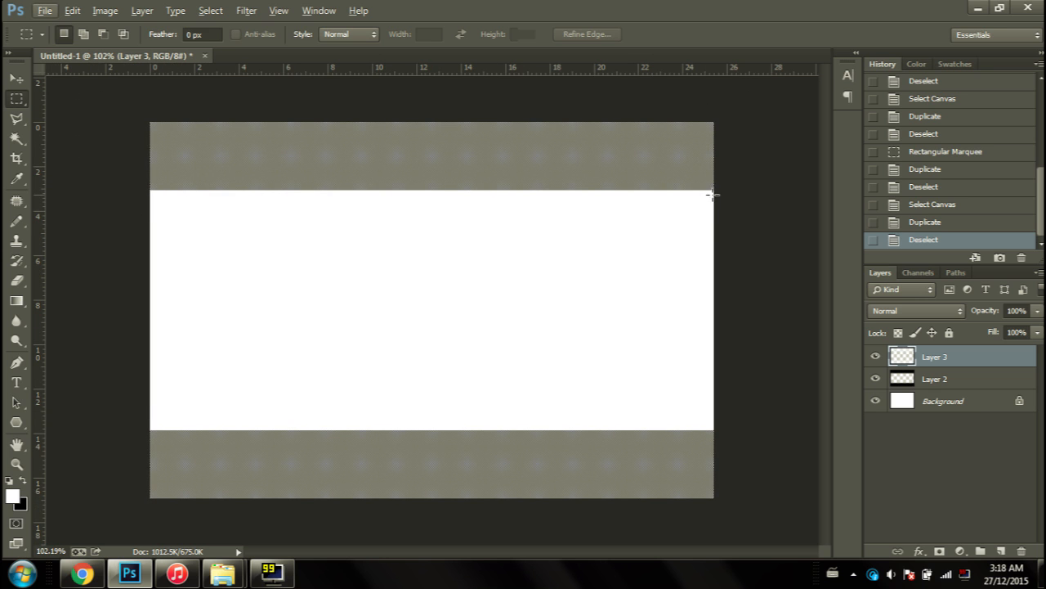
mouse_move(147, 188)
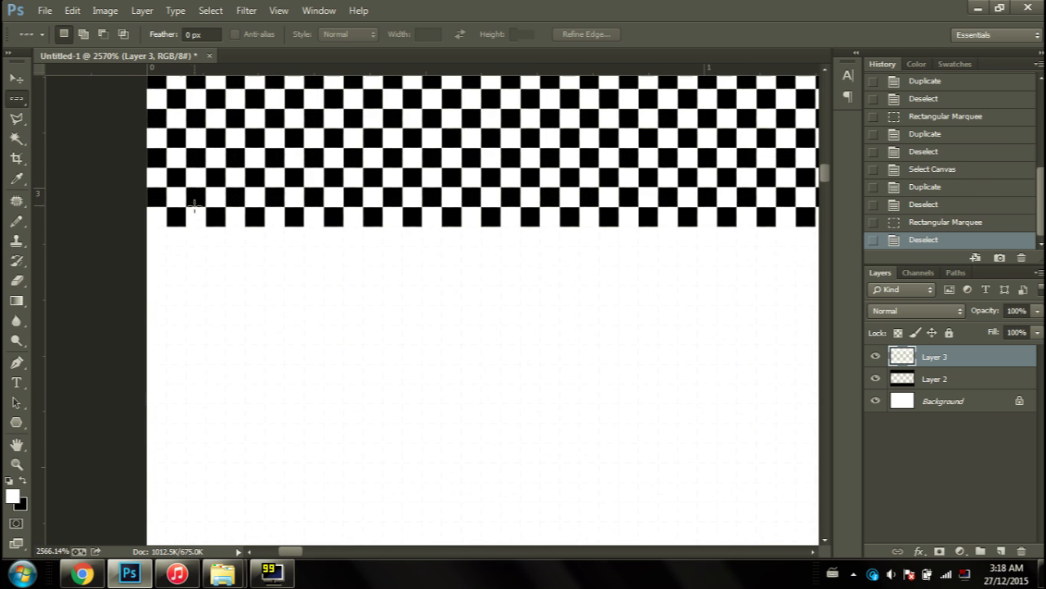
Select single pixel rows along the white band edges for one-pixel black lines.
left_click(195, 204)
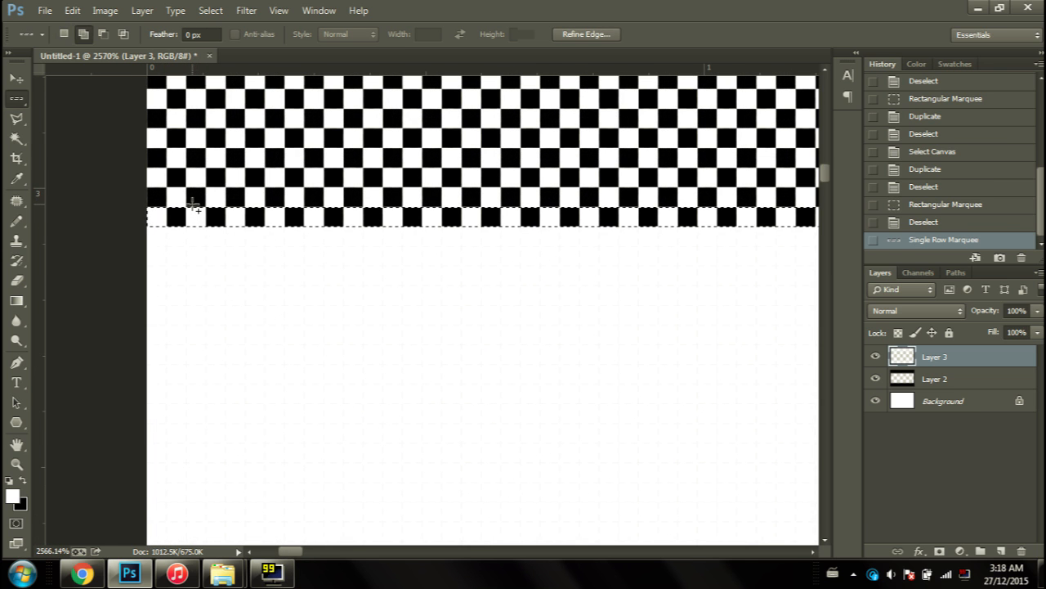
left_click(211, 200)
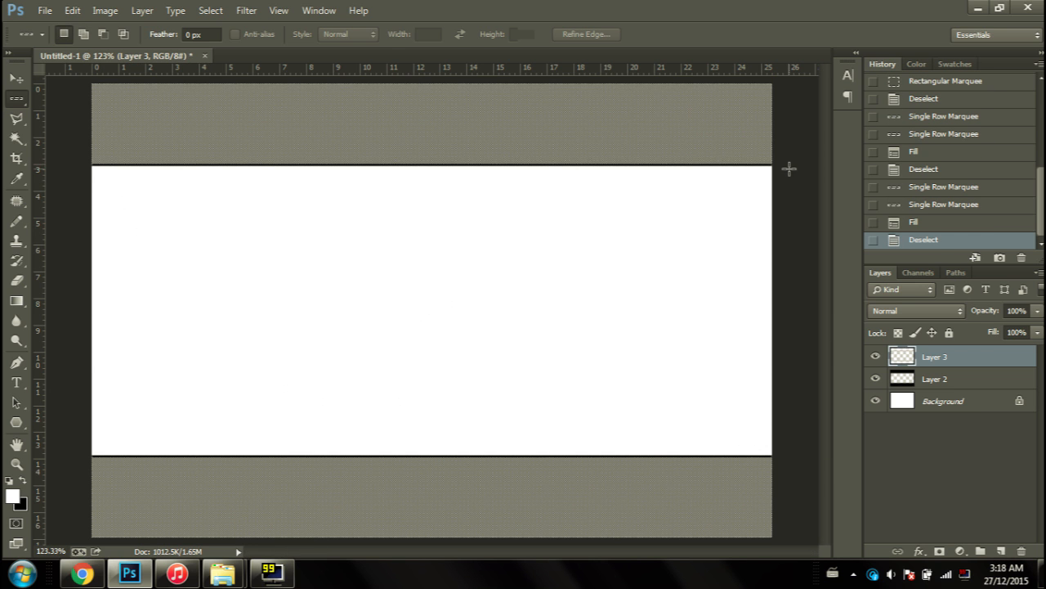
mouse_move(363, 430)
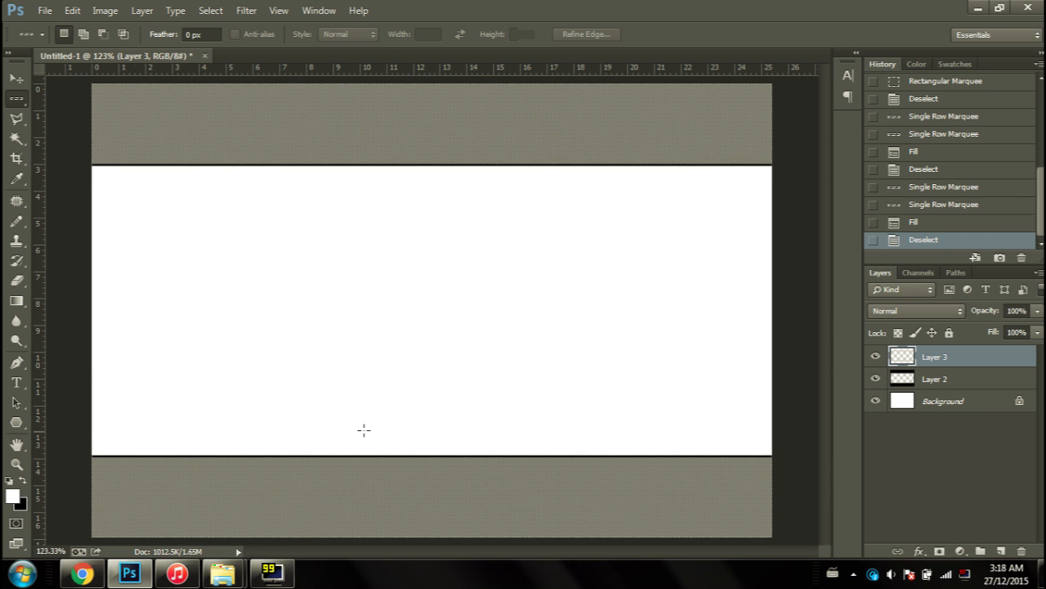
mouse_move(137, 366)
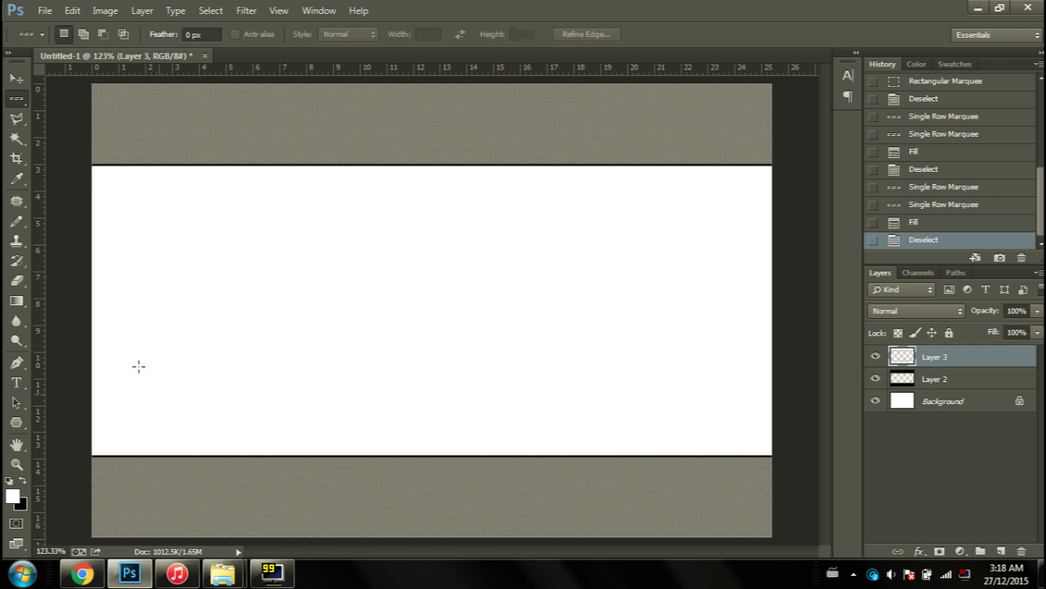
mouse_move(504, 373)
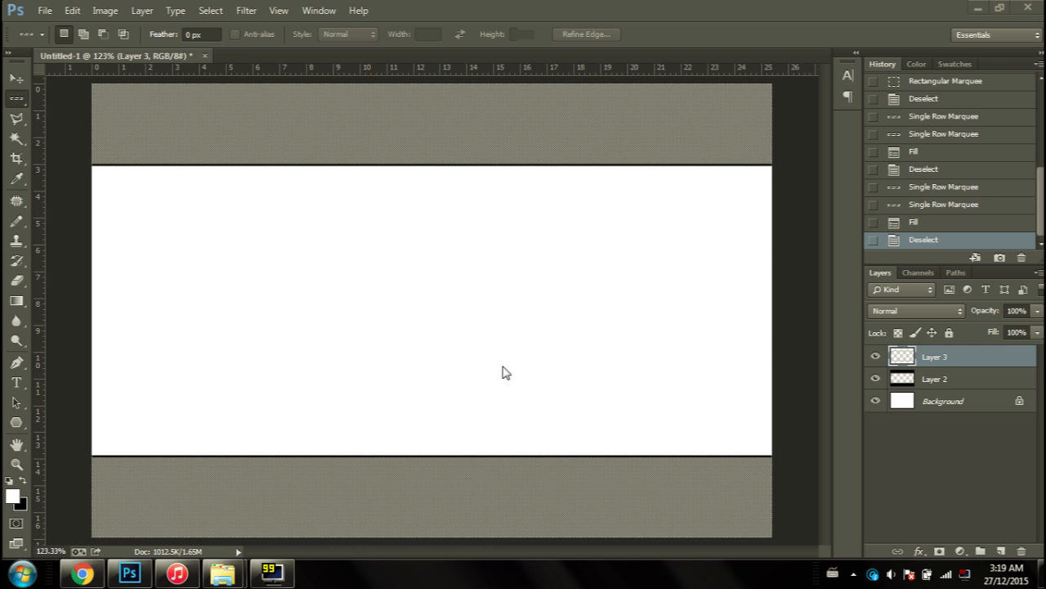
mouse_move(564, 193)
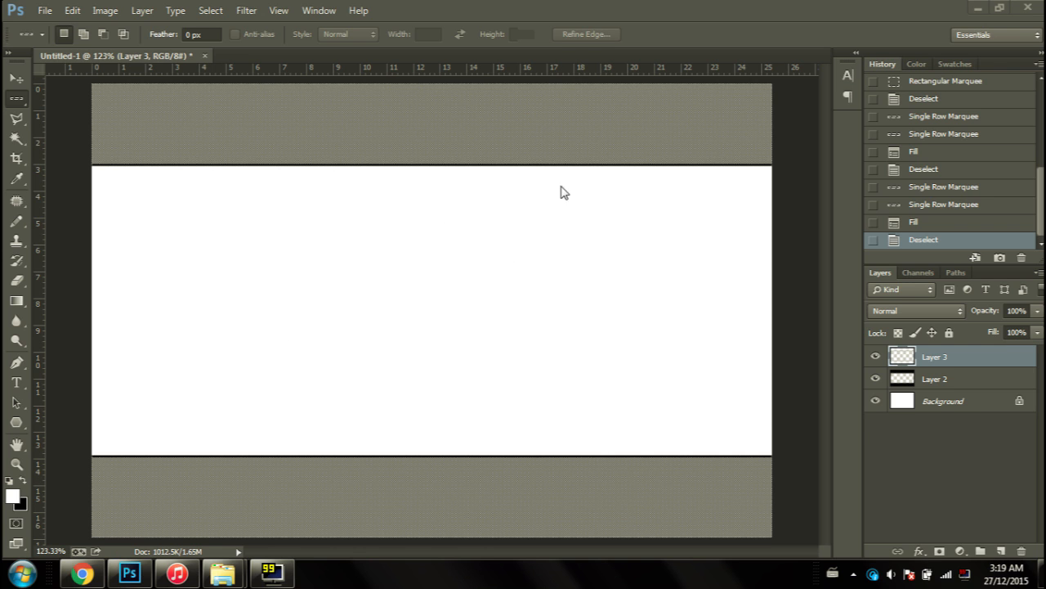
mouse_move(473, 337)
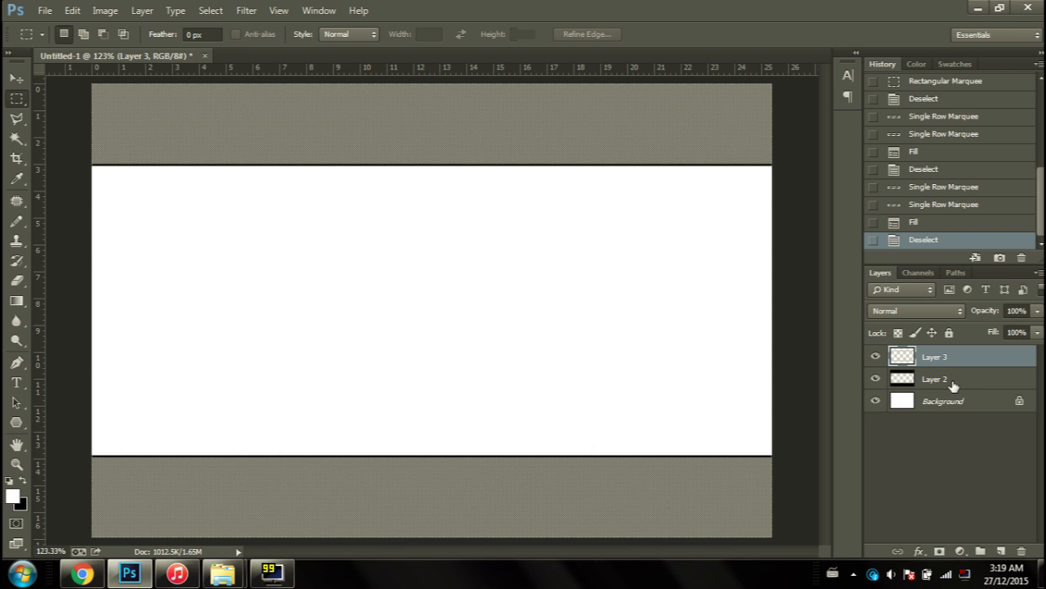
Load Layer 2 as a selection, invert to the white band, place thirds guides and deselect.
left_click(935, 379)
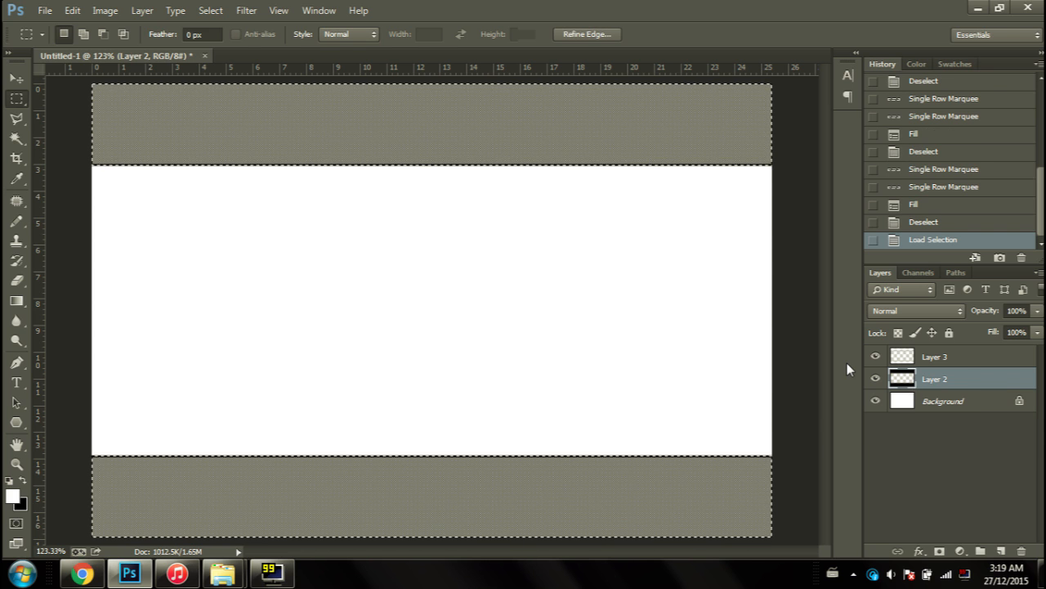
left_click(209, 9)
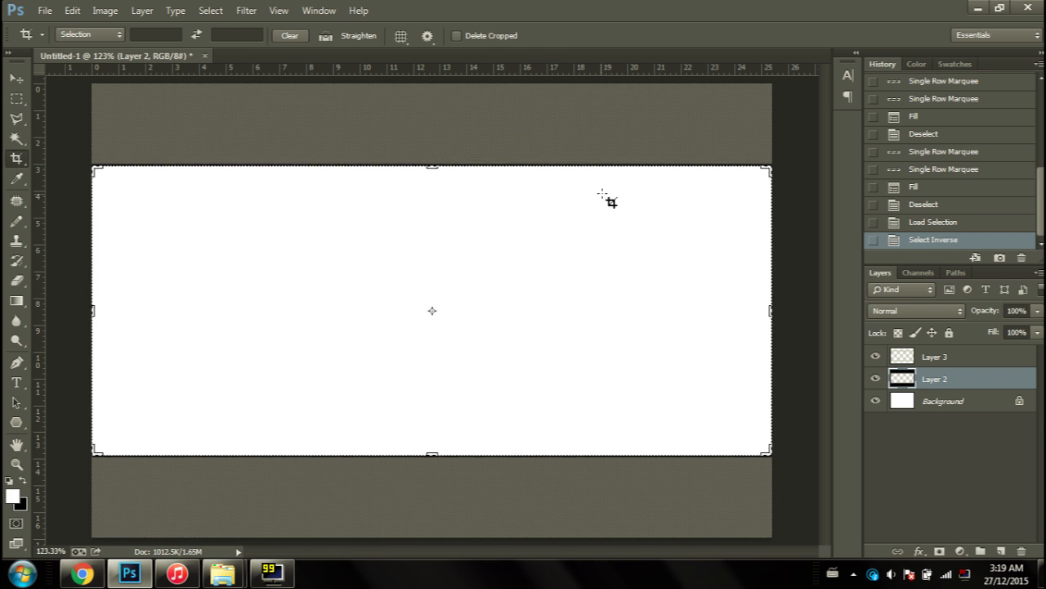
mouse_move(255, 265)
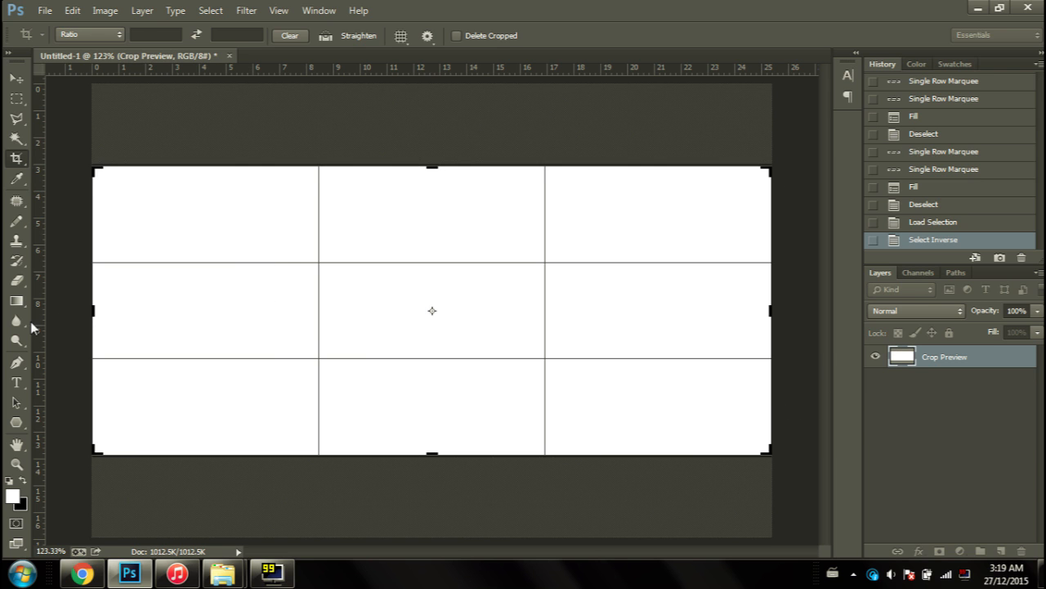
mouse_move(36, 339)
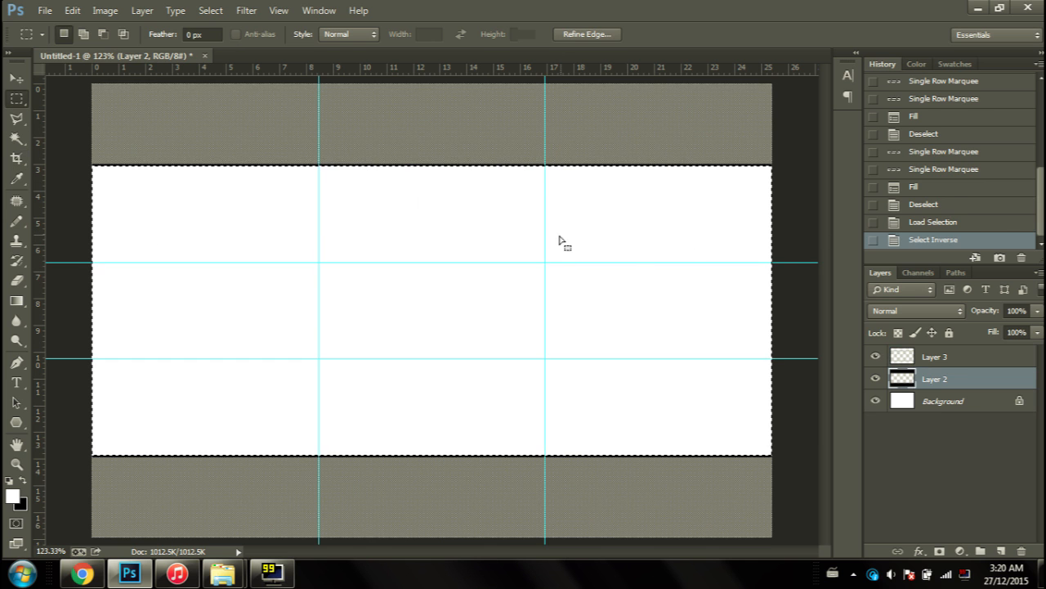
key("ctrl+d")
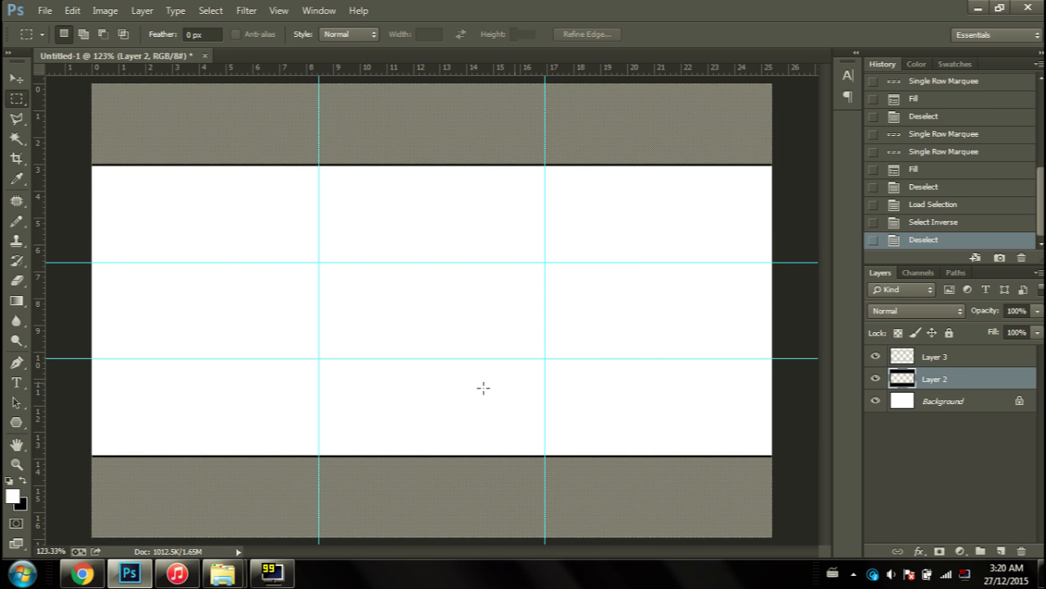
mouse_move(353, 412)
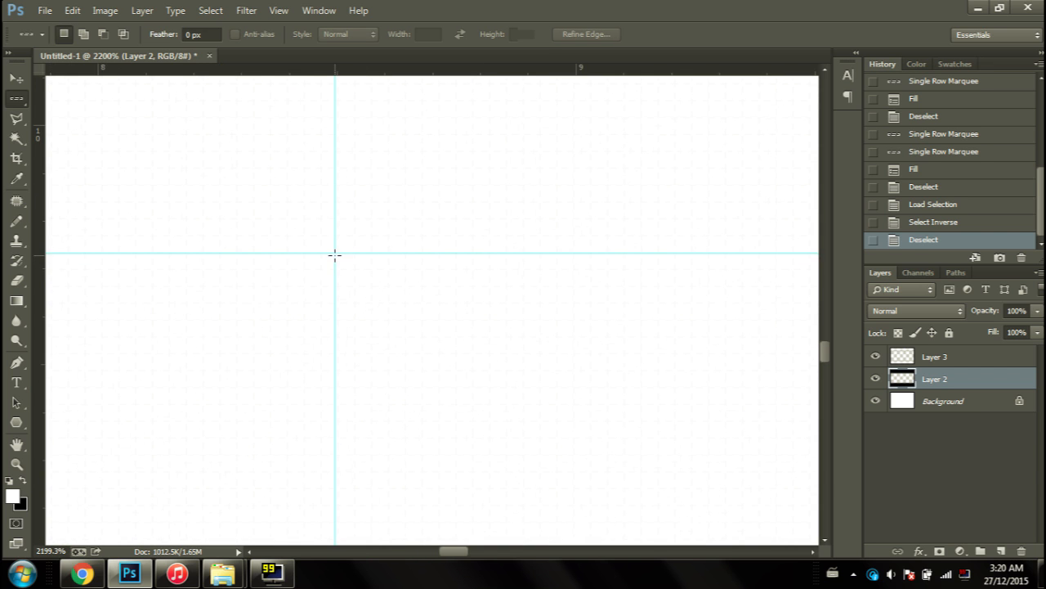
Select a one-pixel row along the horizontal guide, revert the fill, then switch to single-column selection.
left_click(340, 251)
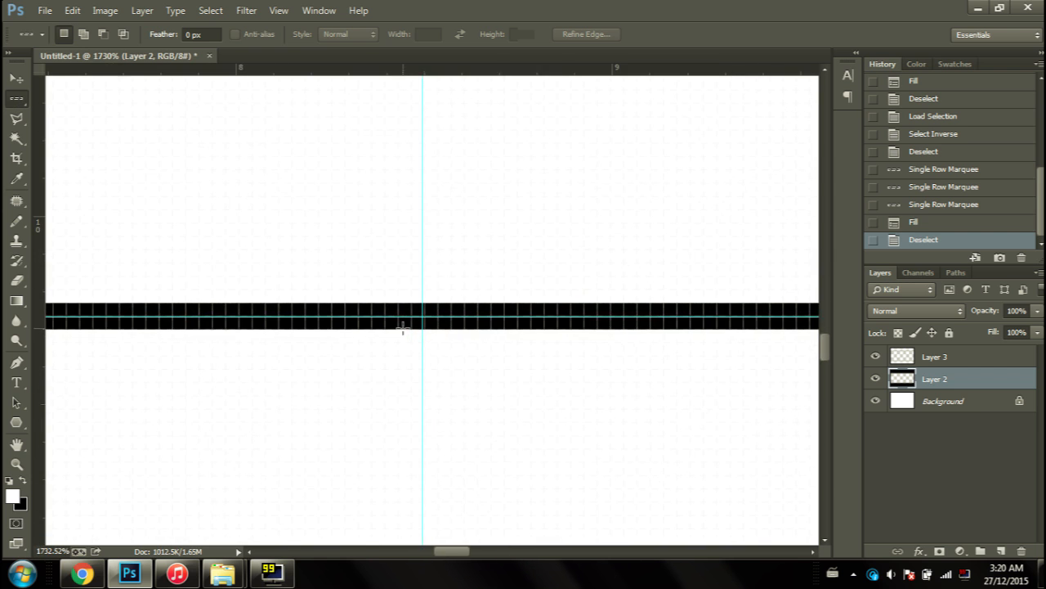
mouse_move(639, 327)
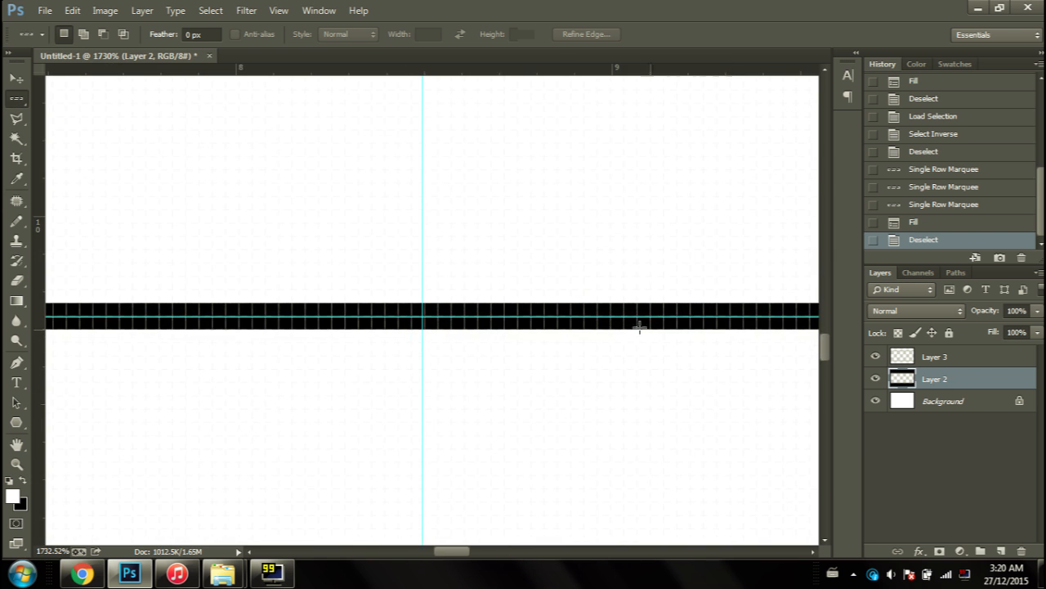
mouse_move(961, 248)
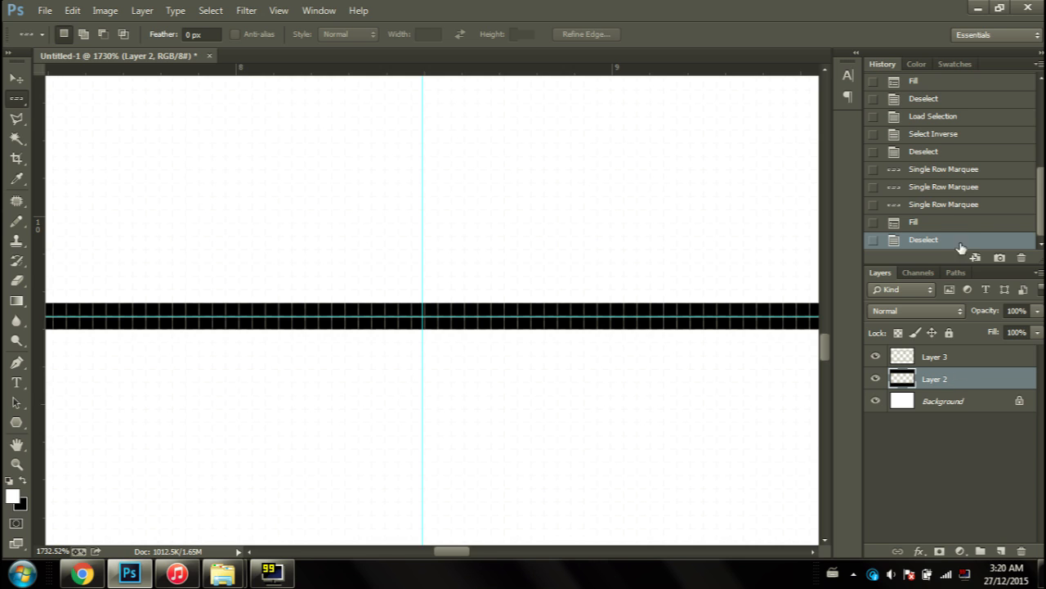
mouse_move(942, 233)
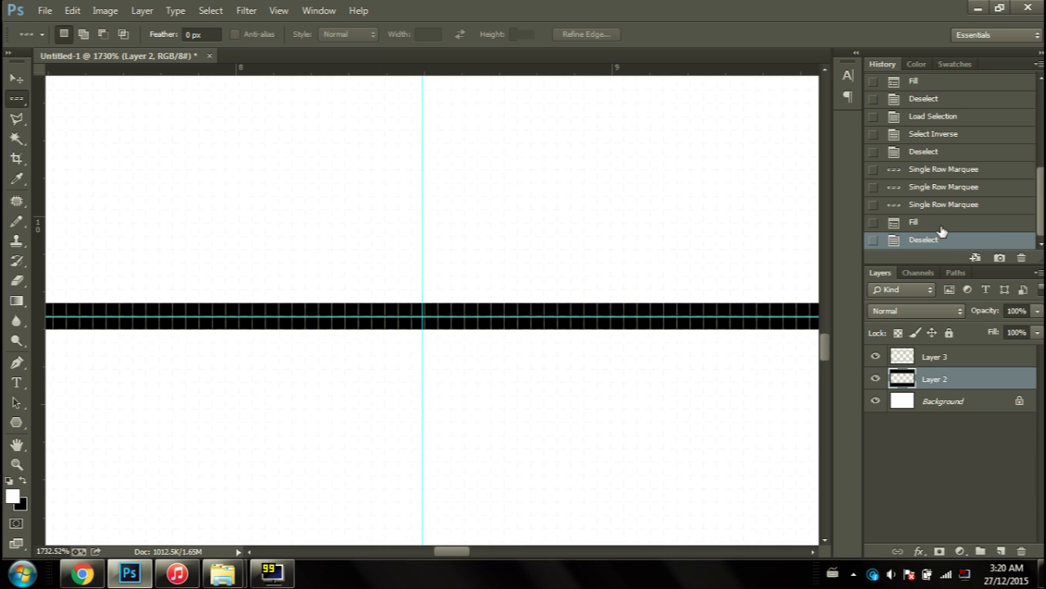
left_click(943, 204)
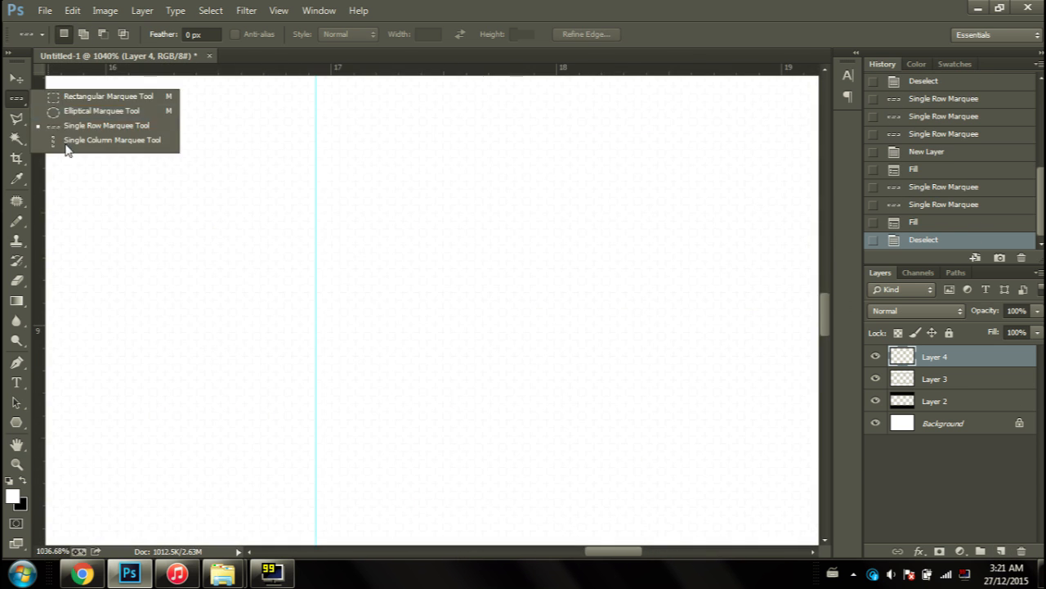
left_click(112, 141)
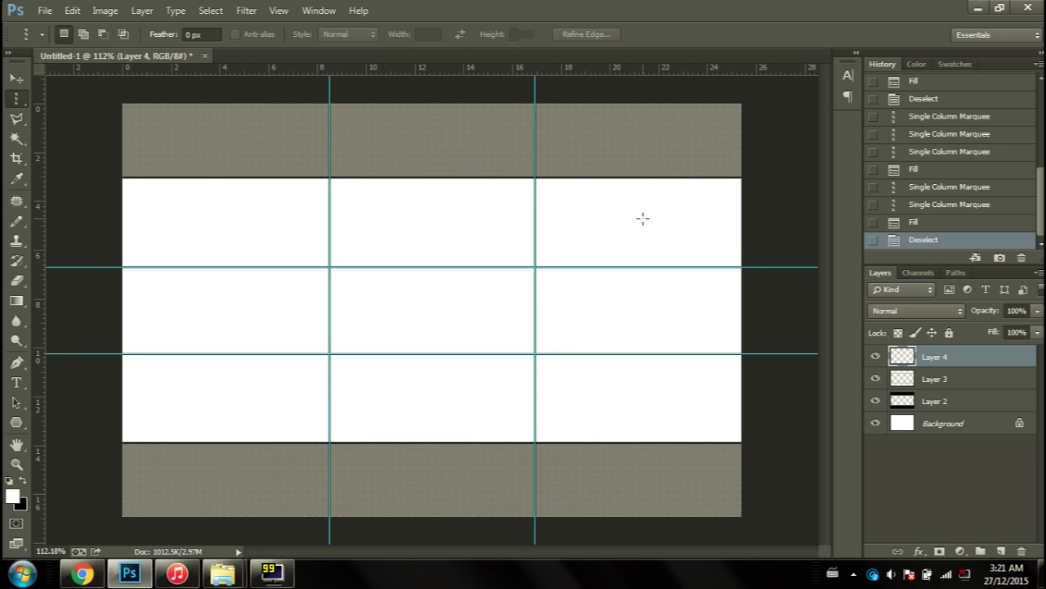
mouse_move(330, 238)
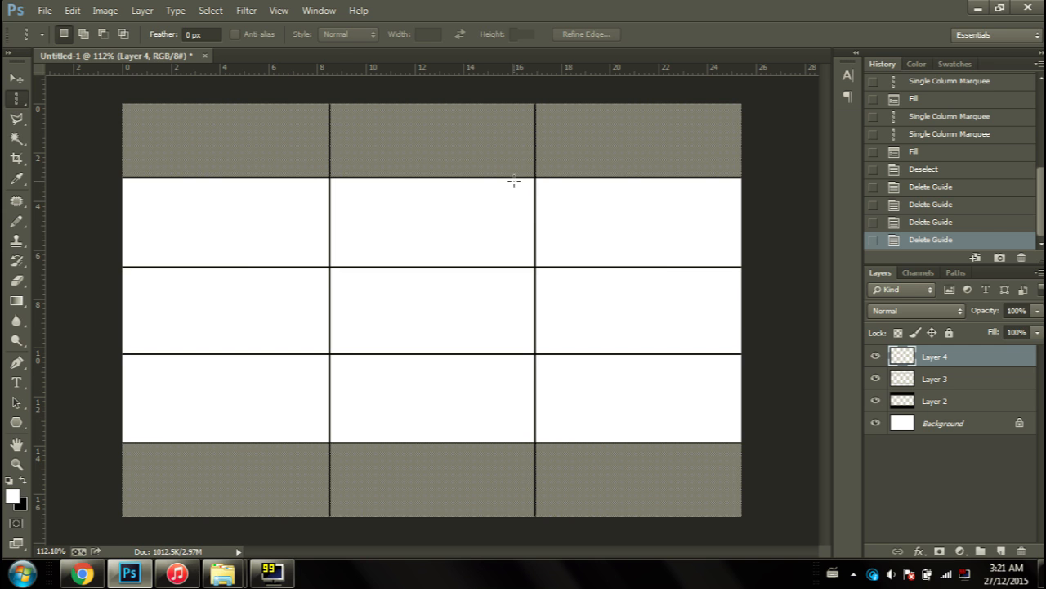
mouse_move(278, 108)
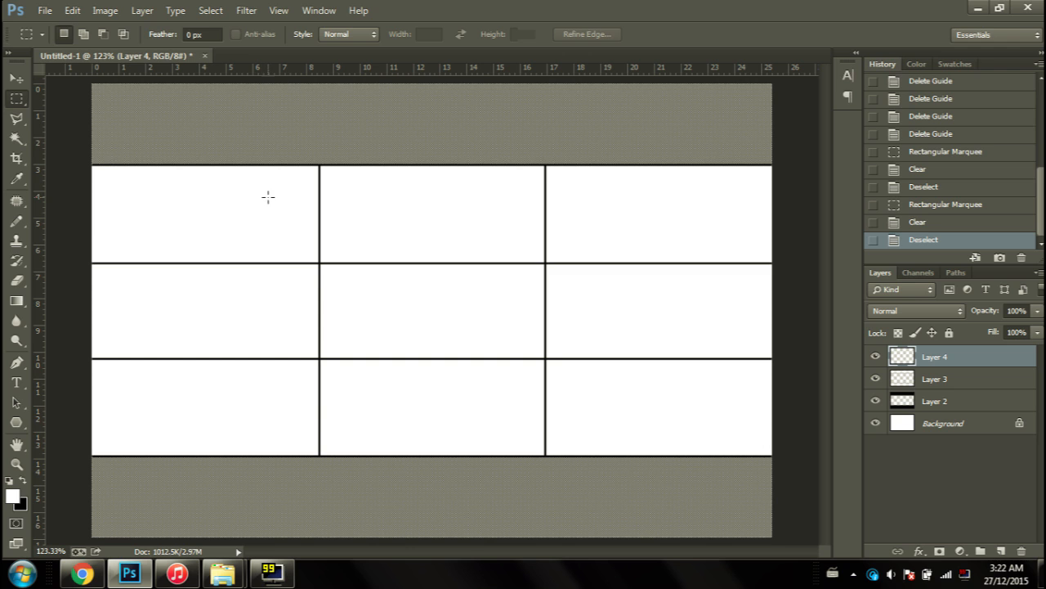
mouse_move(311, 201)
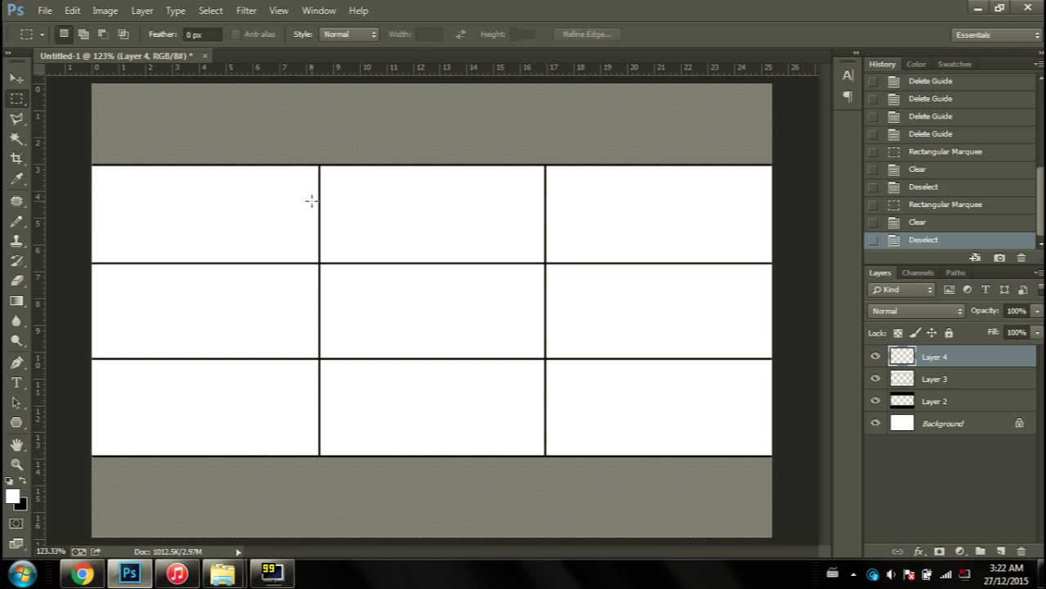
mouse_move(291, 115)
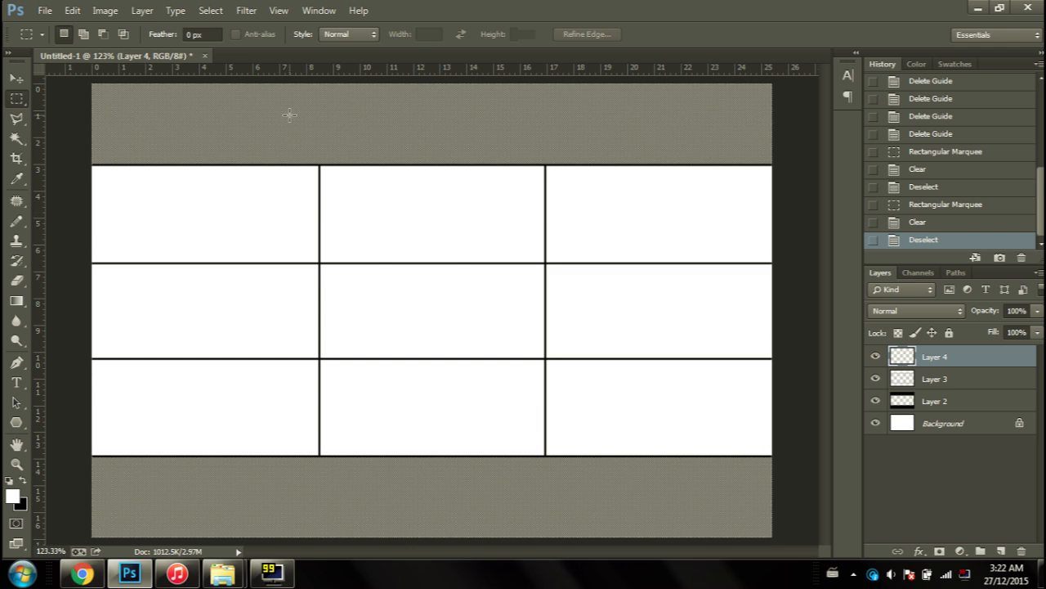
mouse_move(258, 111)
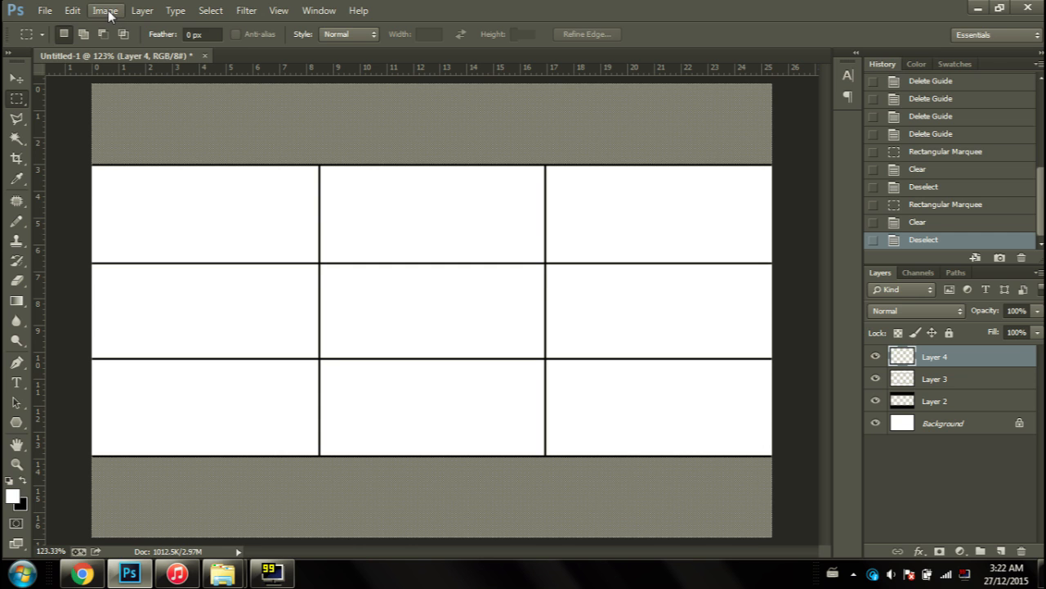
Convert to Indexed Color, flattening layers and loading the custom MLcolortable.act palette.
left_click(105, 10)
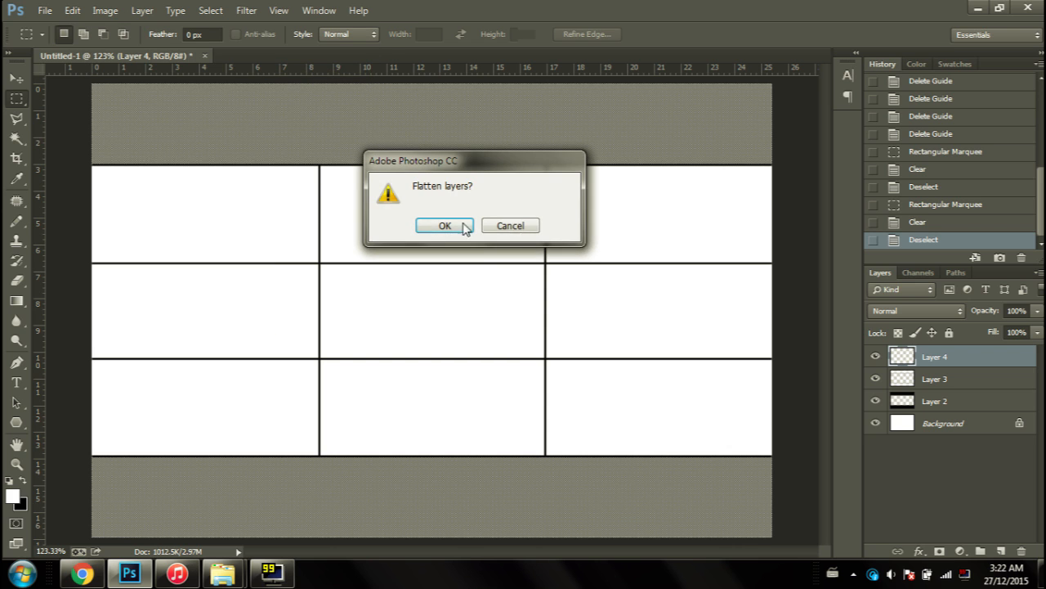
left_click(445, 226)
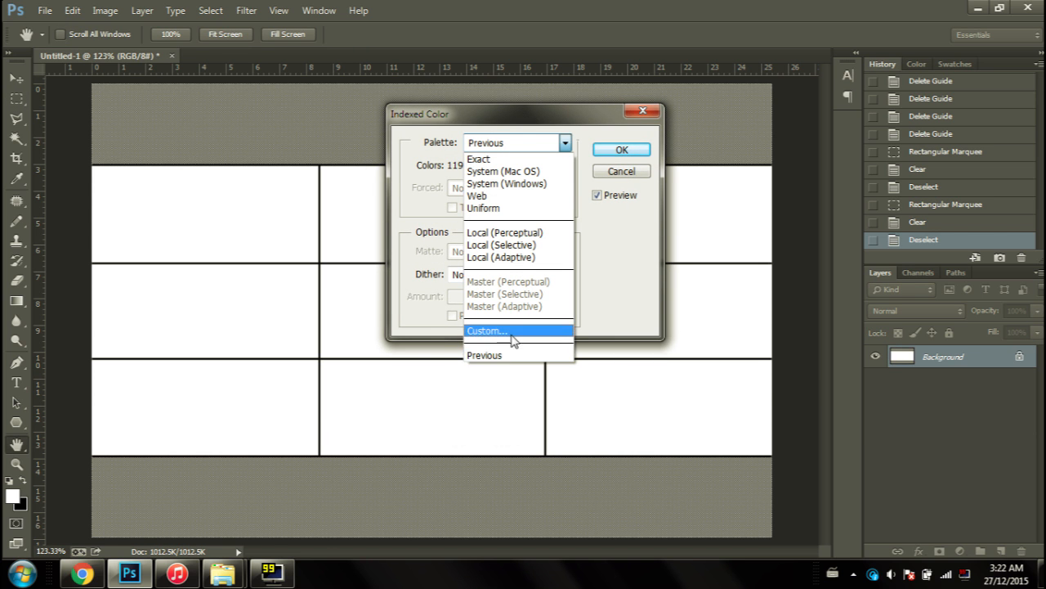
left_click(487, 330)
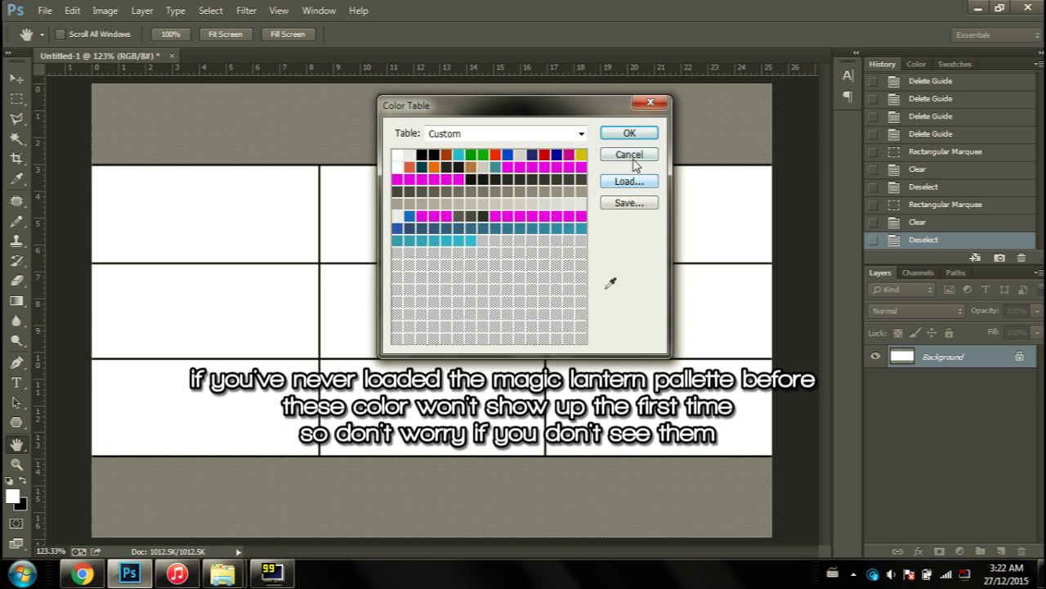
left_click(628, 180)
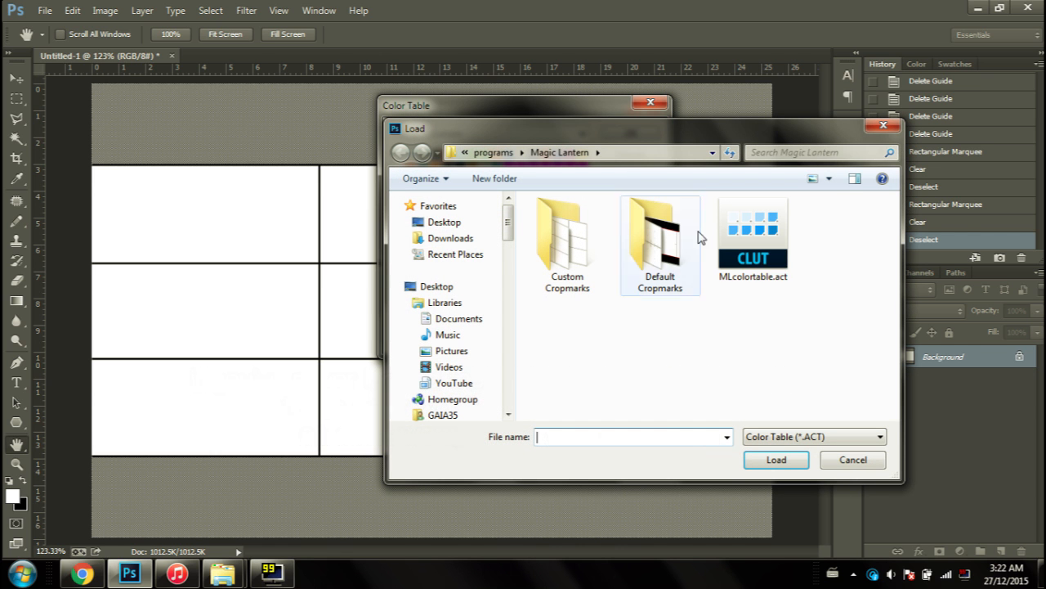
left_click(752, 237)
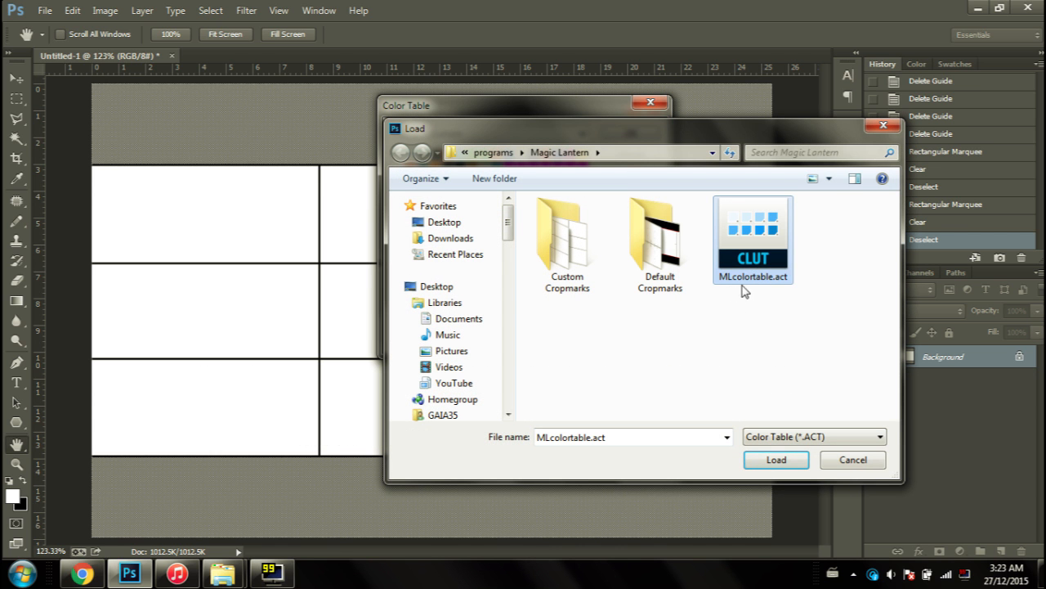
mouse_move(752, 261)
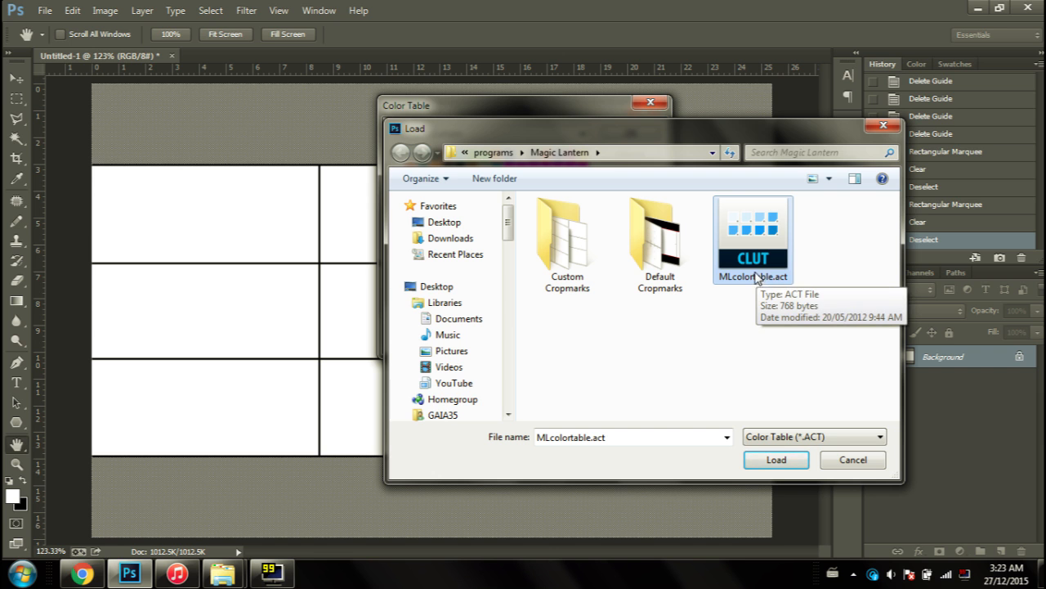
mouse_move(744, 261)
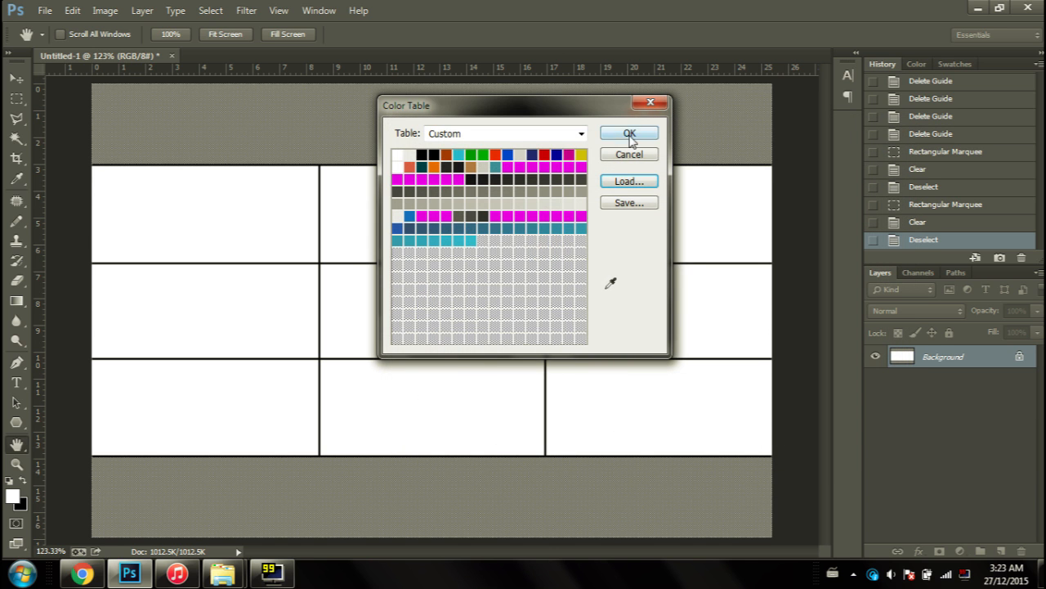
left_click(628, 134)
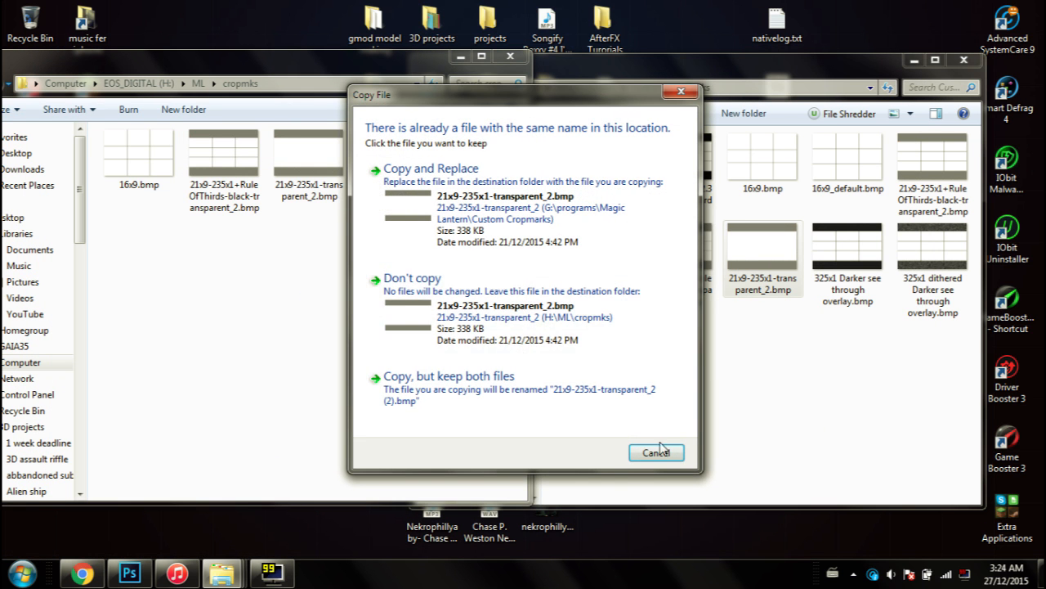
Cancel the copy so the existing 21x9-235x1-transparent_2.bmp stays on the card.
left_click(657, 451)
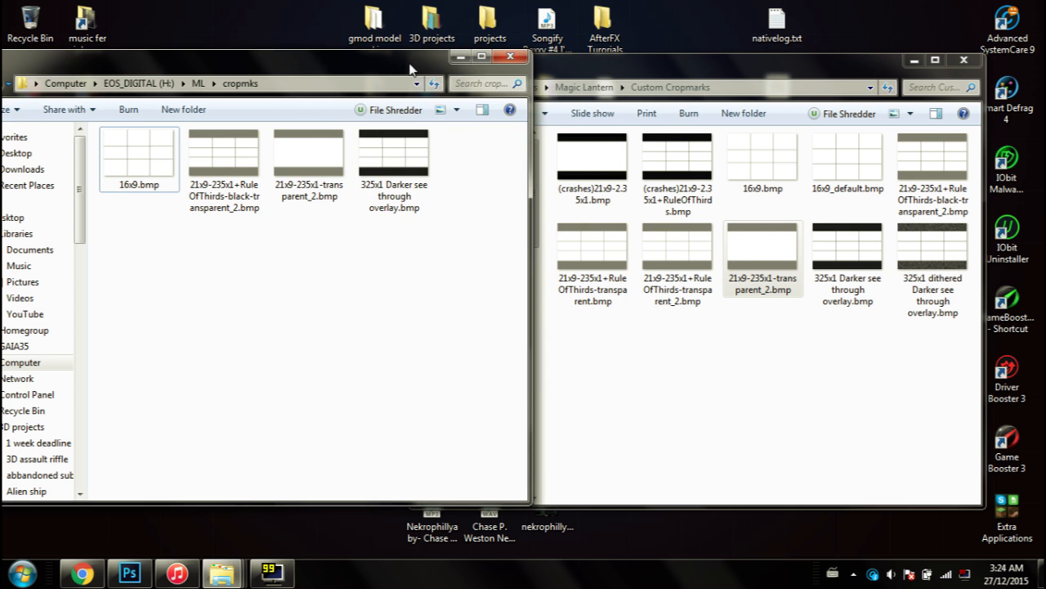